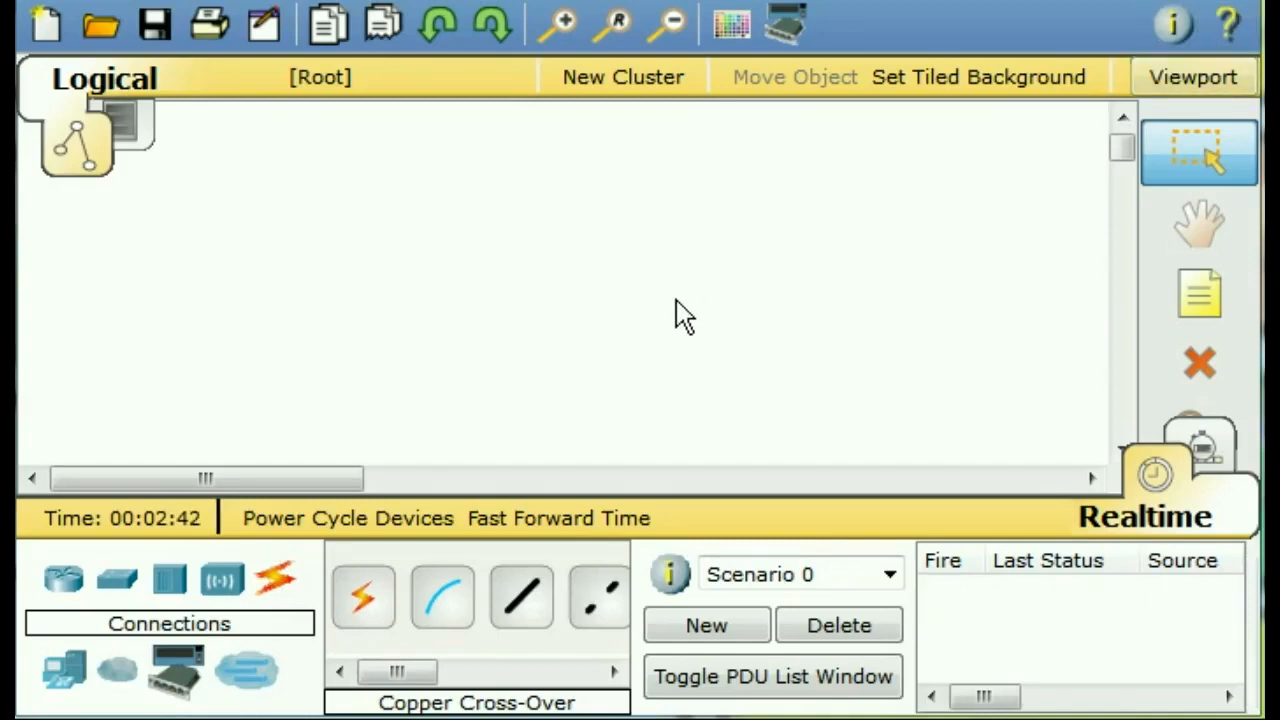
mouse_move(63, 580)
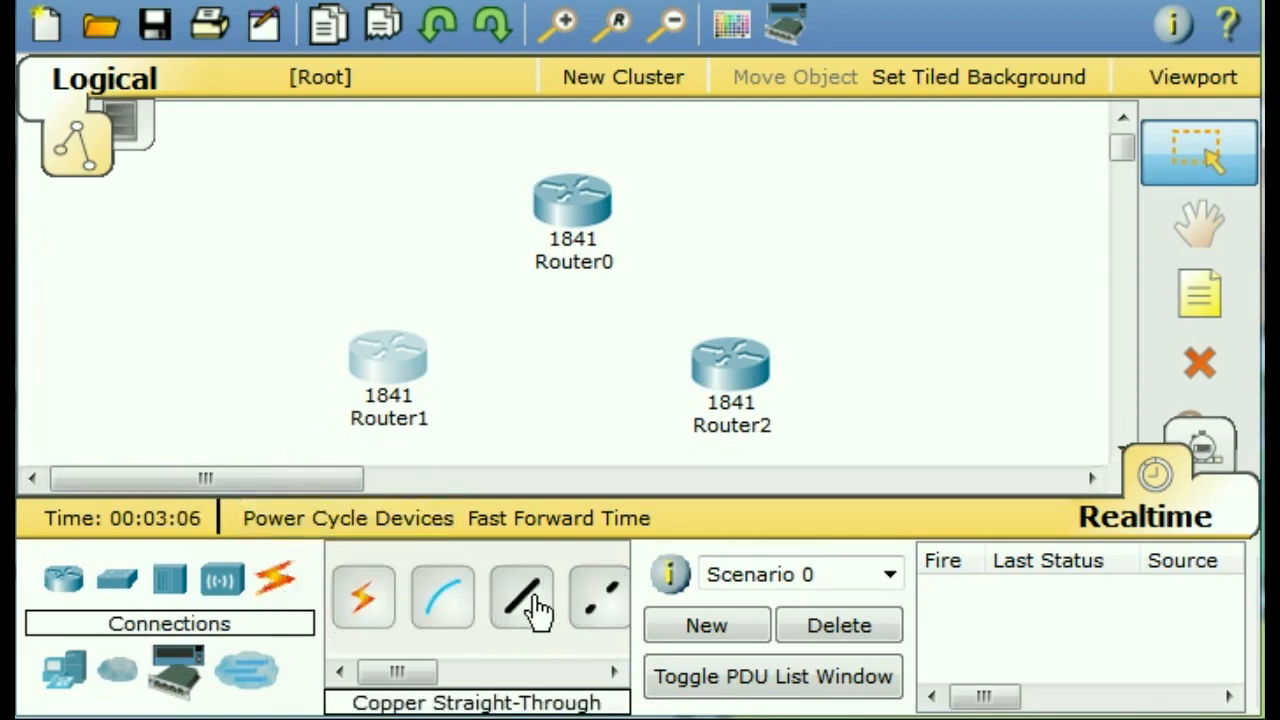
mouse_move(575, 335)
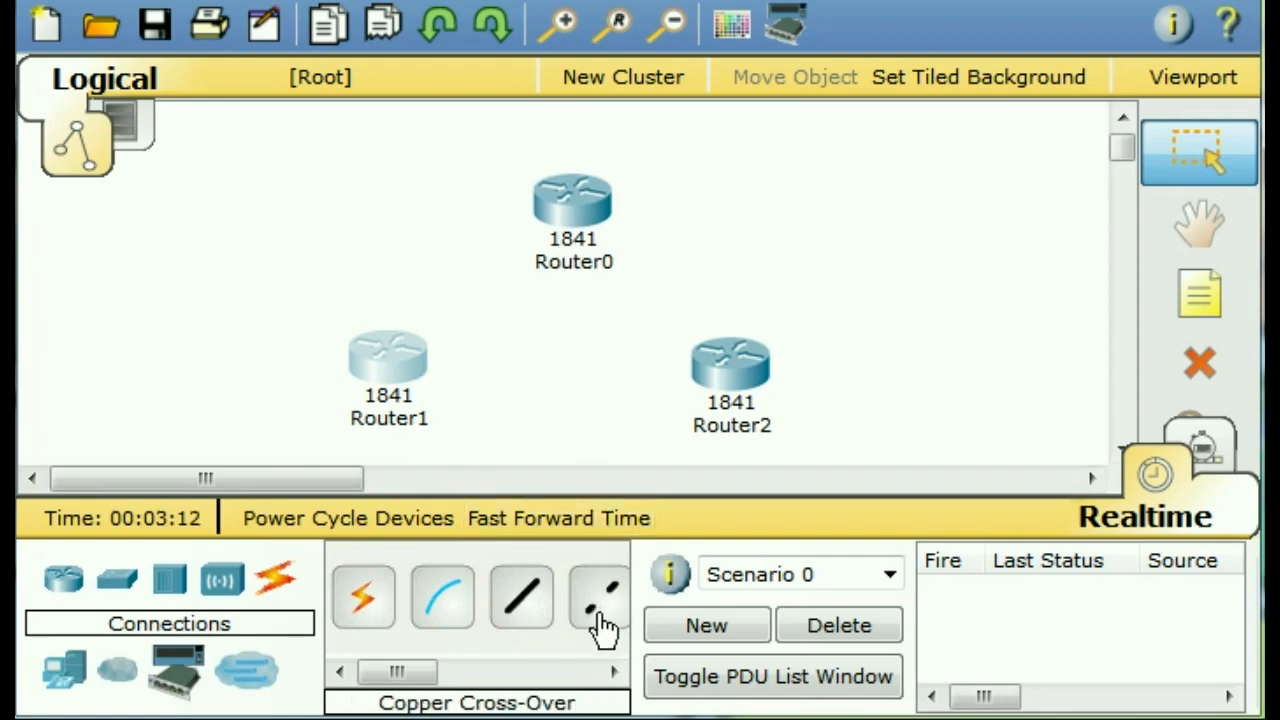
- Connect Router1 to Router0's FastEthernet0/0 with a Copper Cross-Over cable
click(388, 355)
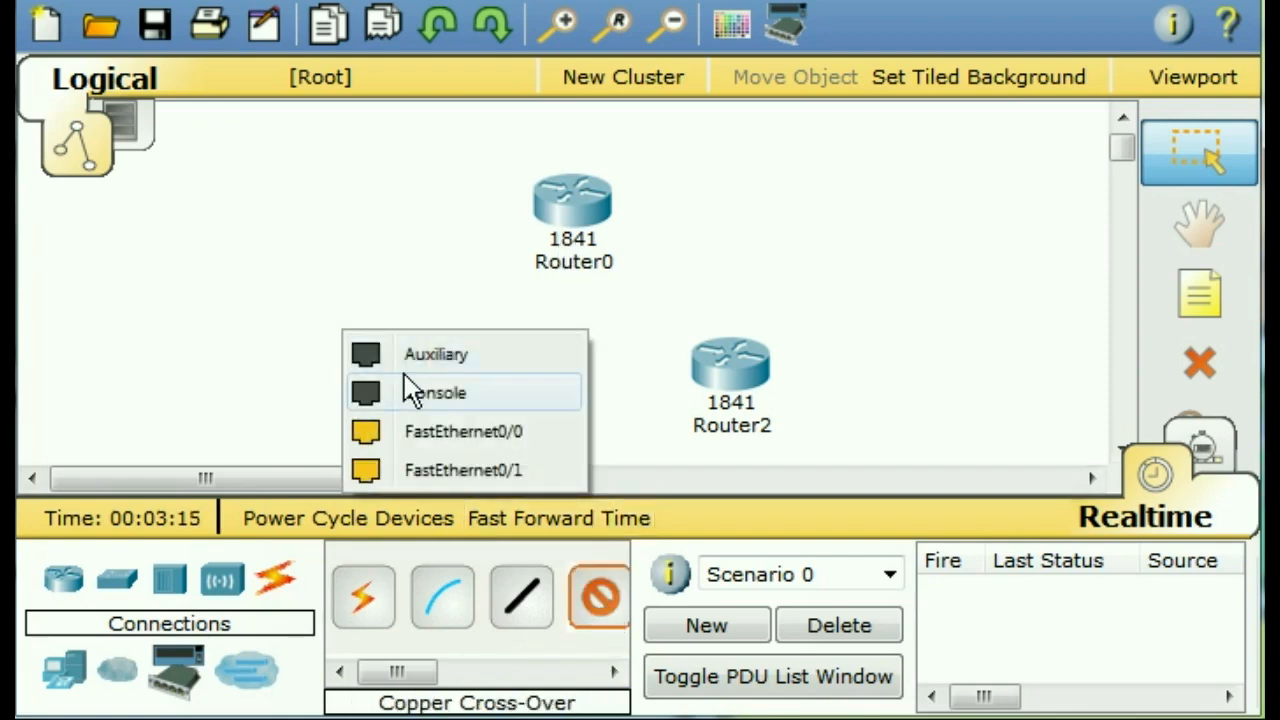
click(437, 392)
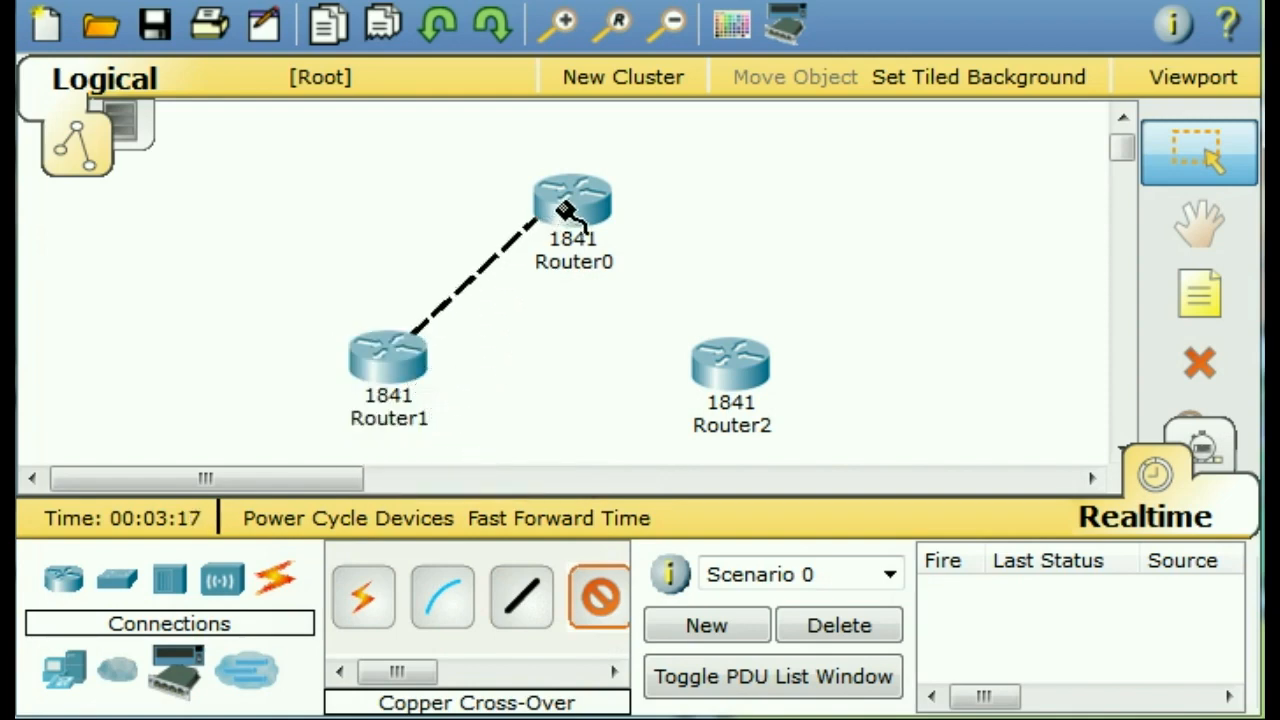
click(573, 205)
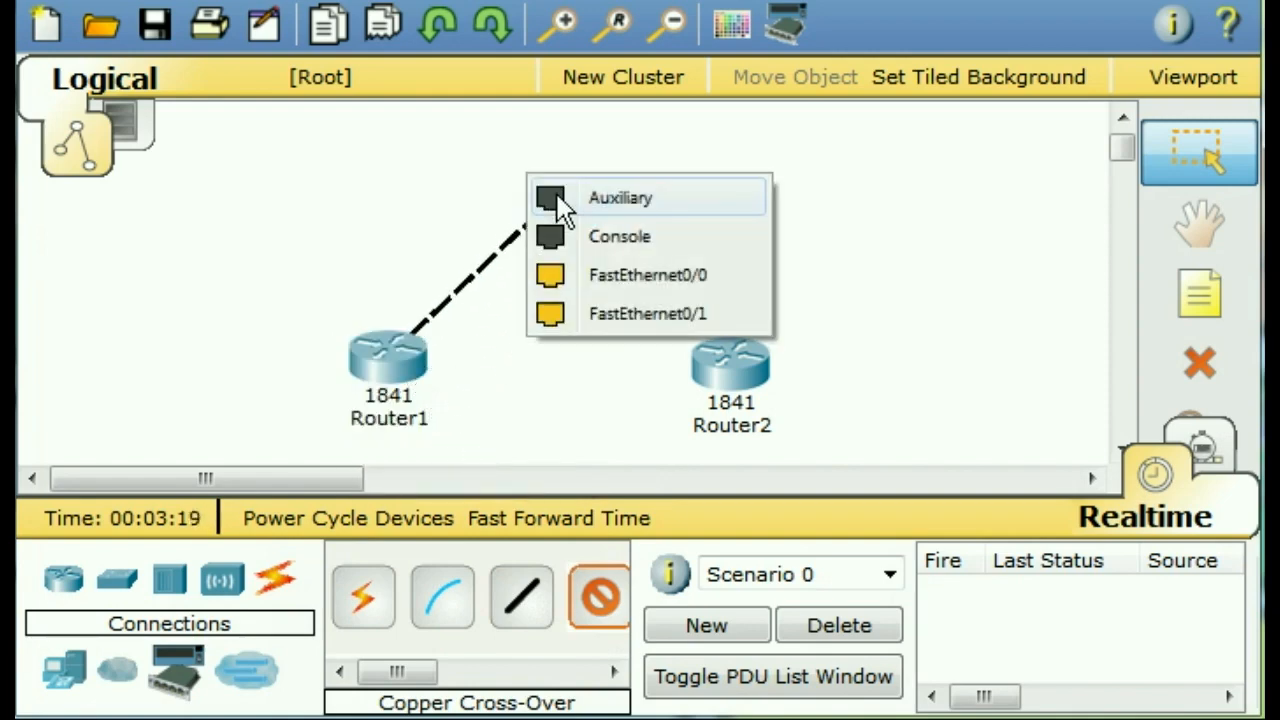
mouse_move(640, 290)
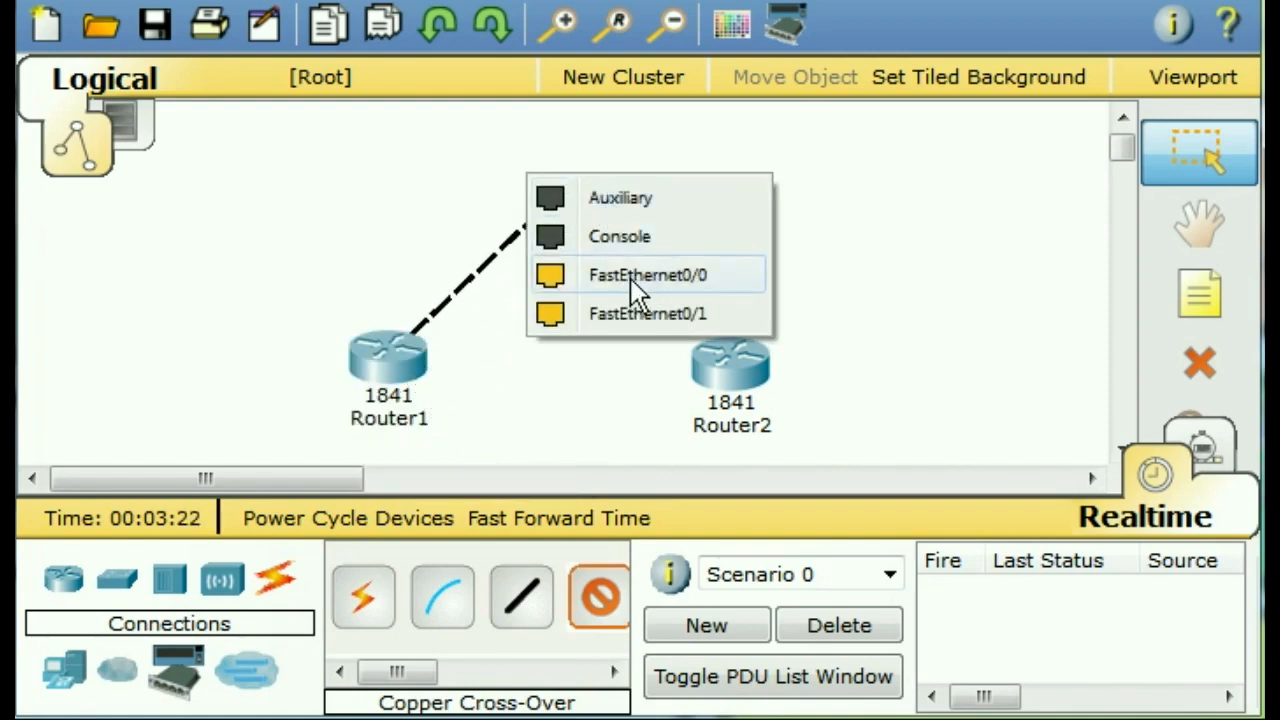
click(647, 275)
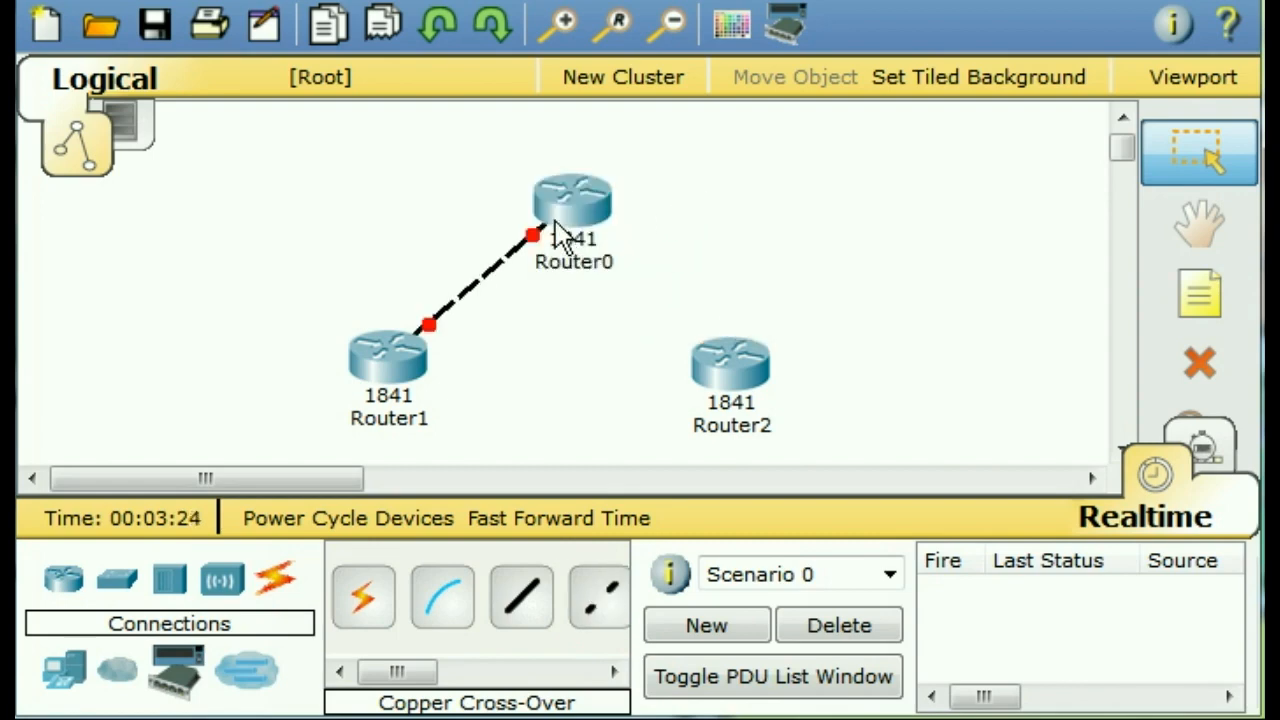
mouse_move(433, 345)
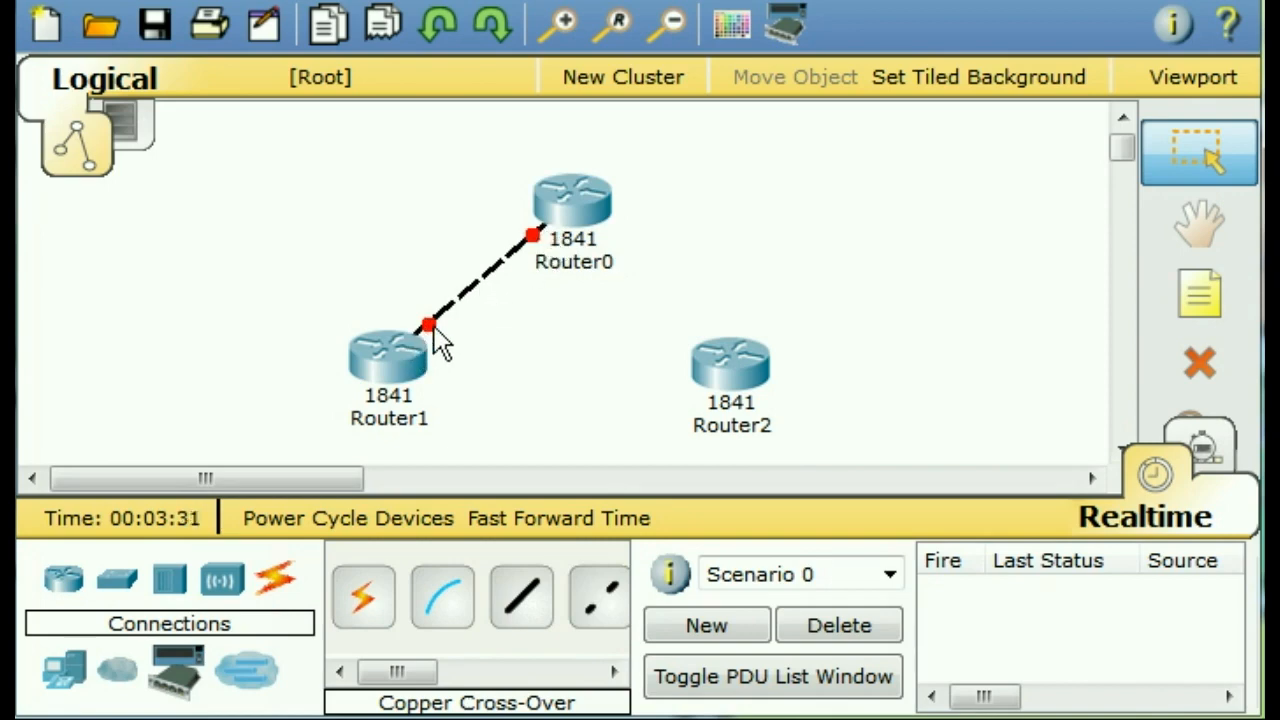
mouse_move(475, 310)
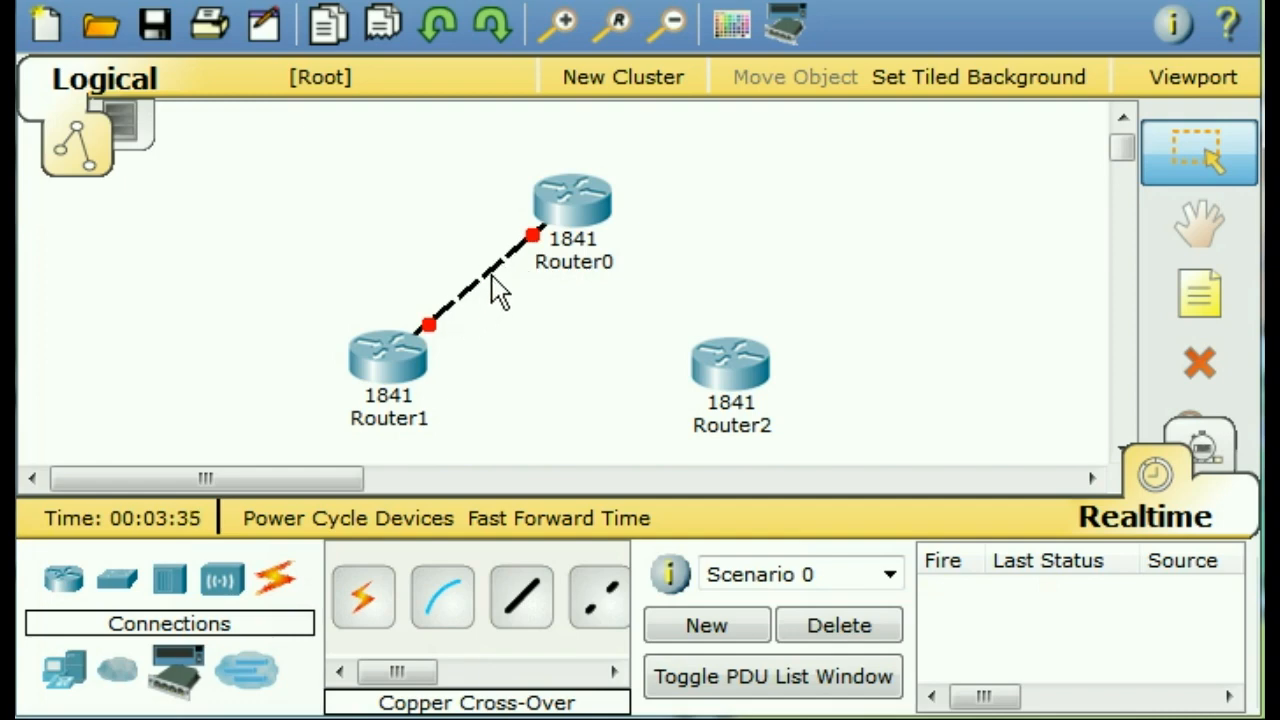
mouse_move(528, 275)
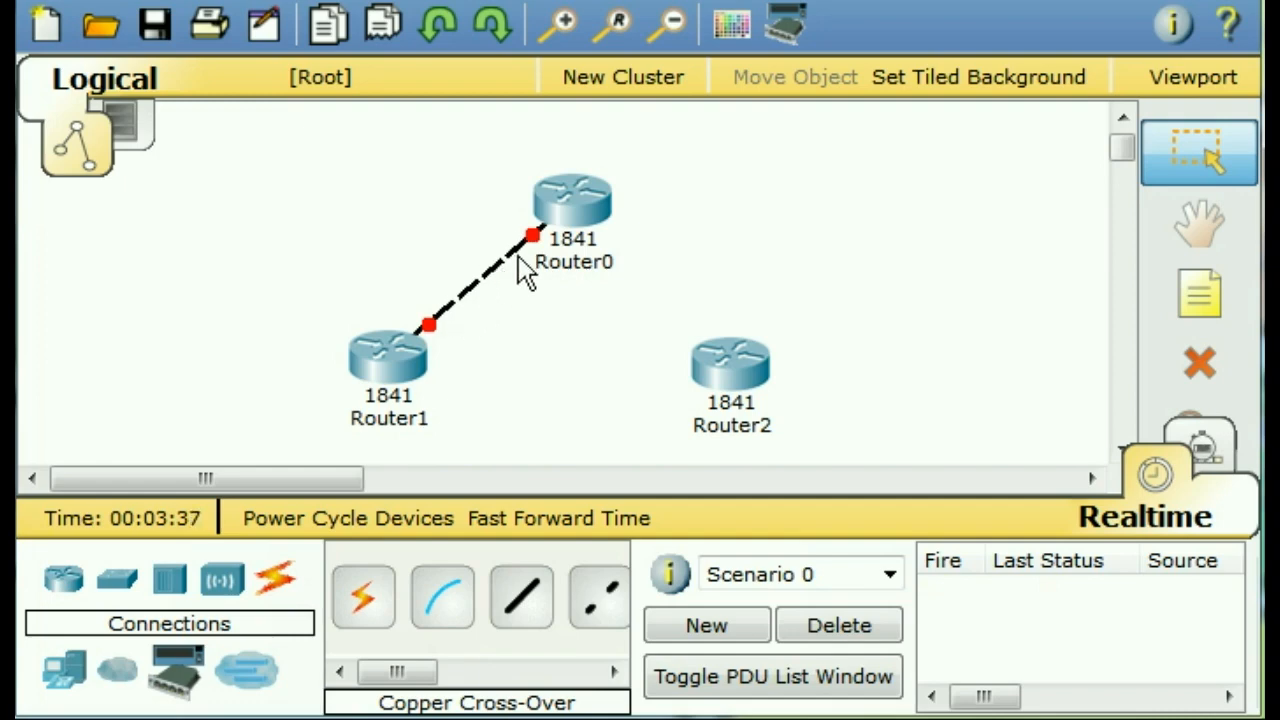
mouse_move(425, 360)
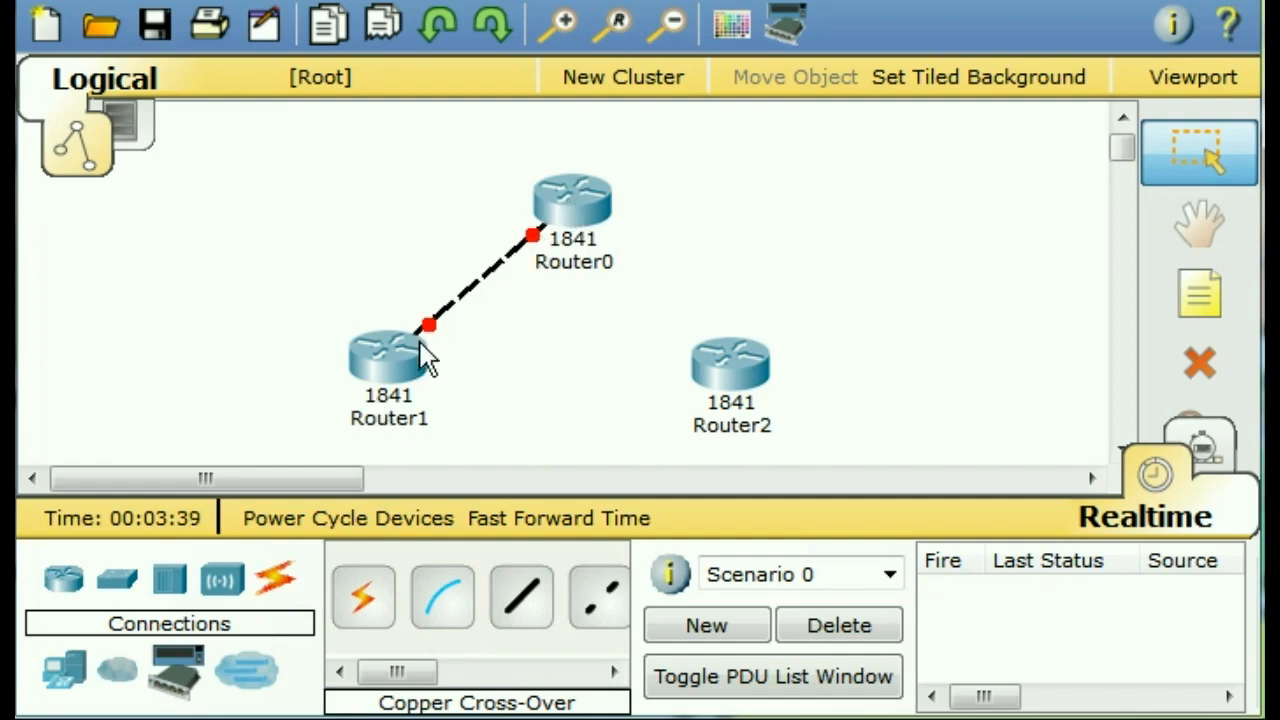
mouse_move(530, 270)
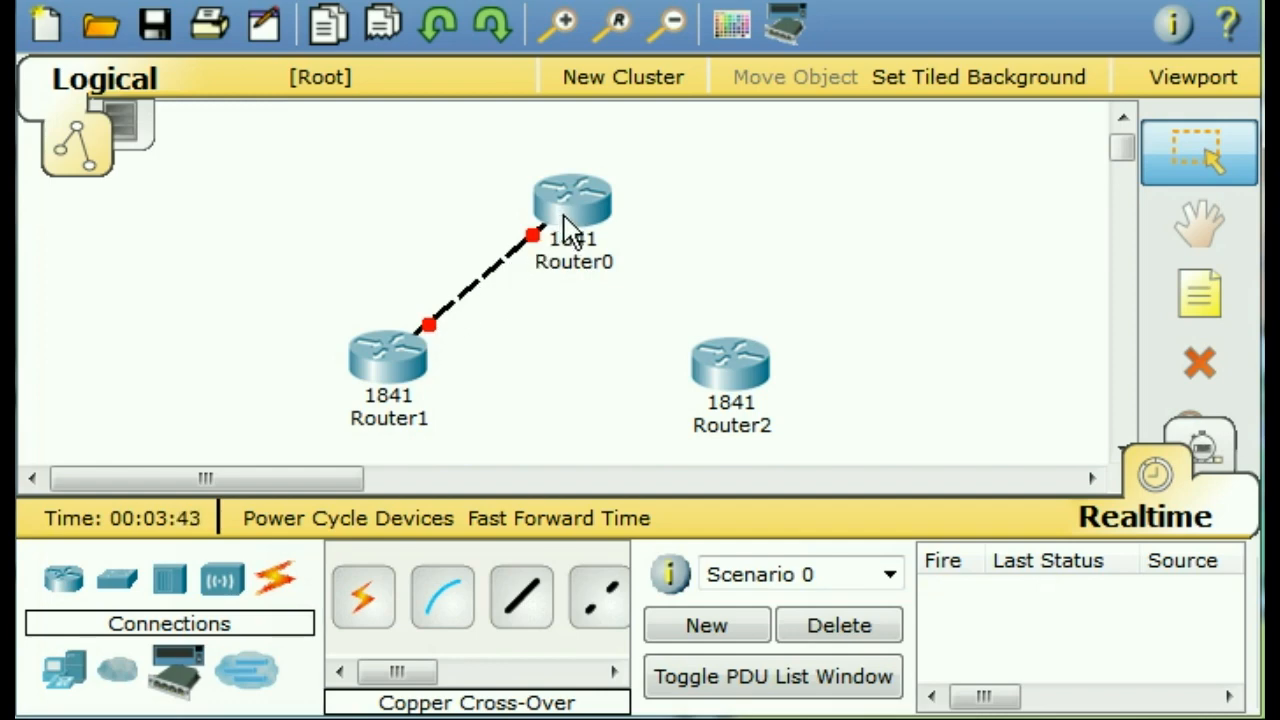
mouse_move(500, 330)
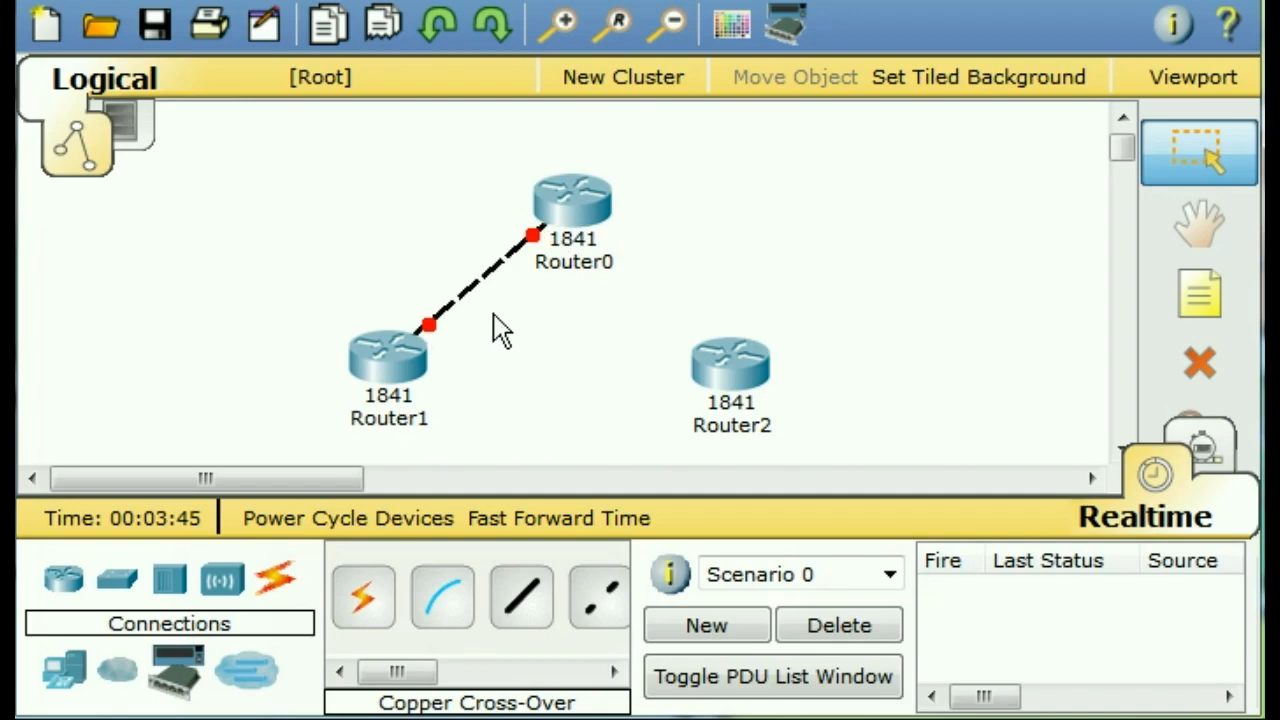
mouse_move(585, 280)
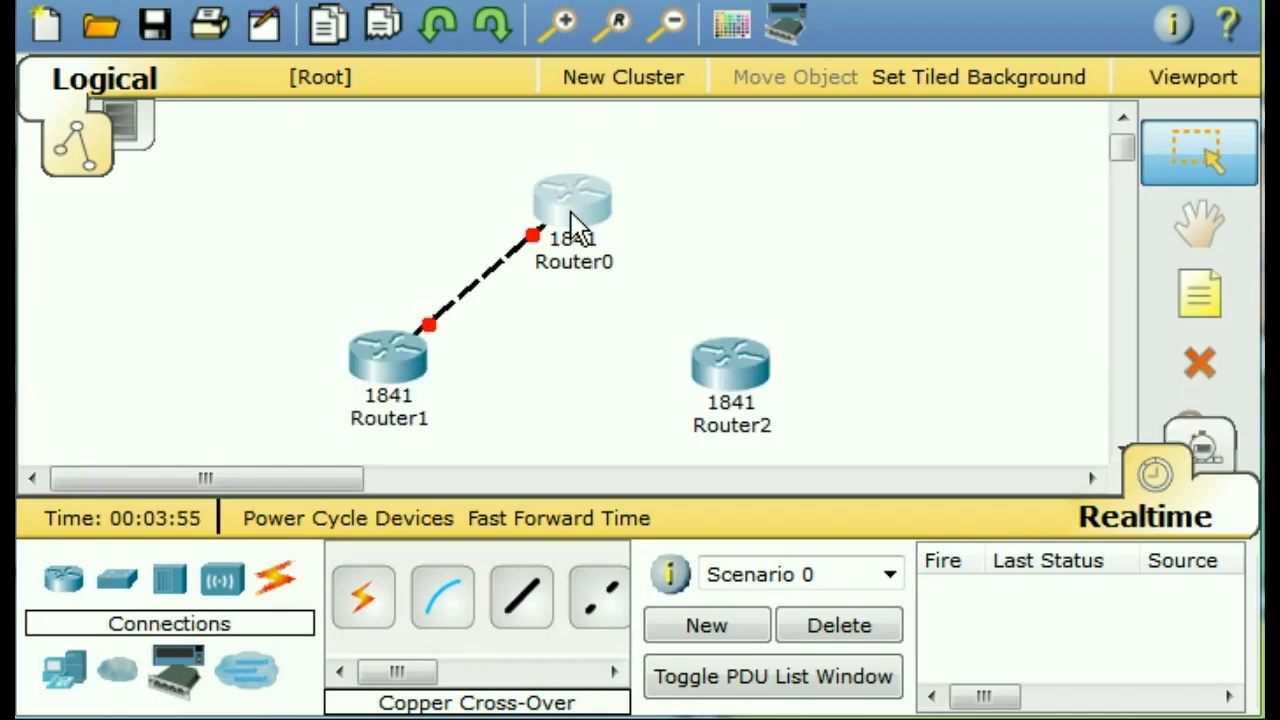
- In Router0's CLI, decline setup, enter enable and conf t, and set hostname R0
double_click(573, 200)
text(n)
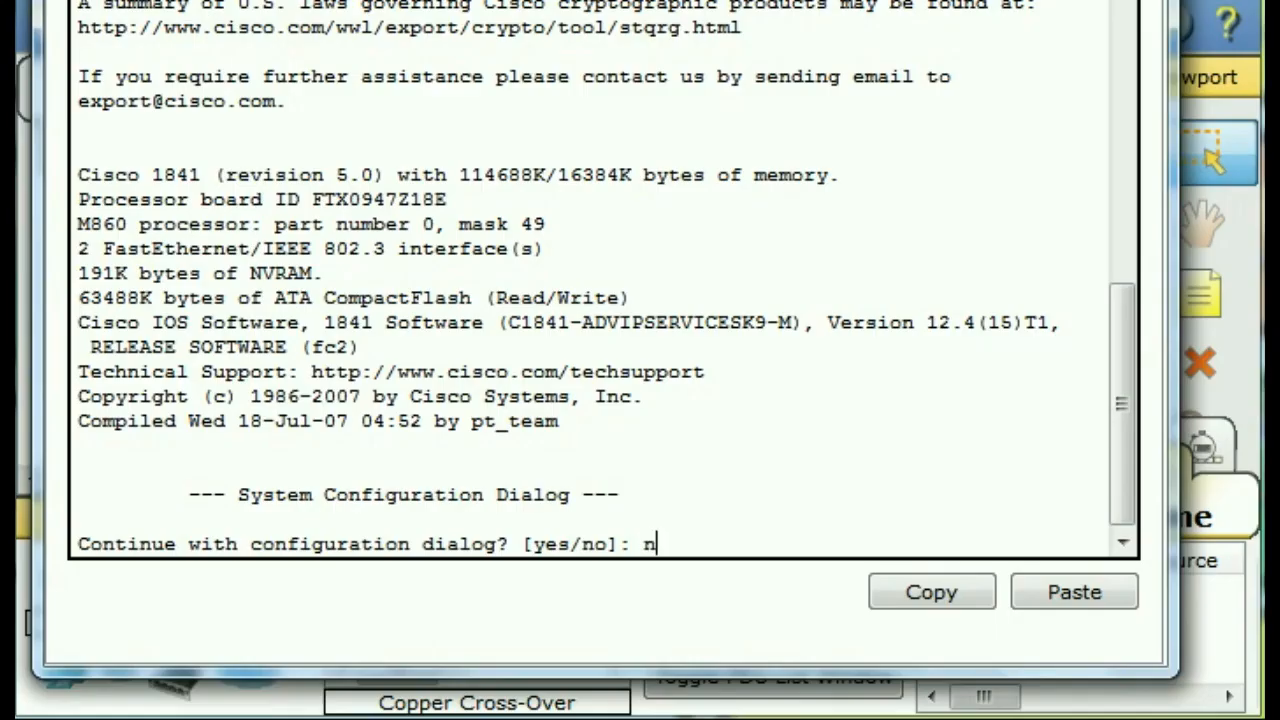
text(o)
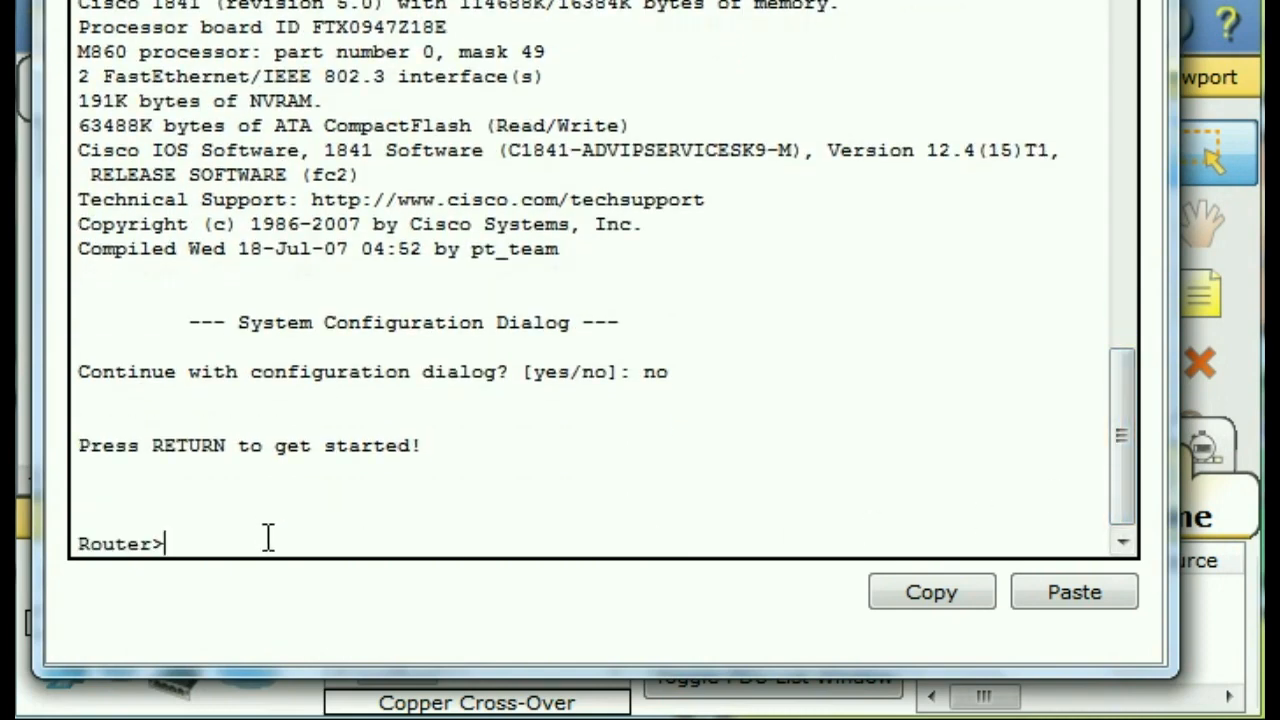
mouse_move(287, 545)
text(enable)
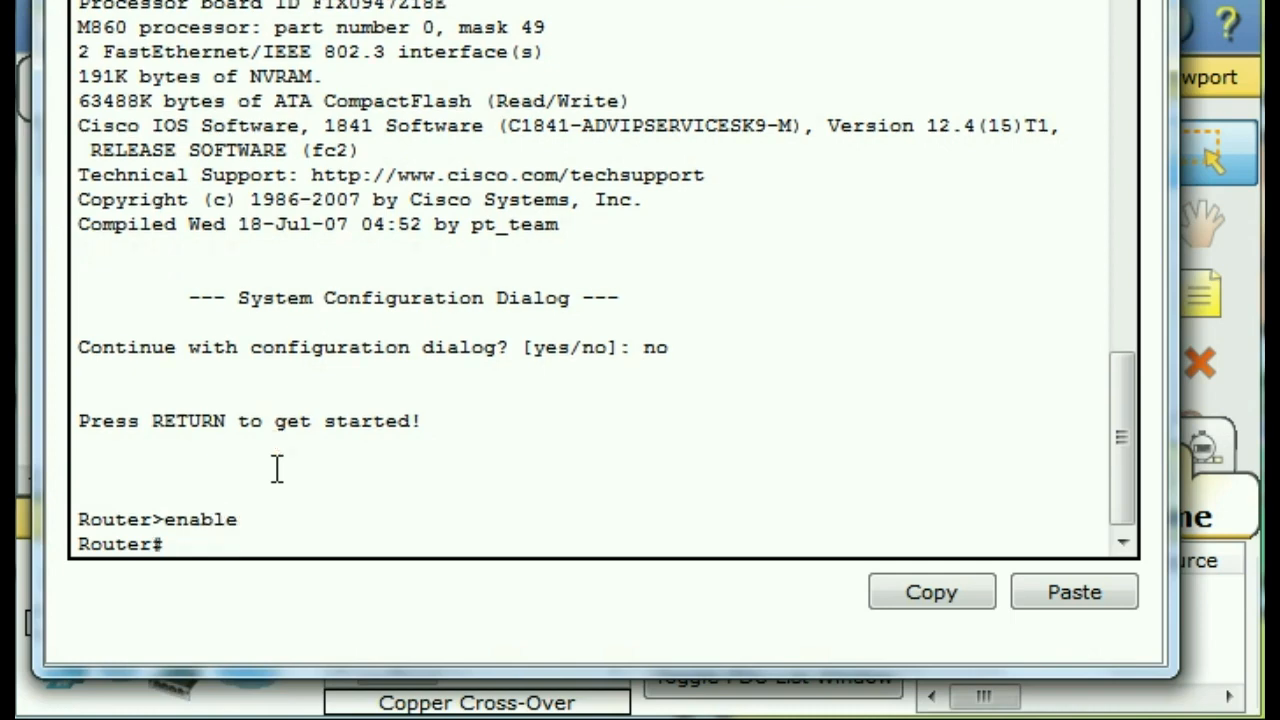
text(con)
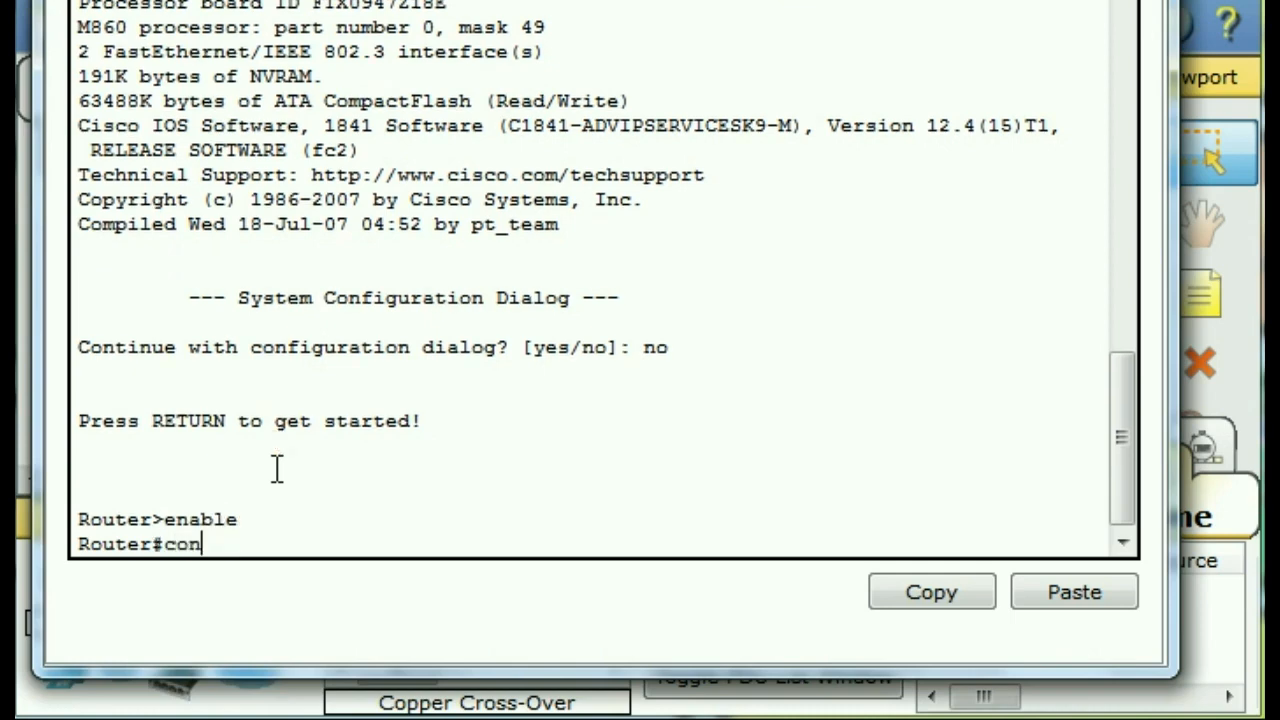
text(f t)
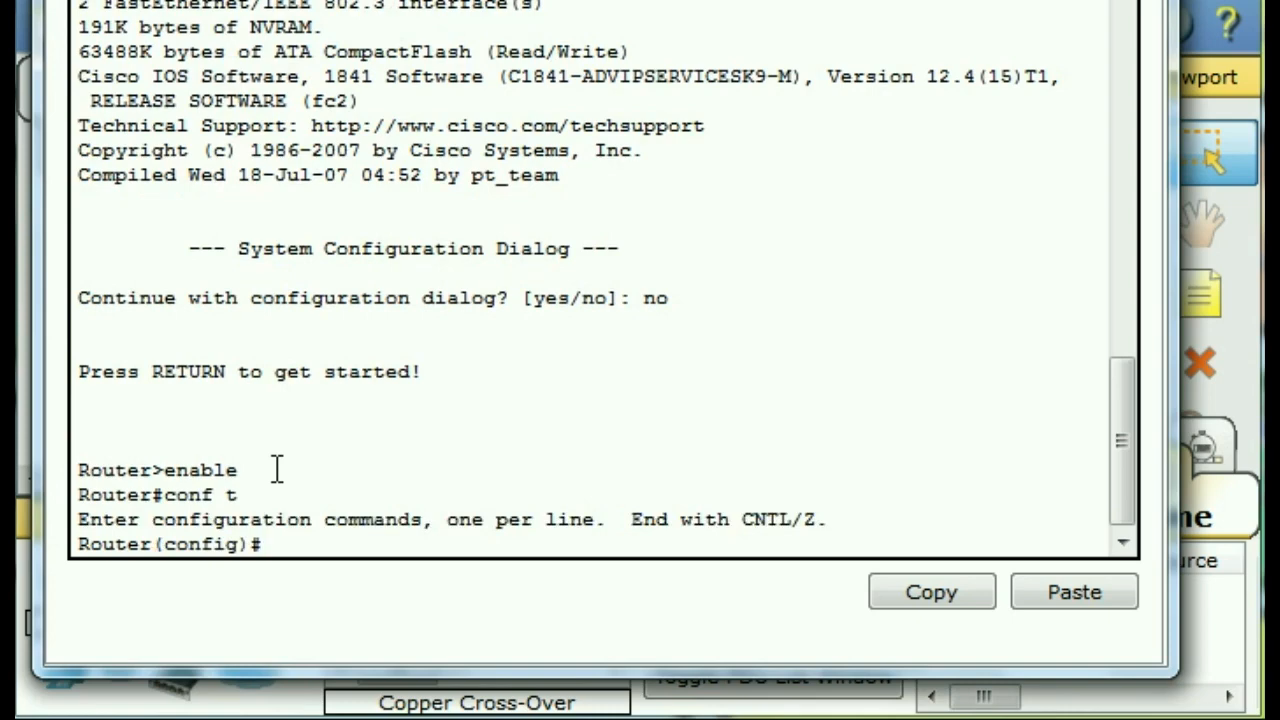
text(host)
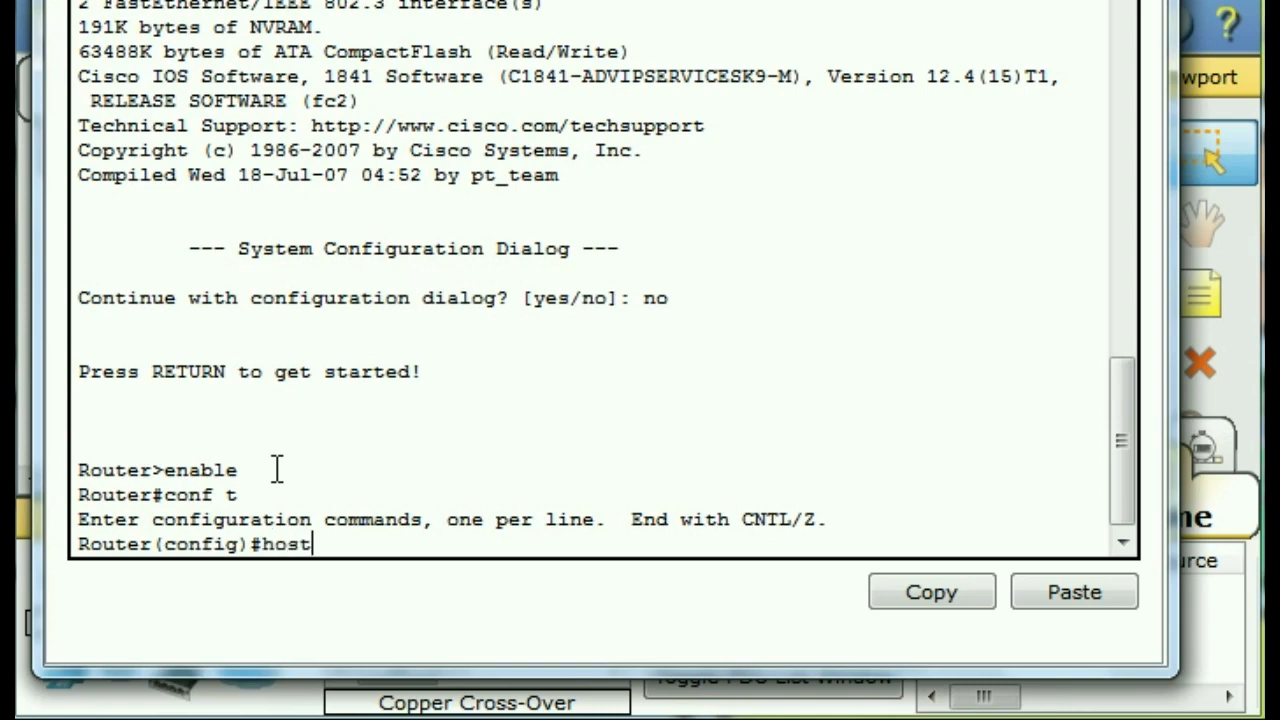
text(name)
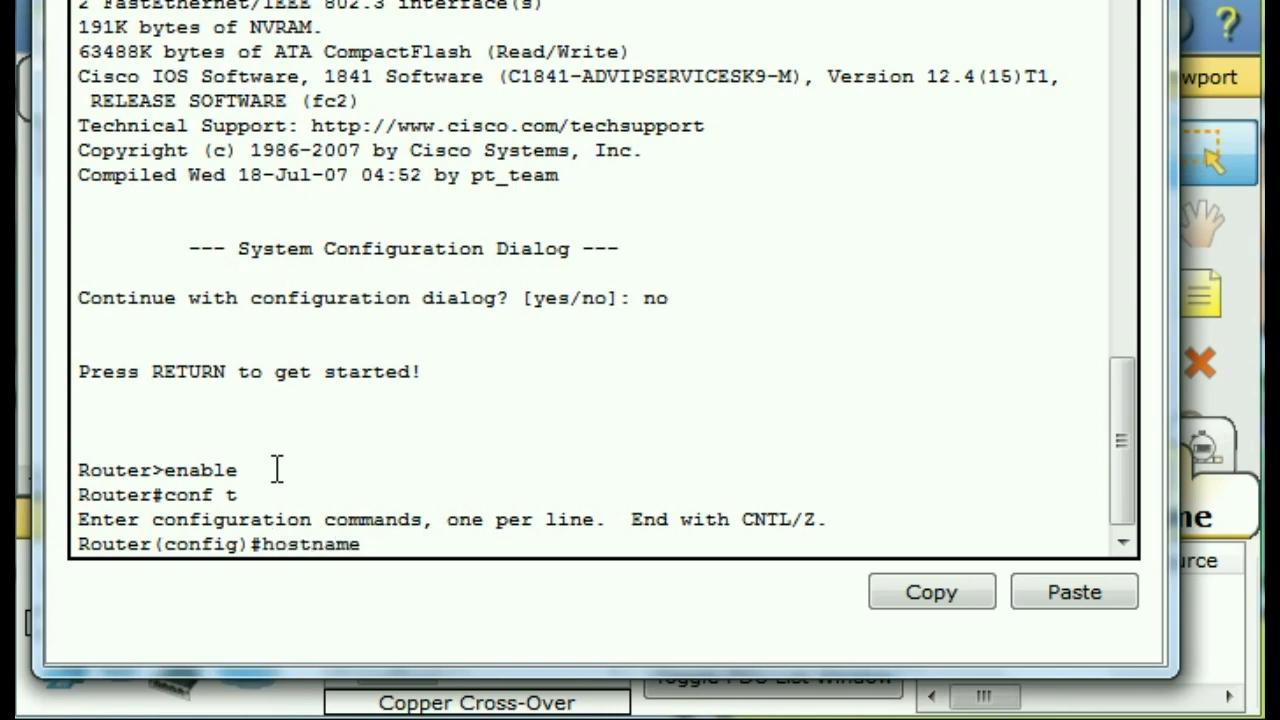
text(R0)
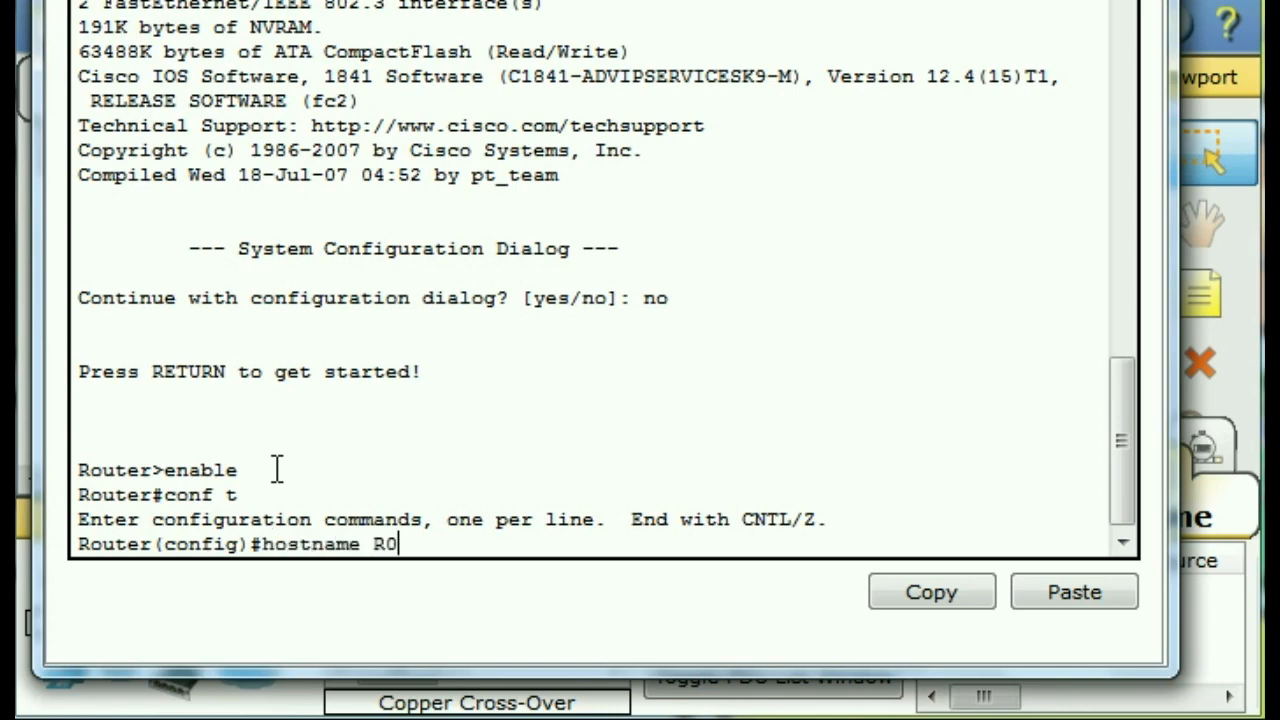
key(Return)
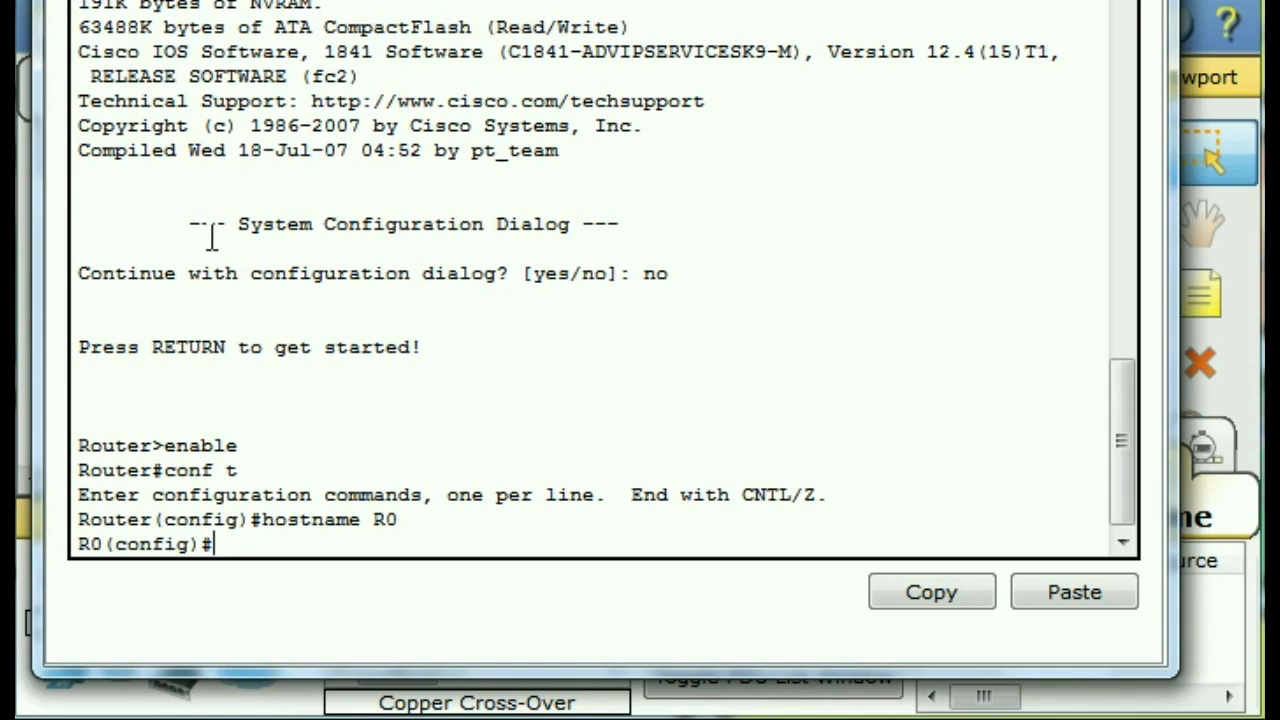
mouse_move(635, 92)
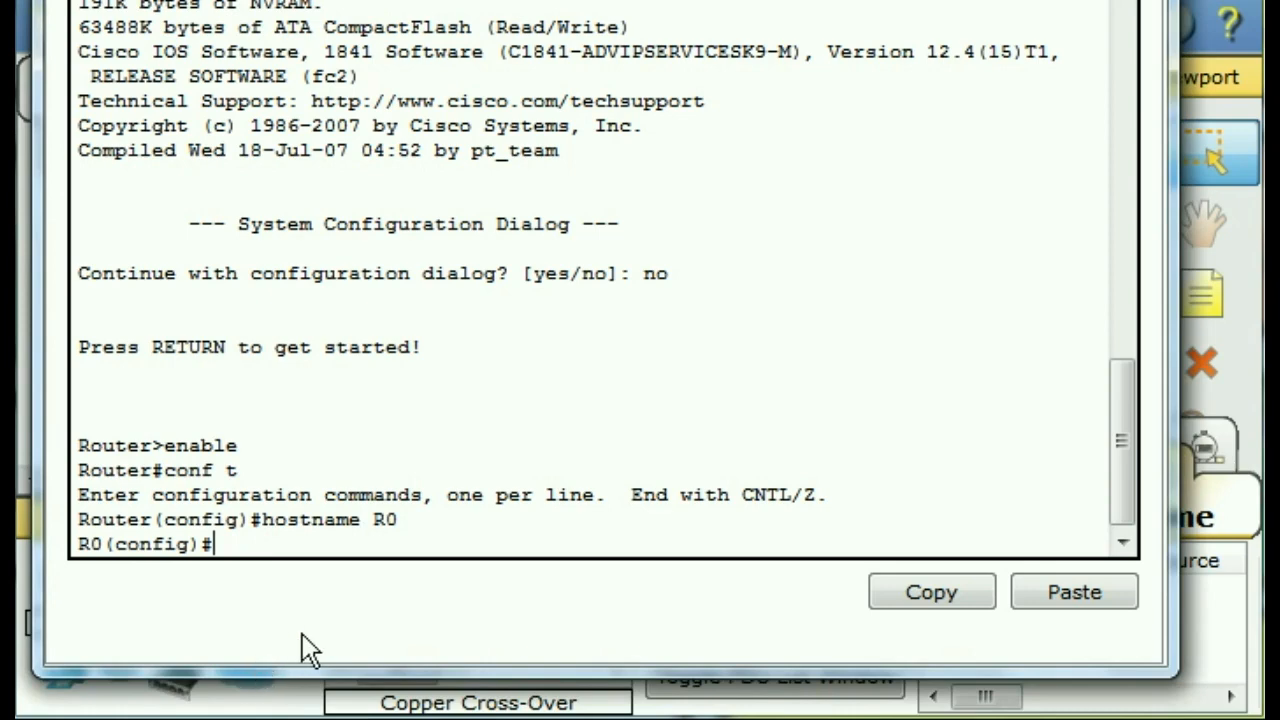
- Enter interface FastEthernet0/0 and assign ip address 10.1.1.1 255.0.0.0
text(int)
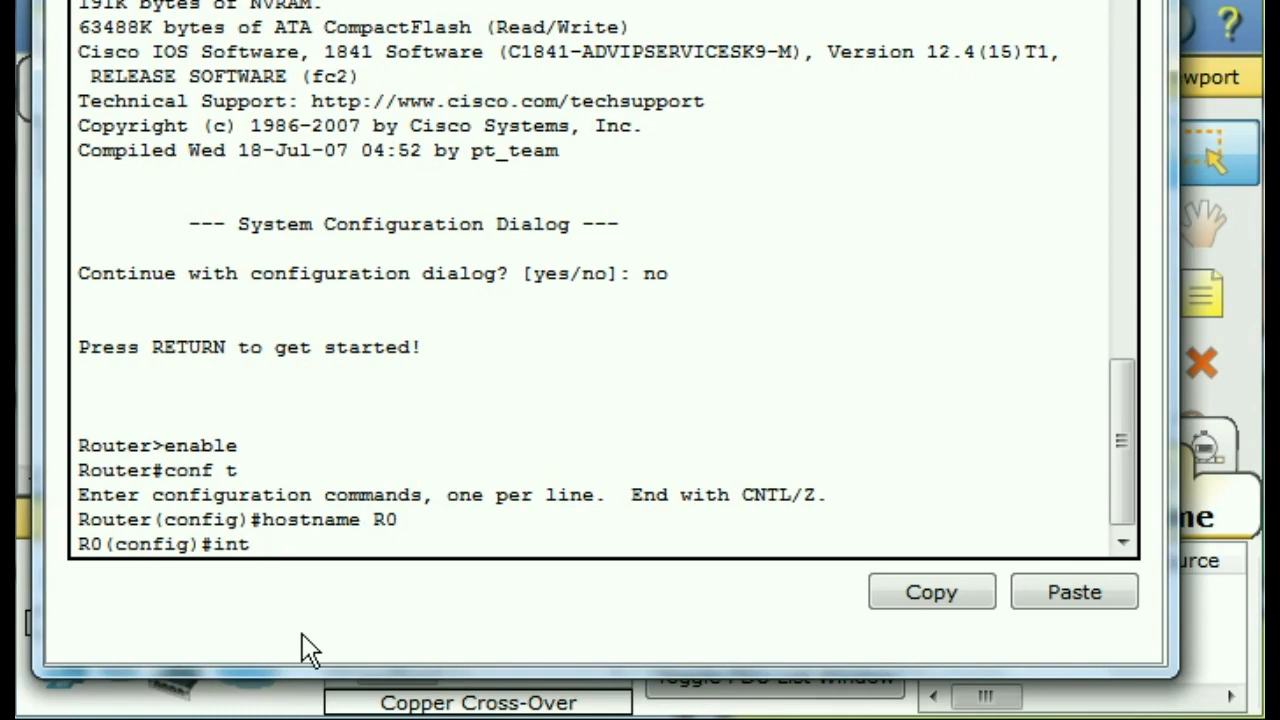
text(FastEthernet)
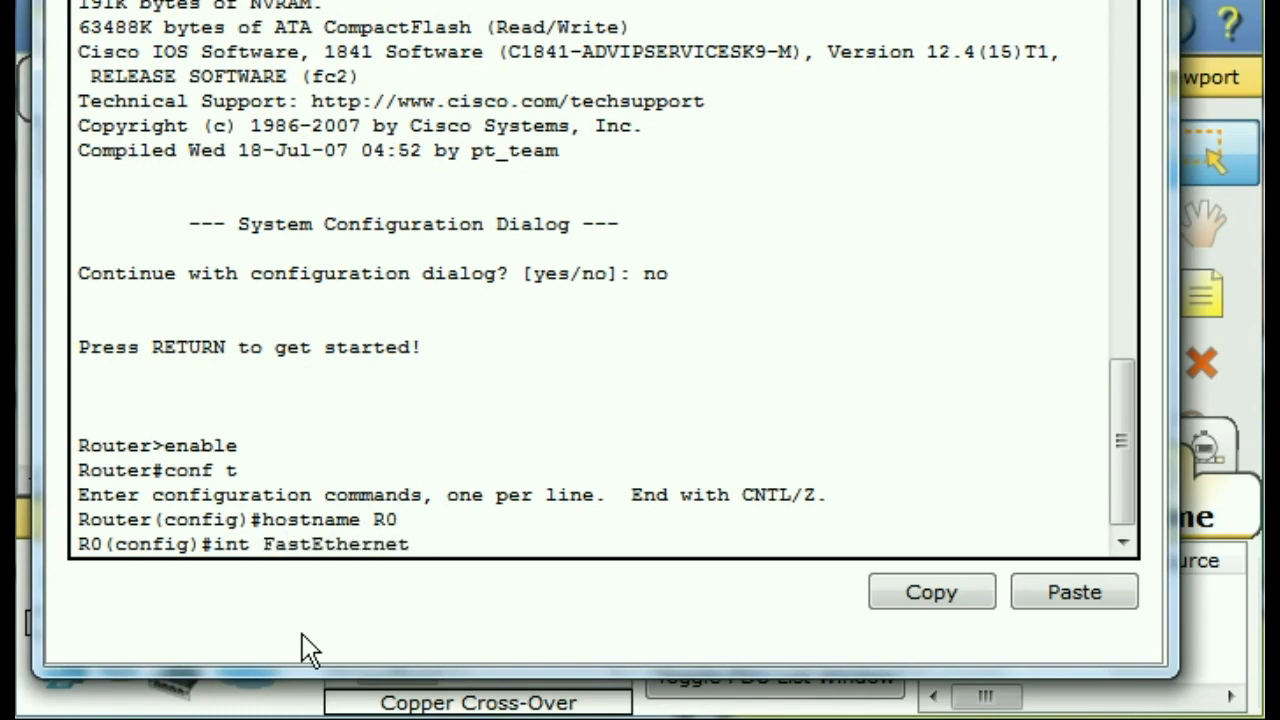
text(0/0)
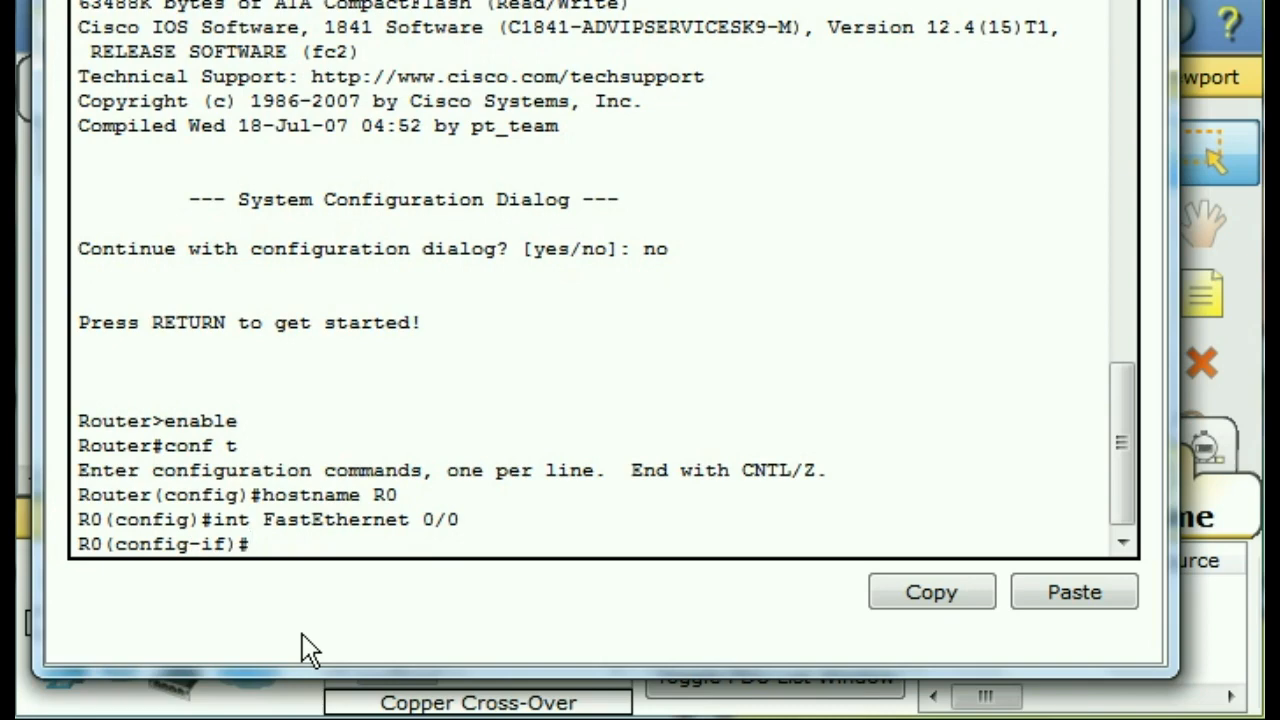
text(ip addr)
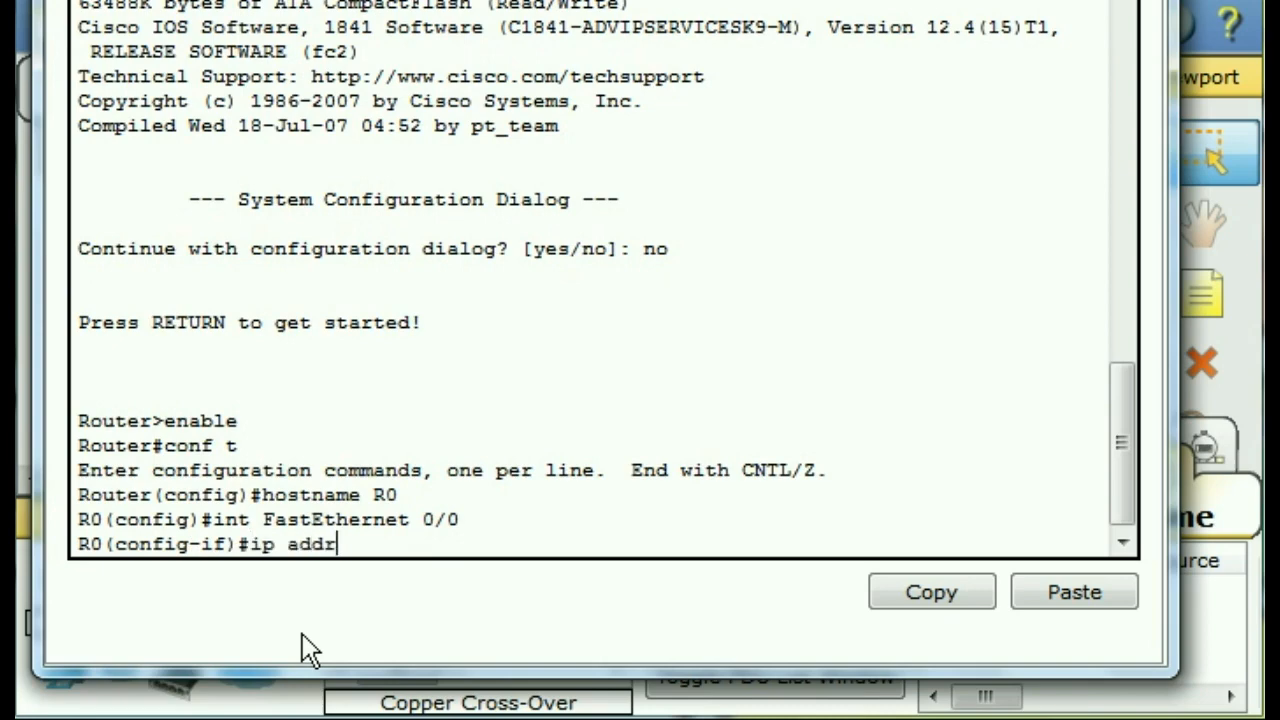
text(ess)
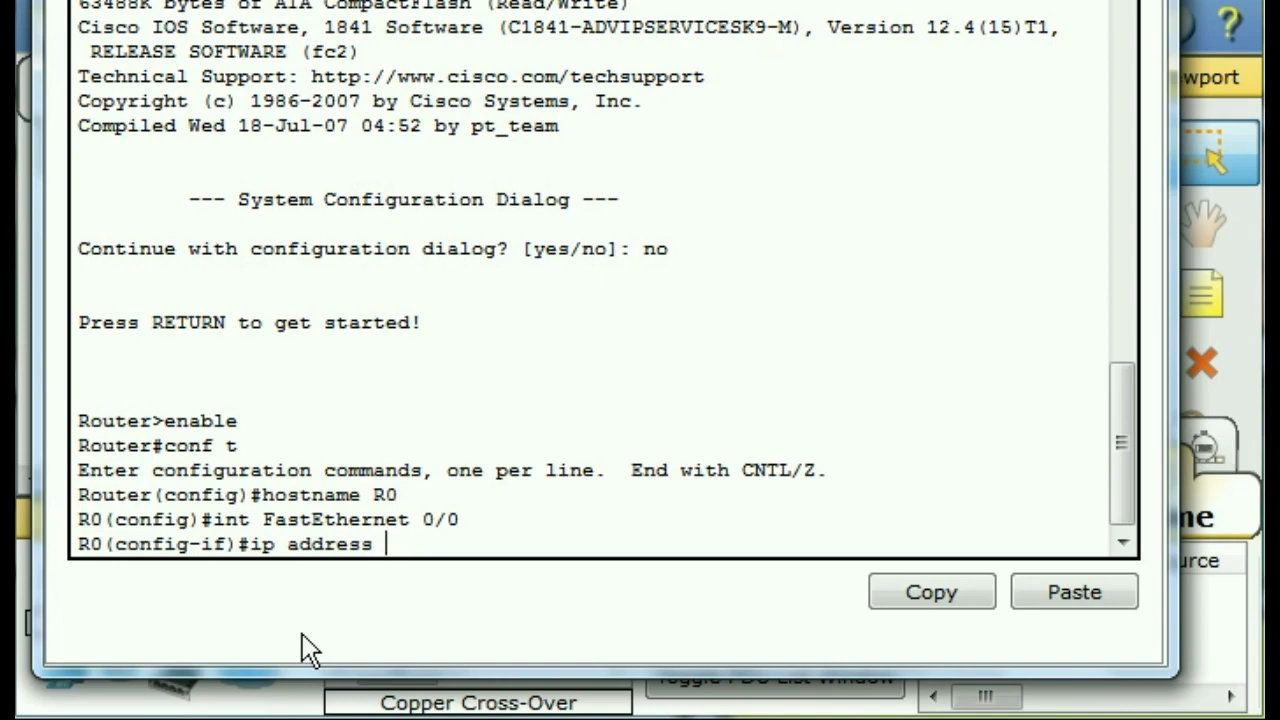
text(1)
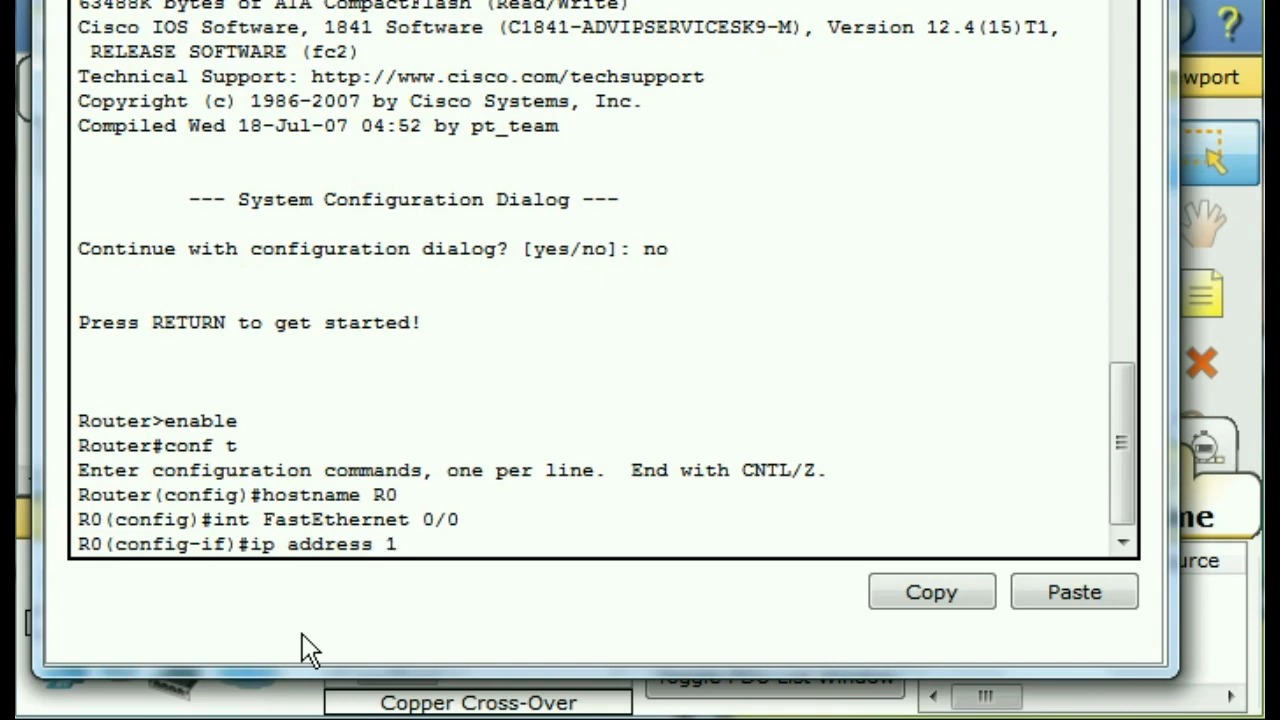
text(0.1.1.1)
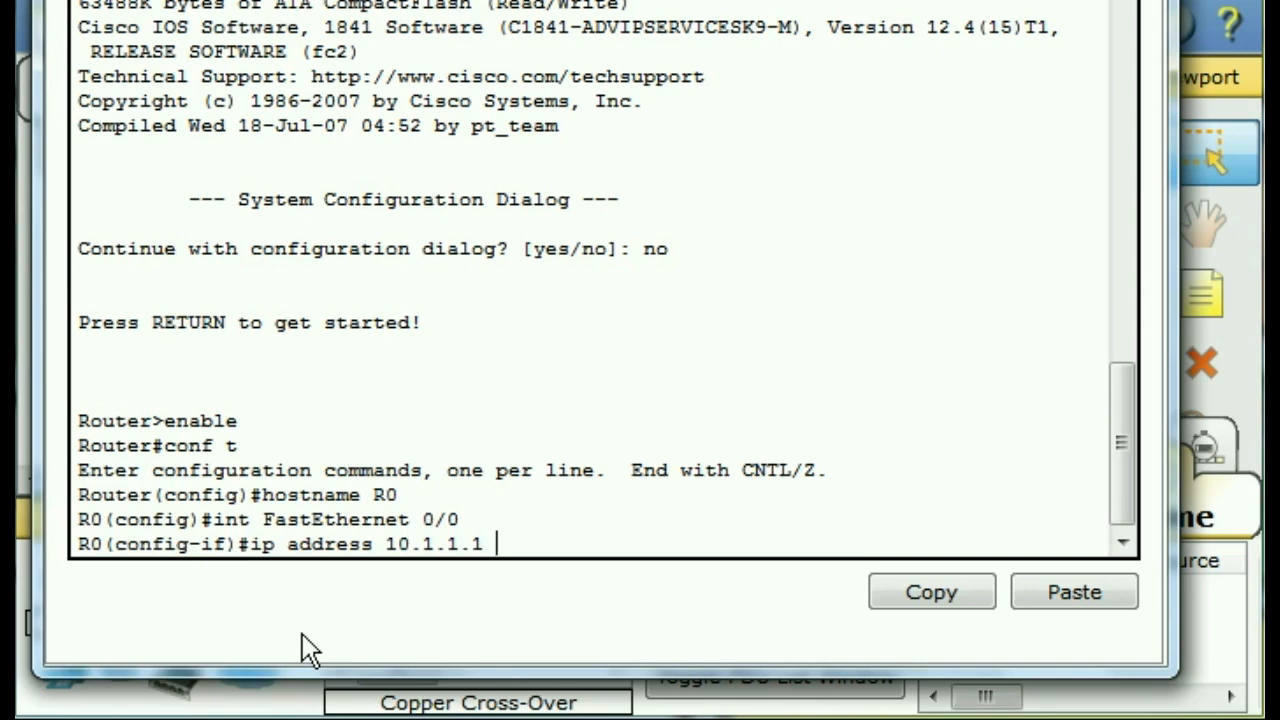
text(25)
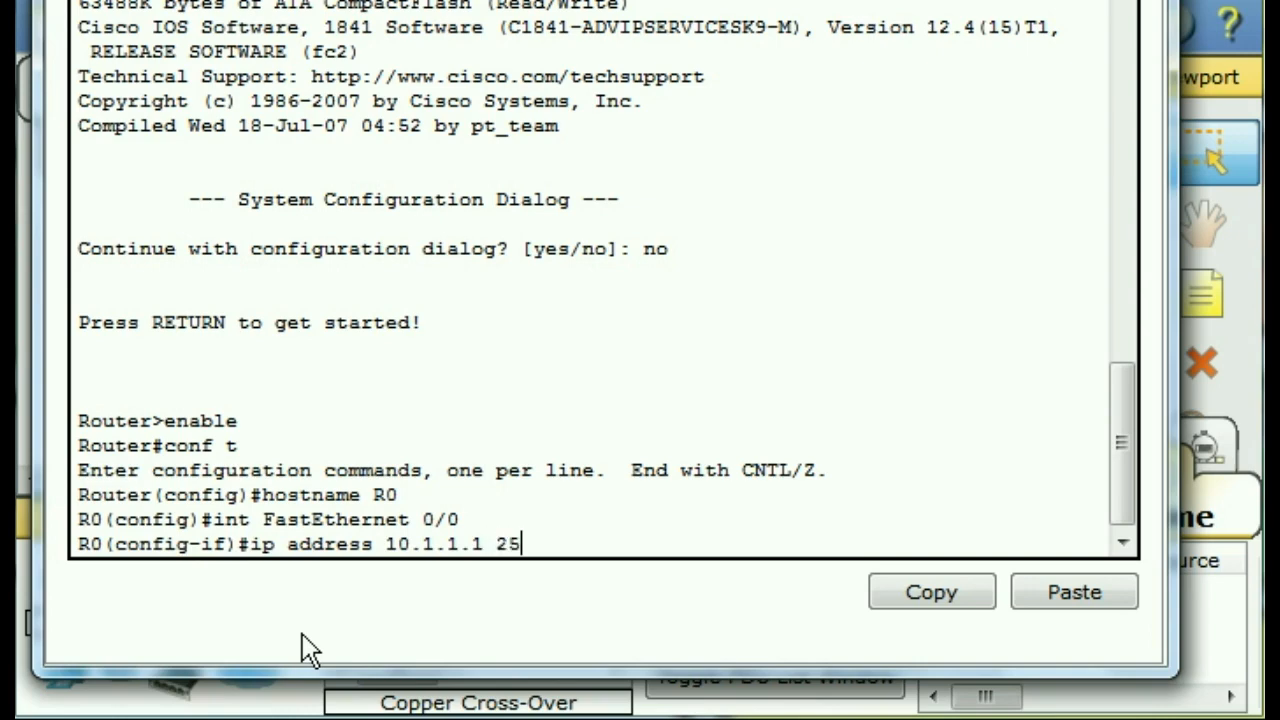
text(5.0.0.0)
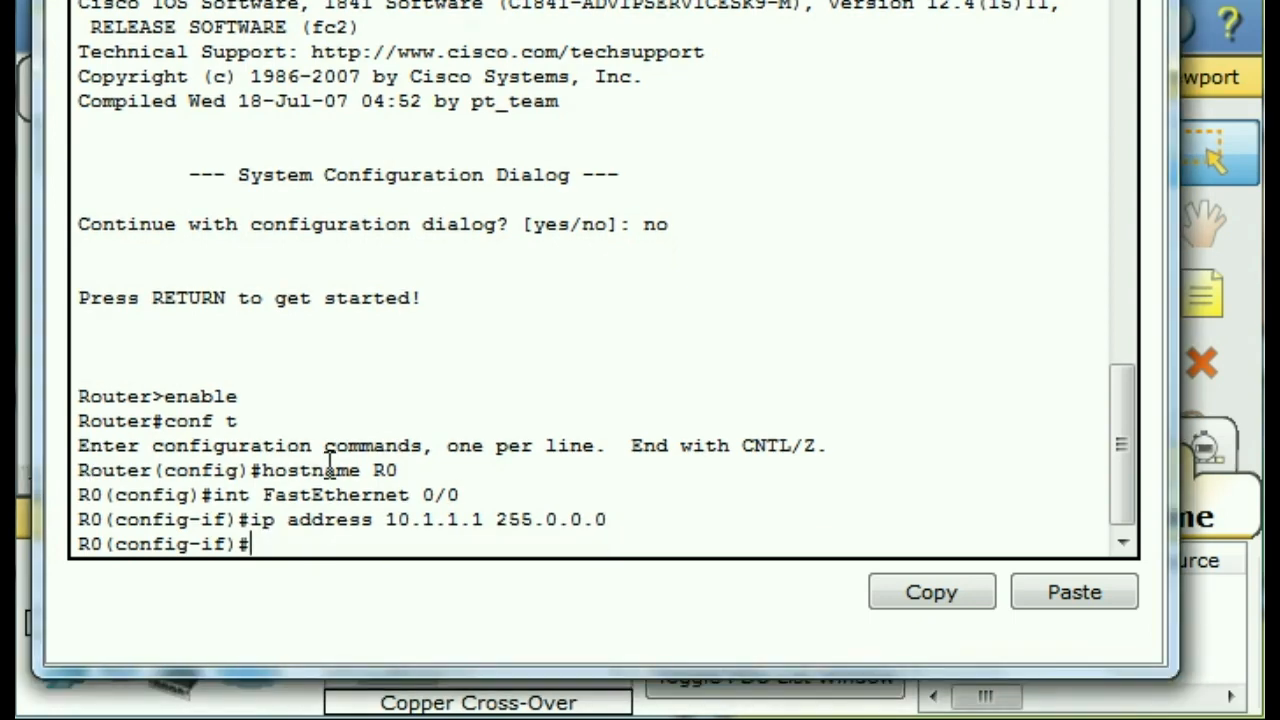
- Enable the interface with no shutdown
text(mpt)
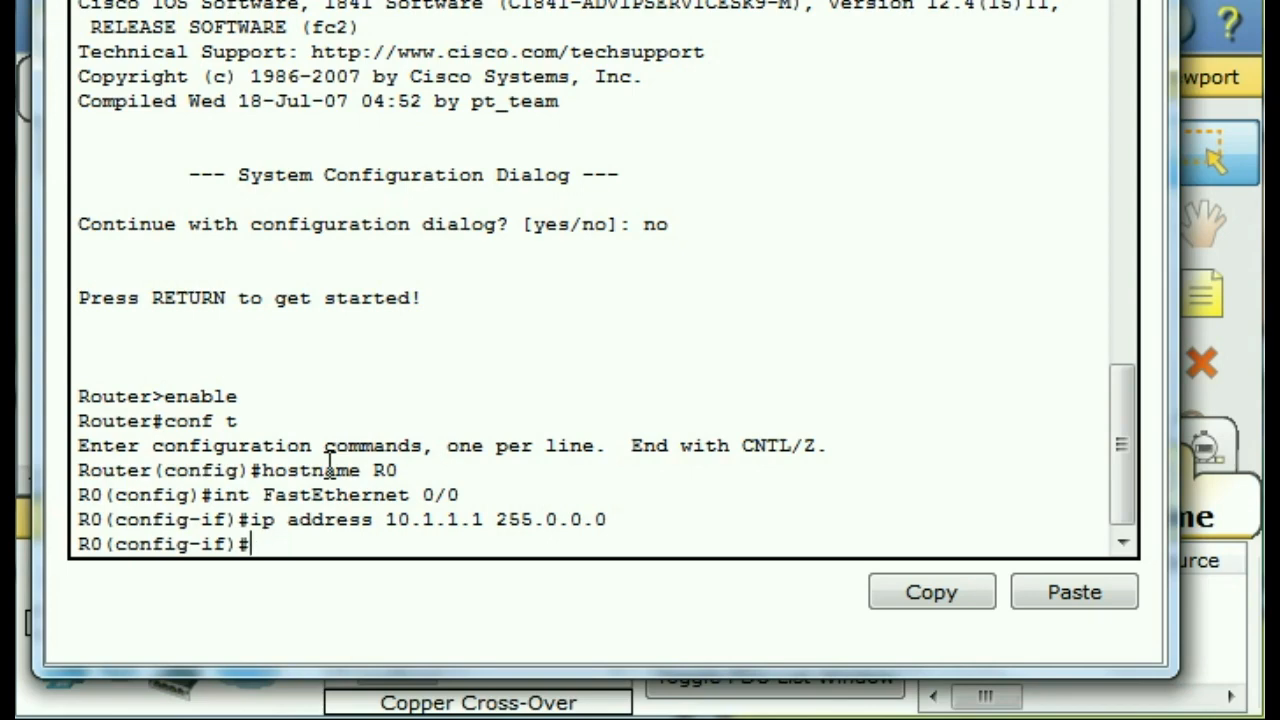
text(no sh)
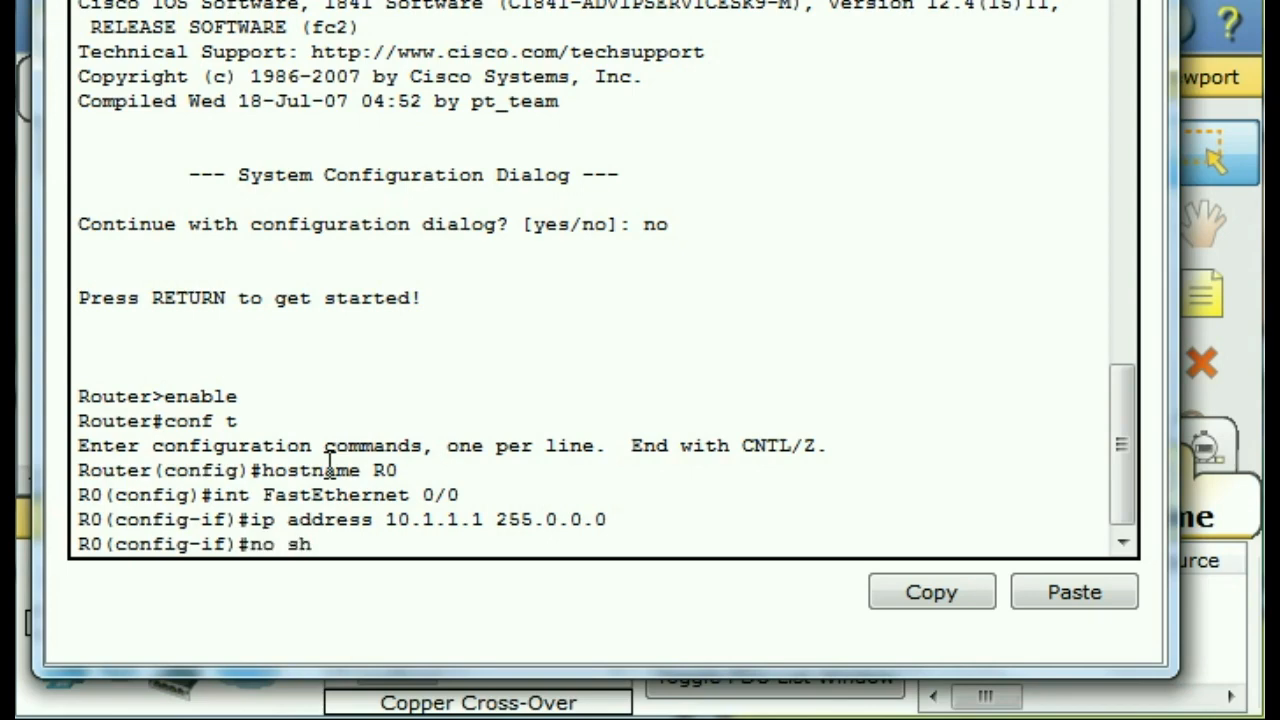
text(utdown)
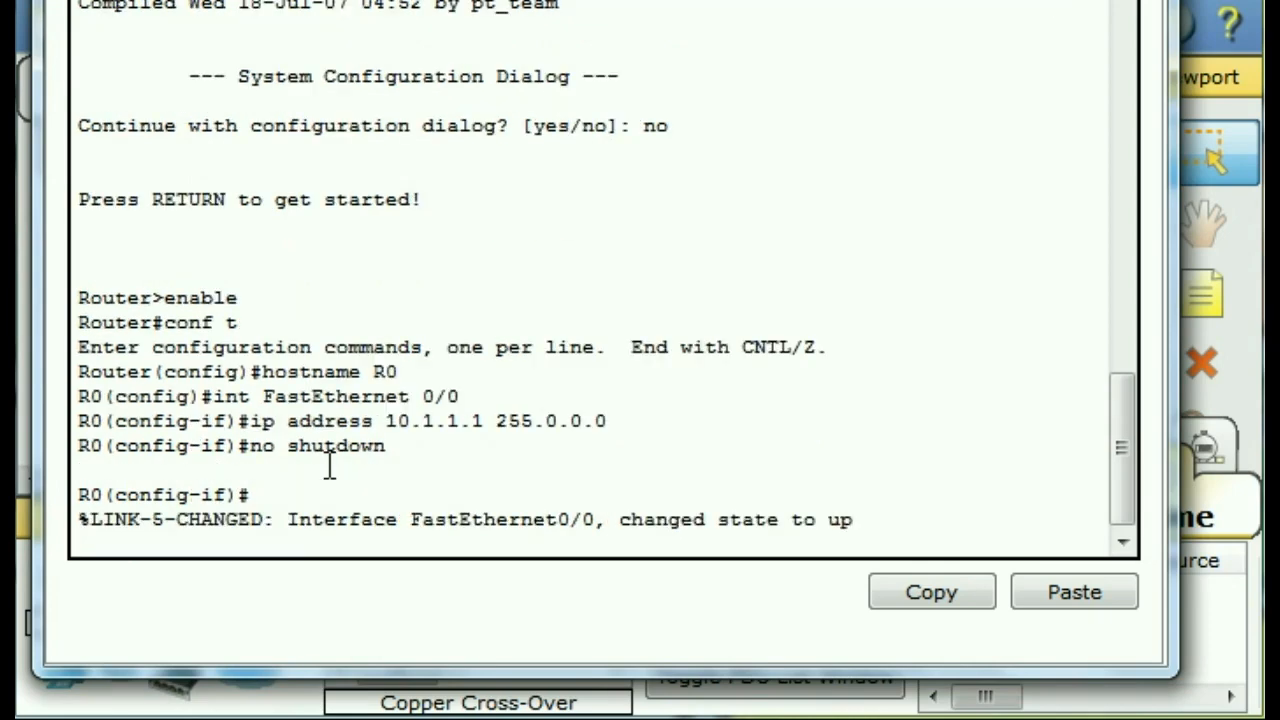
mouse_move(838, 543)
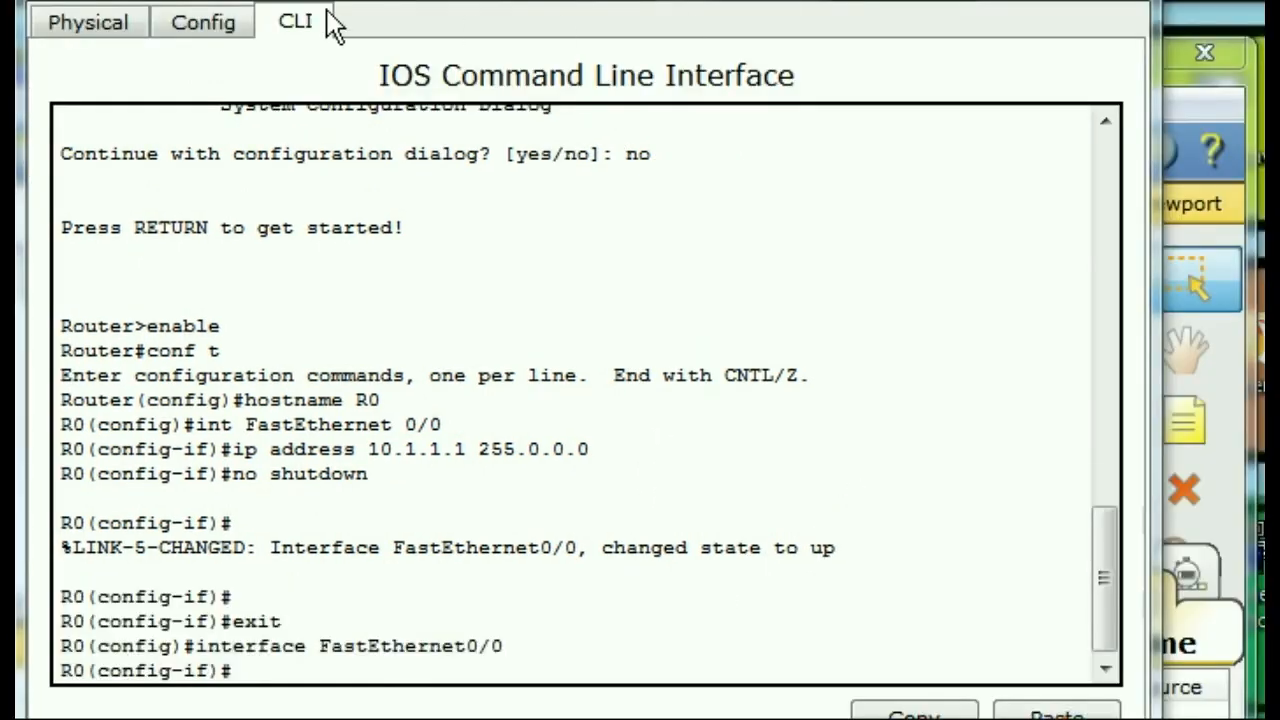
mouse_move(203, 22)
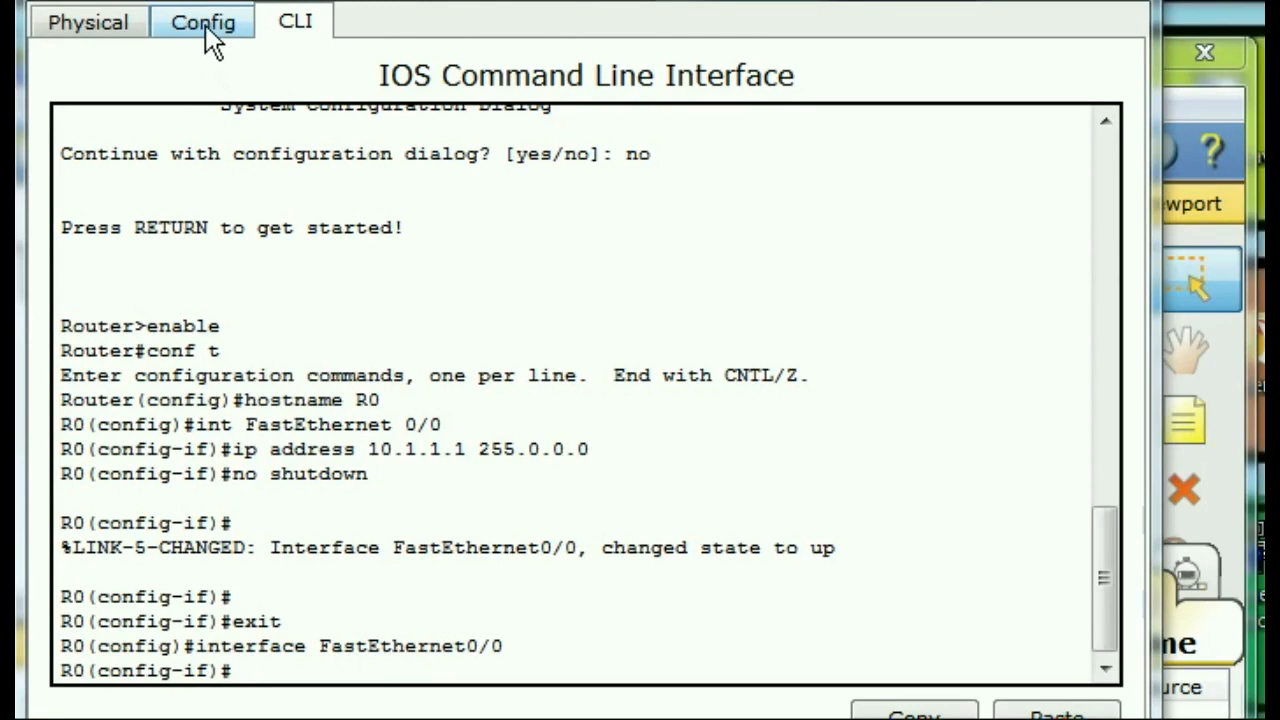
- Confirm FastEthernet0/0 shows 10.1.1.1 / 255.0.0.0 in the Config tab, then close Router0
click(203, 21)
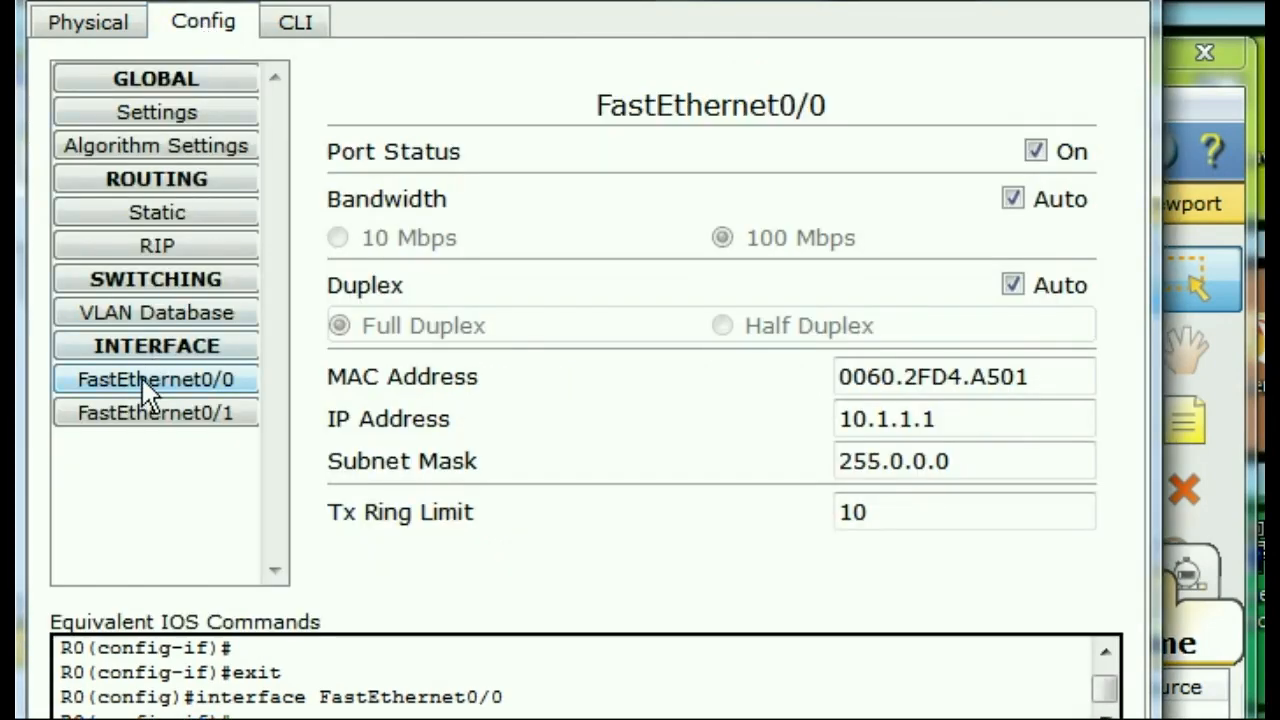
mouse_move(398, 450)
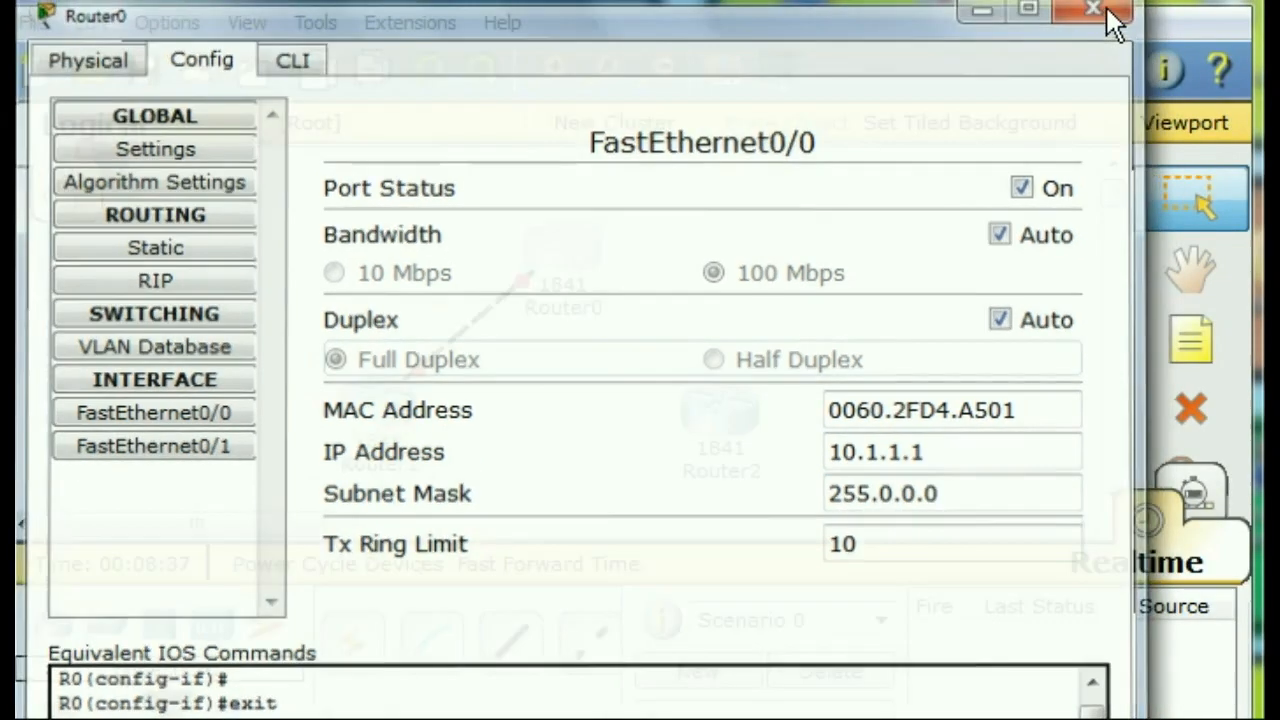
click(1092, 10)
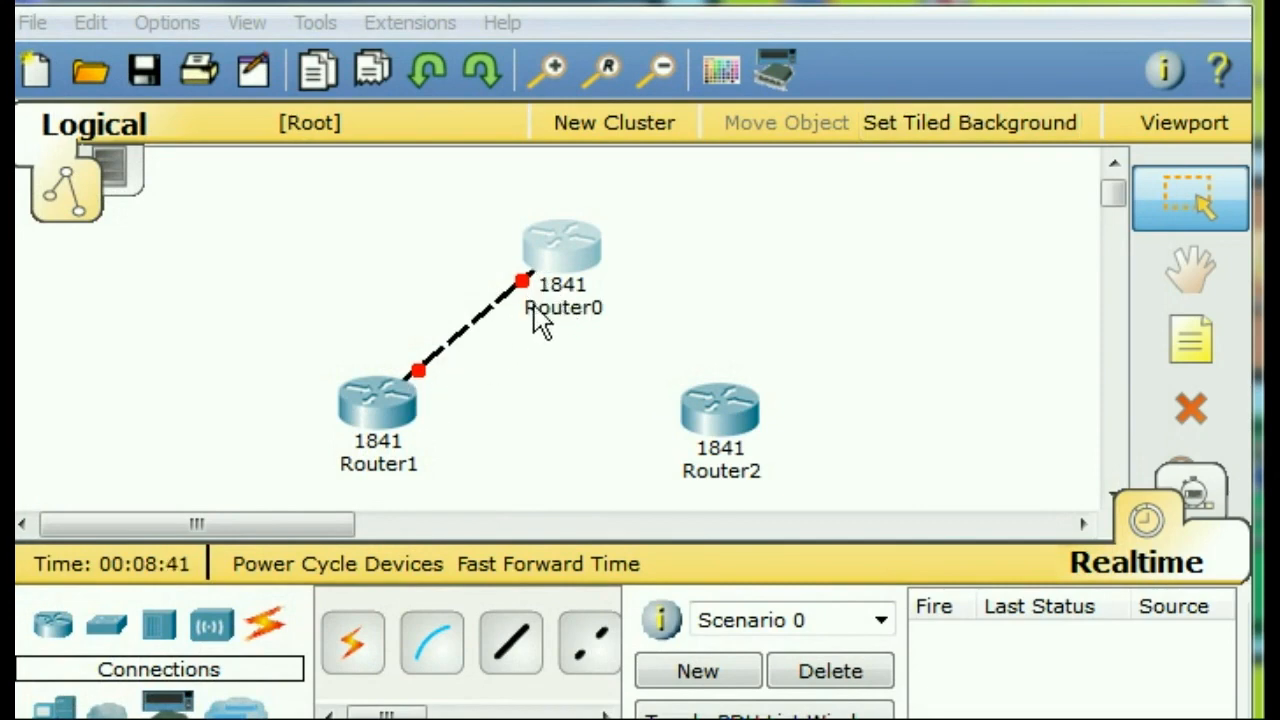
mouse_move(390, 443)
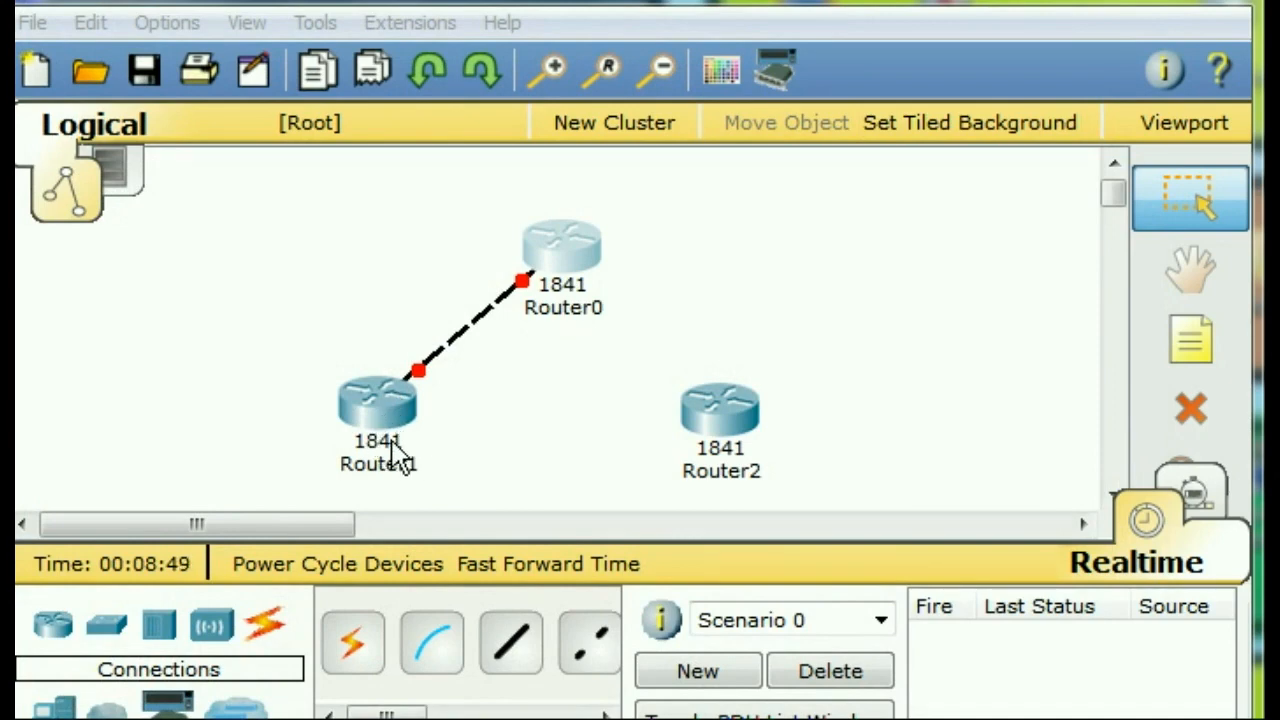
- In Router1's CLI, answer no, enter enable and conf t, and set hostname R1
double_click(378, 400)
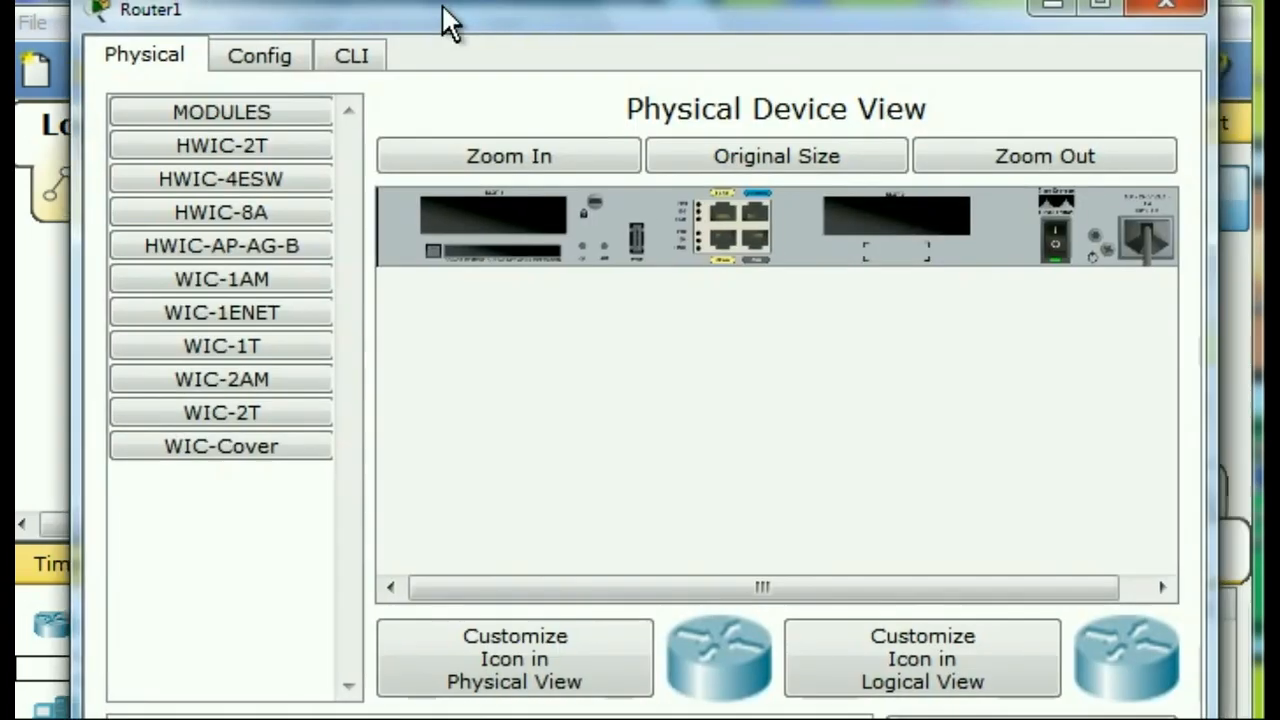
click(350, 55)
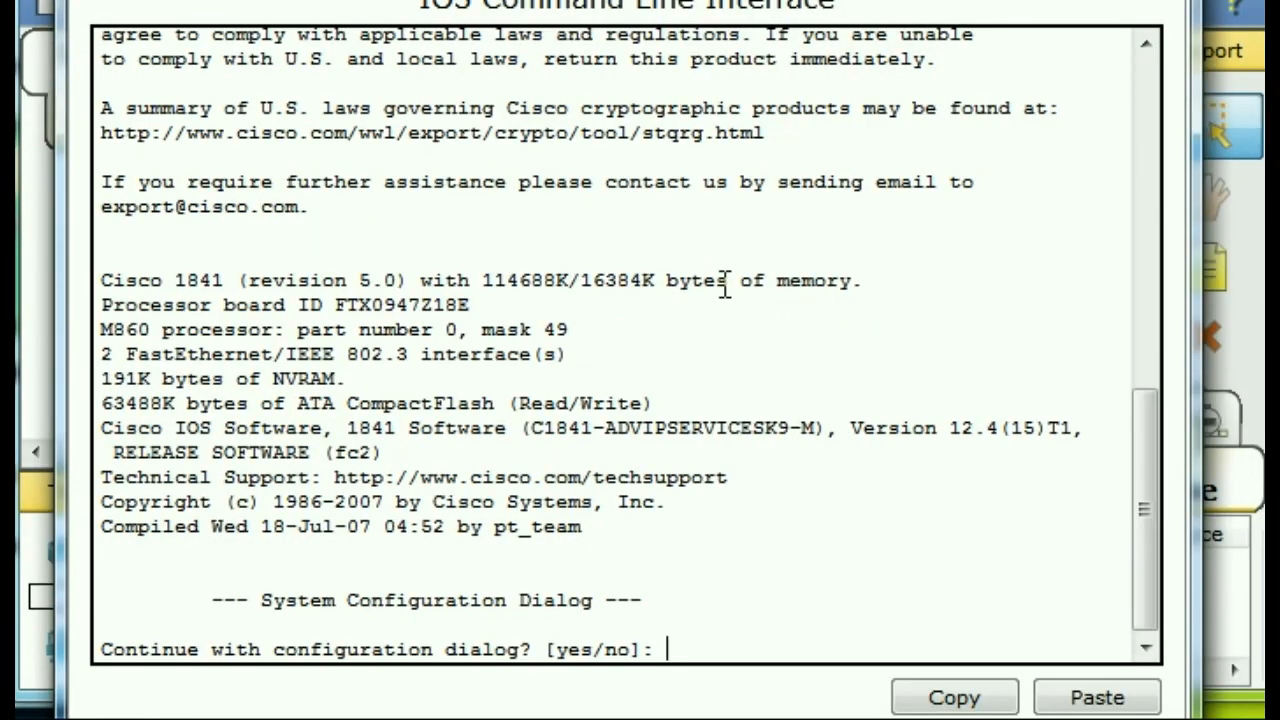
text(no)
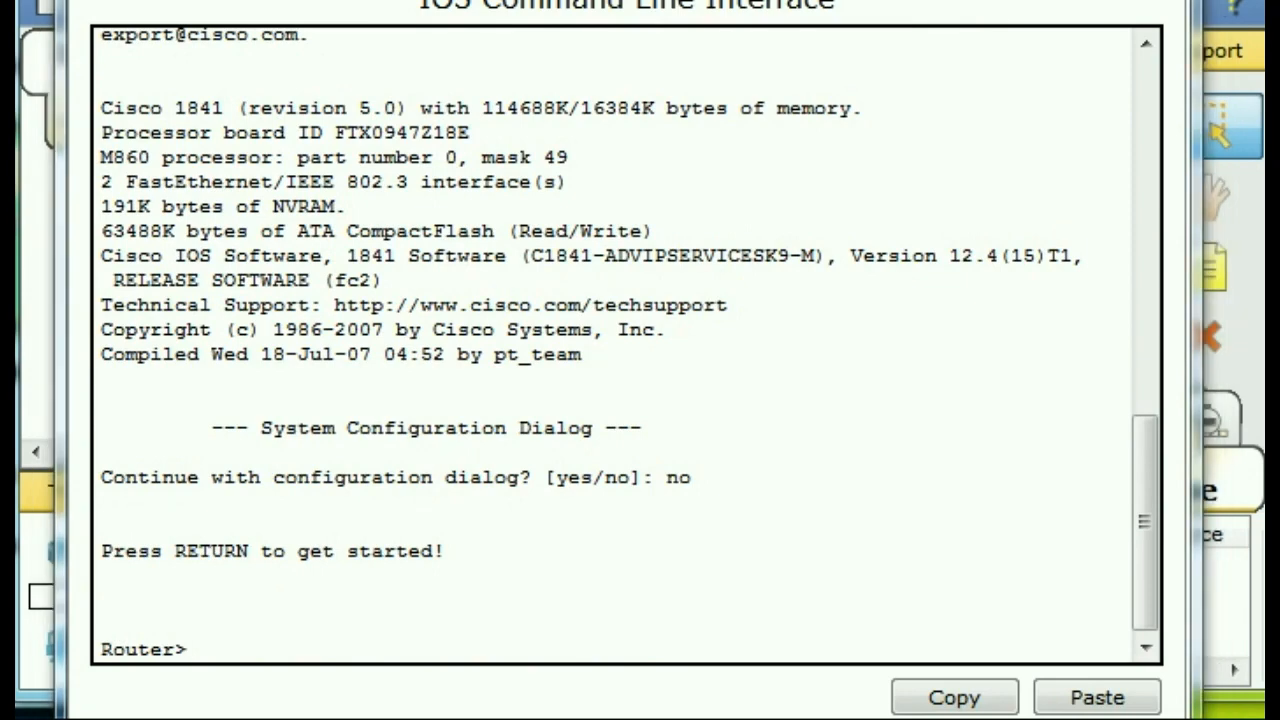
text(enab)
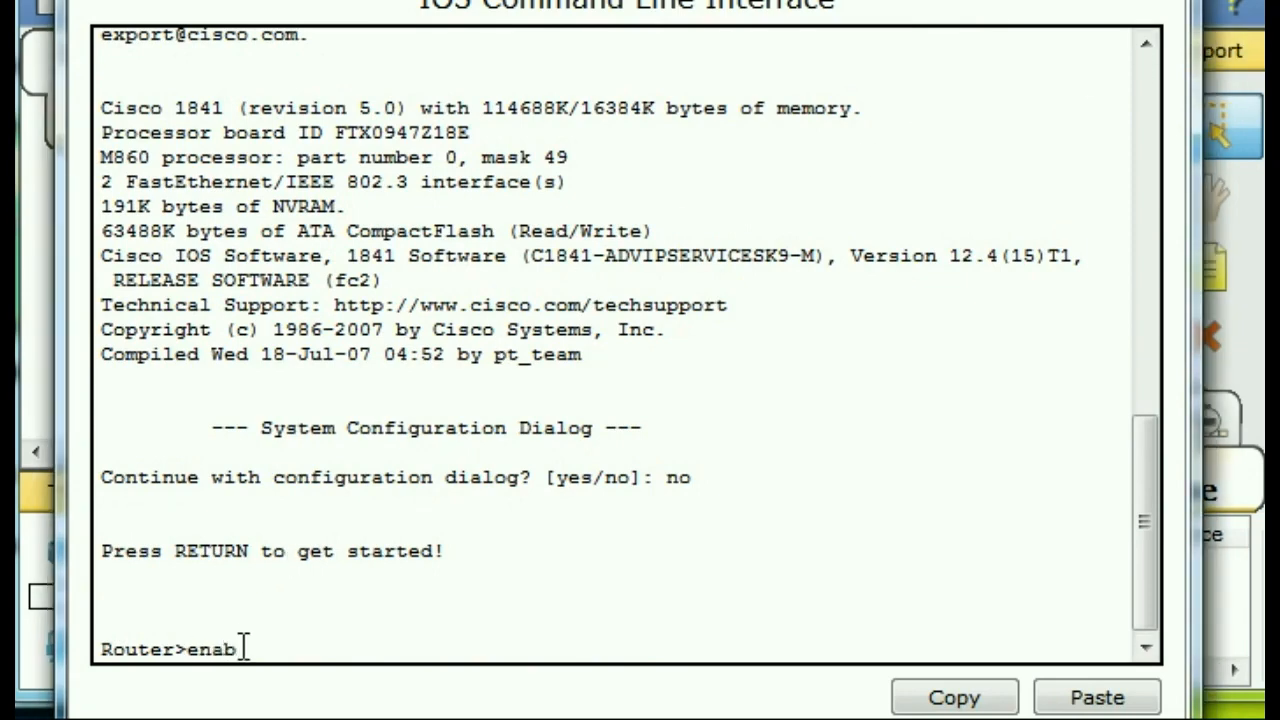
key(Return)
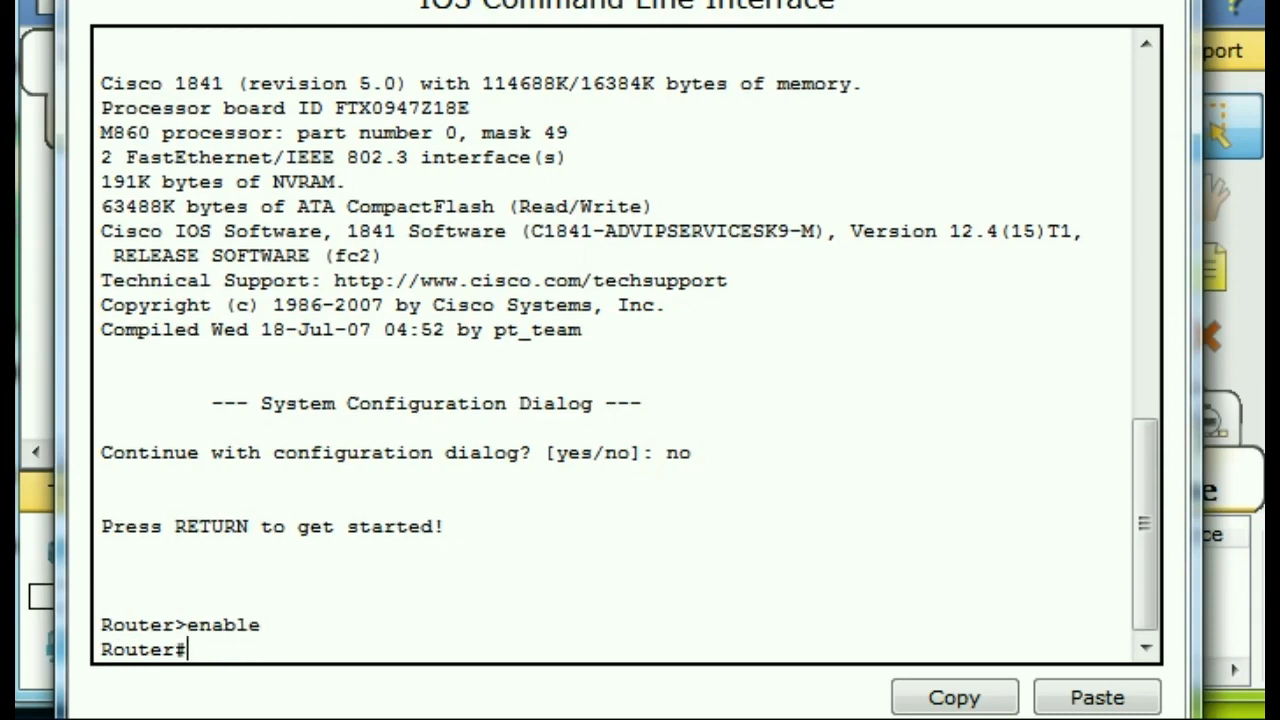
text(conf t)
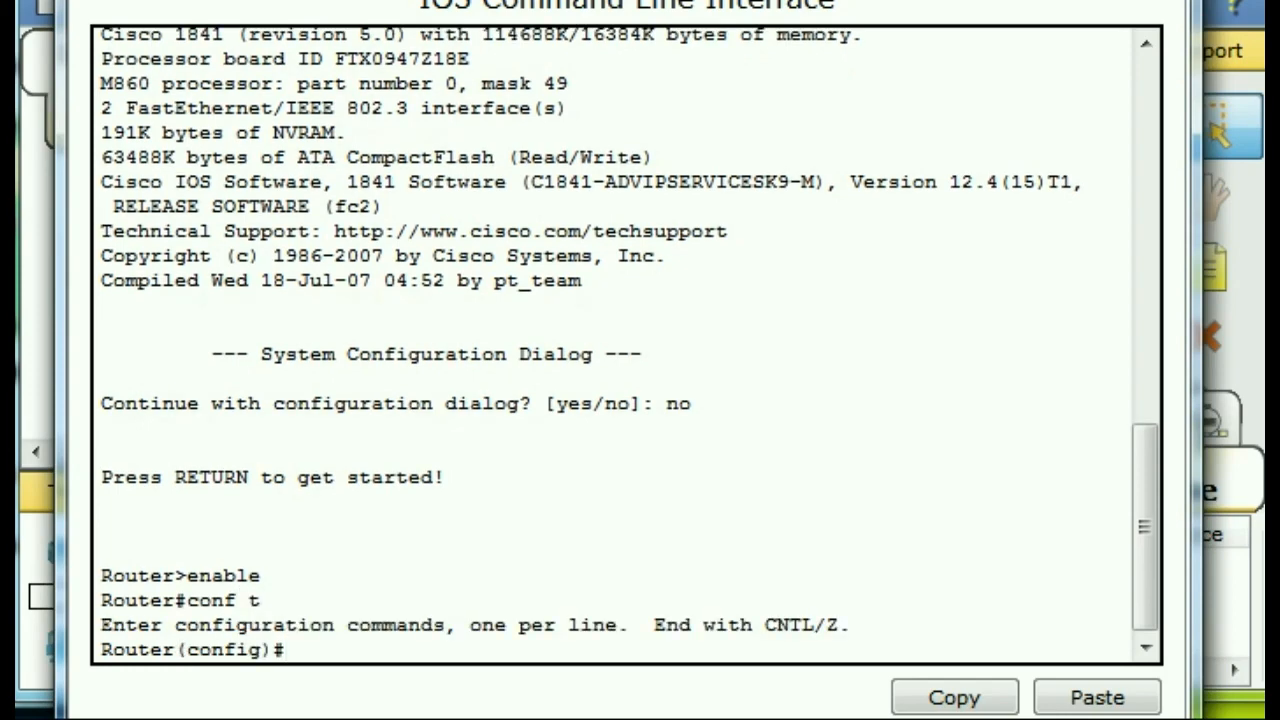
text(hostname)
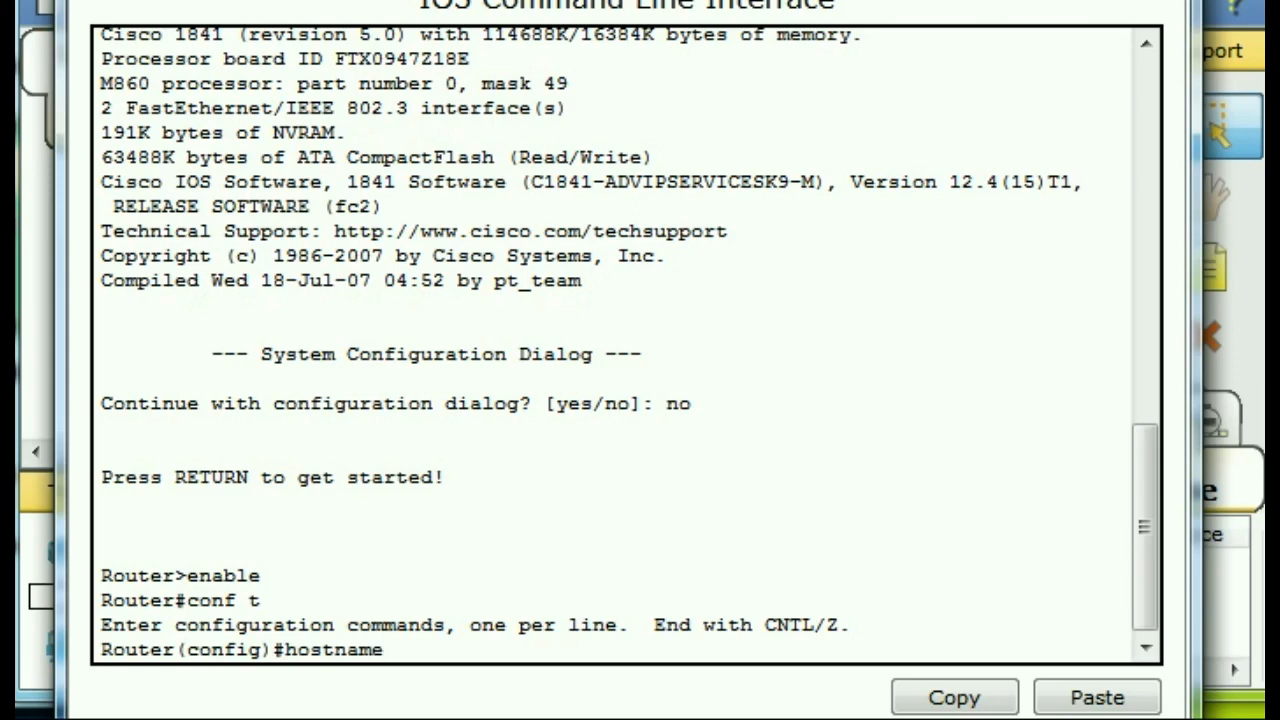
text(R1)
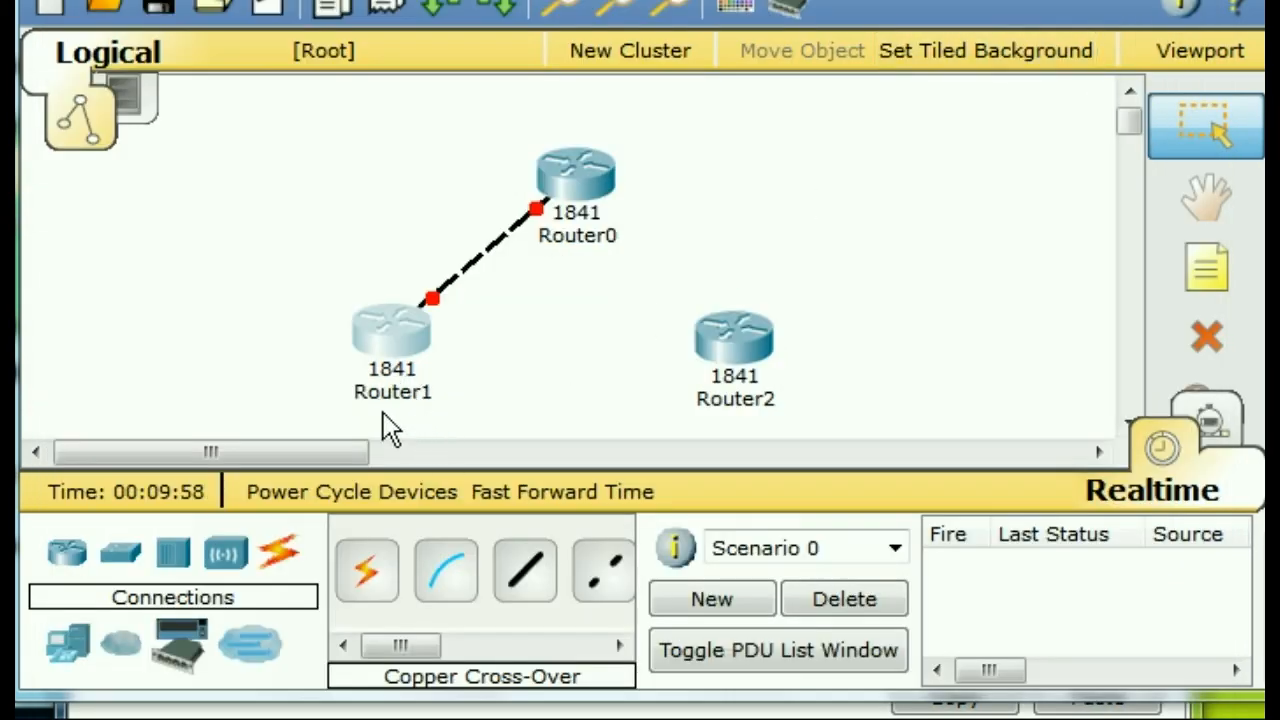
mouse_move(450, 420)
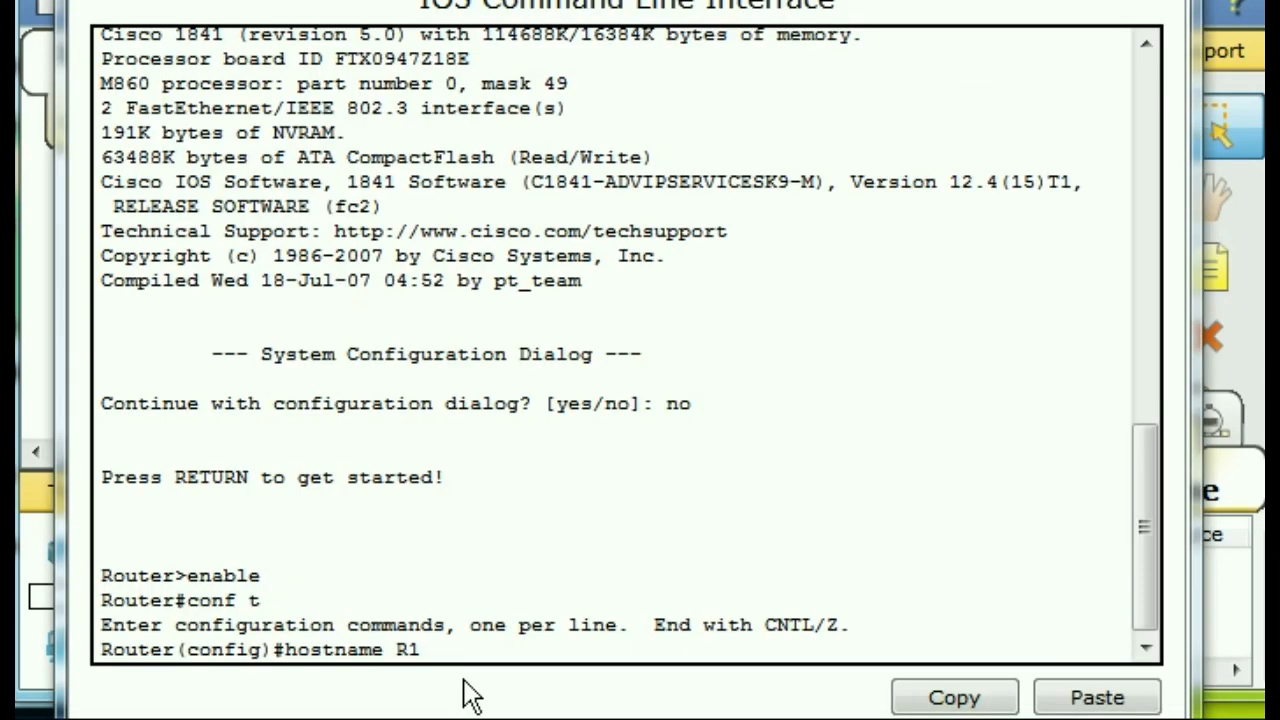
mouse_move(542, 600)
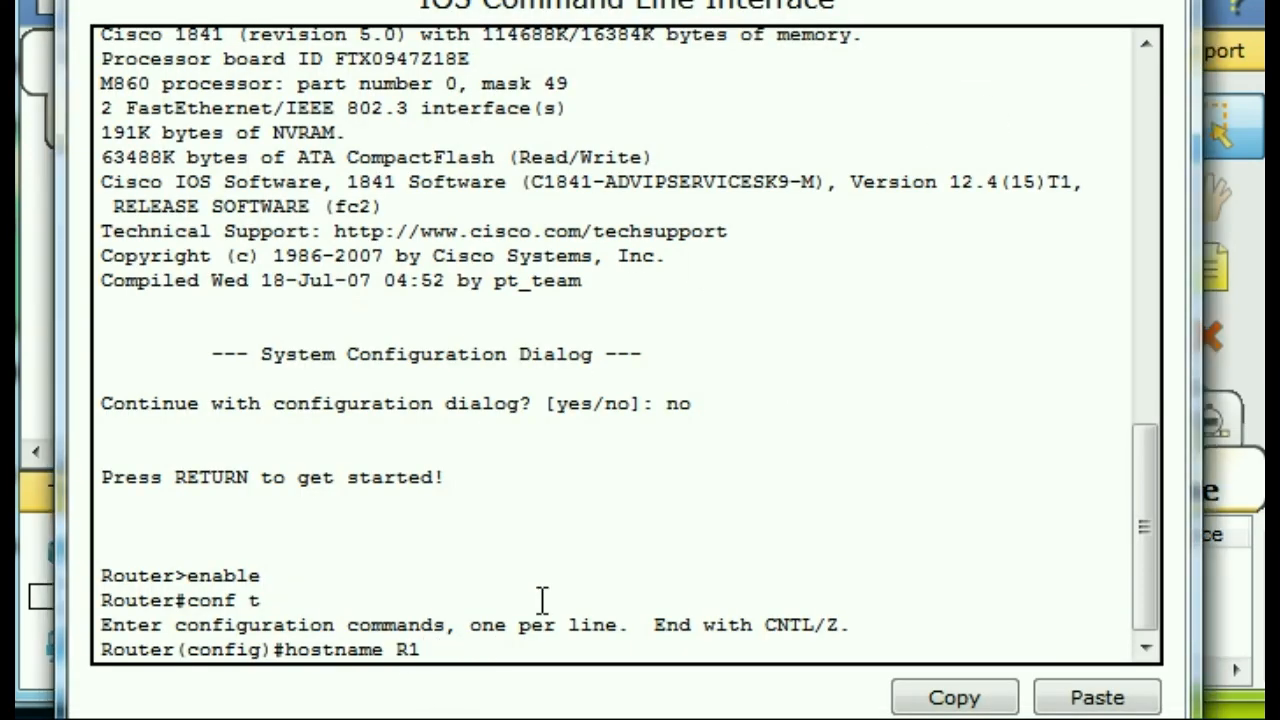
key(Return)
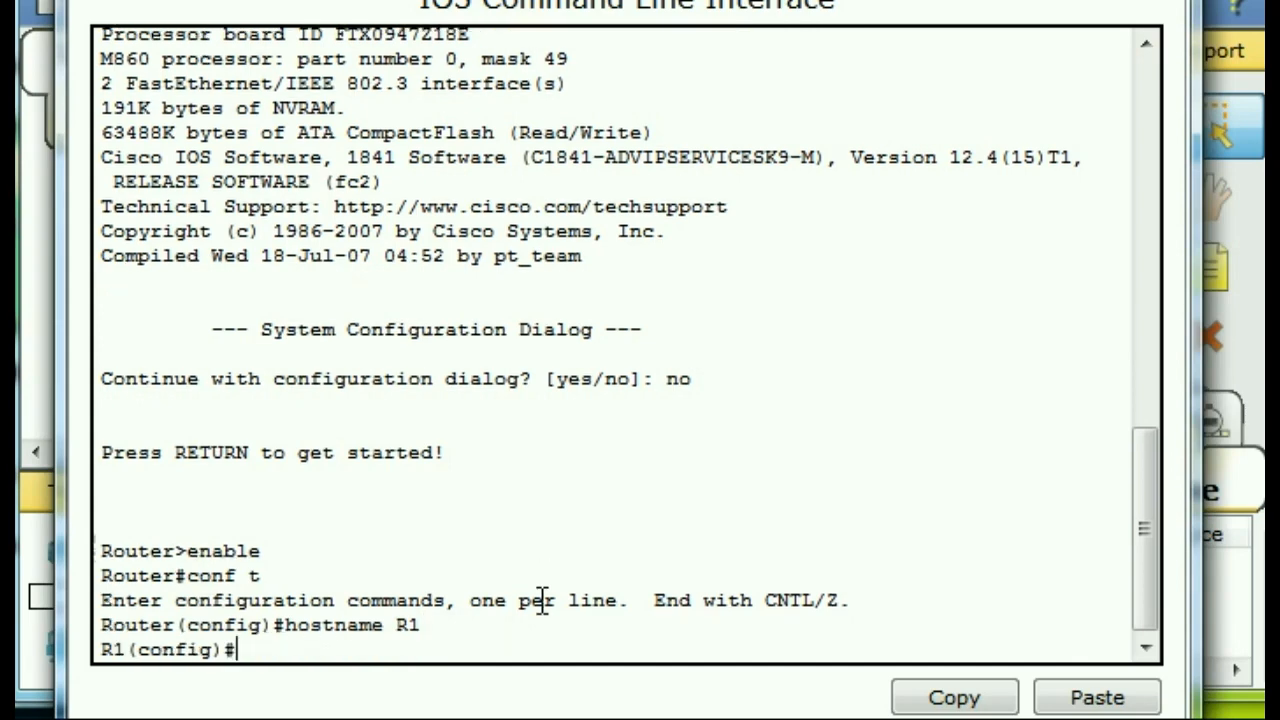
mouse_move(543, 600)
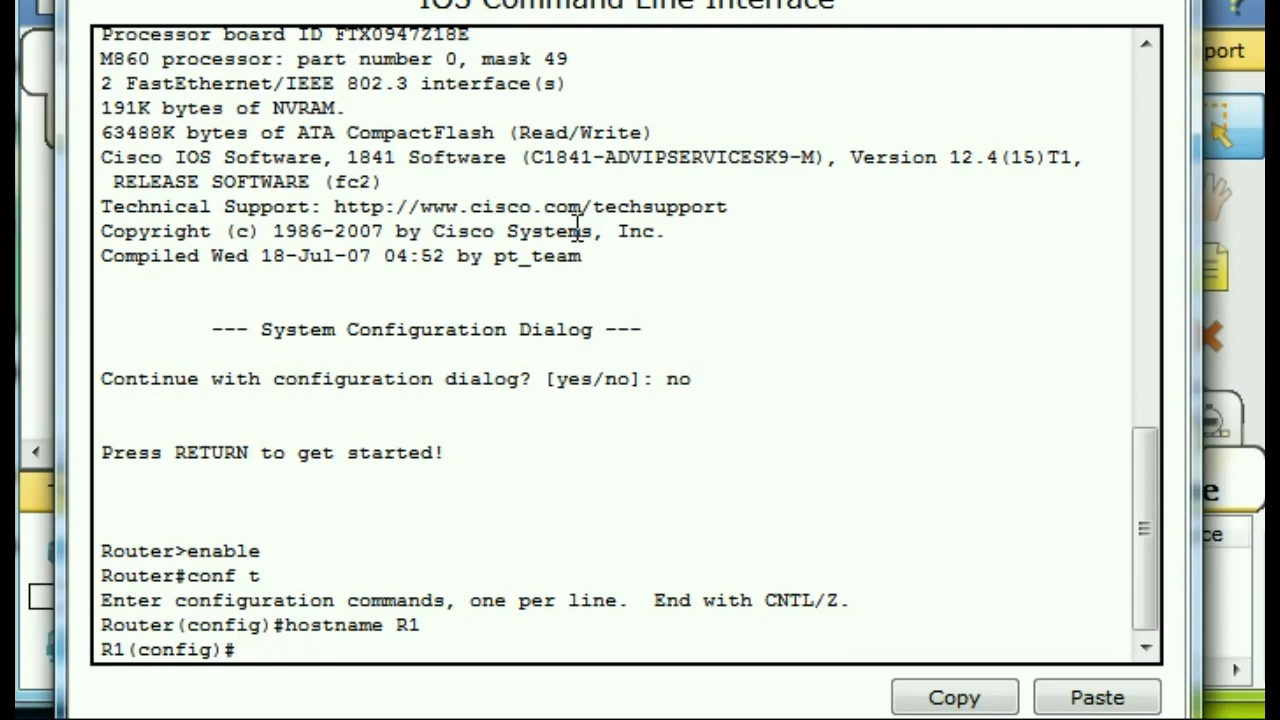
- Enter interface FastEthernet0/0 and assign ip address 10.1.2.1 255.0.0.0
text(int FastEthernet0)
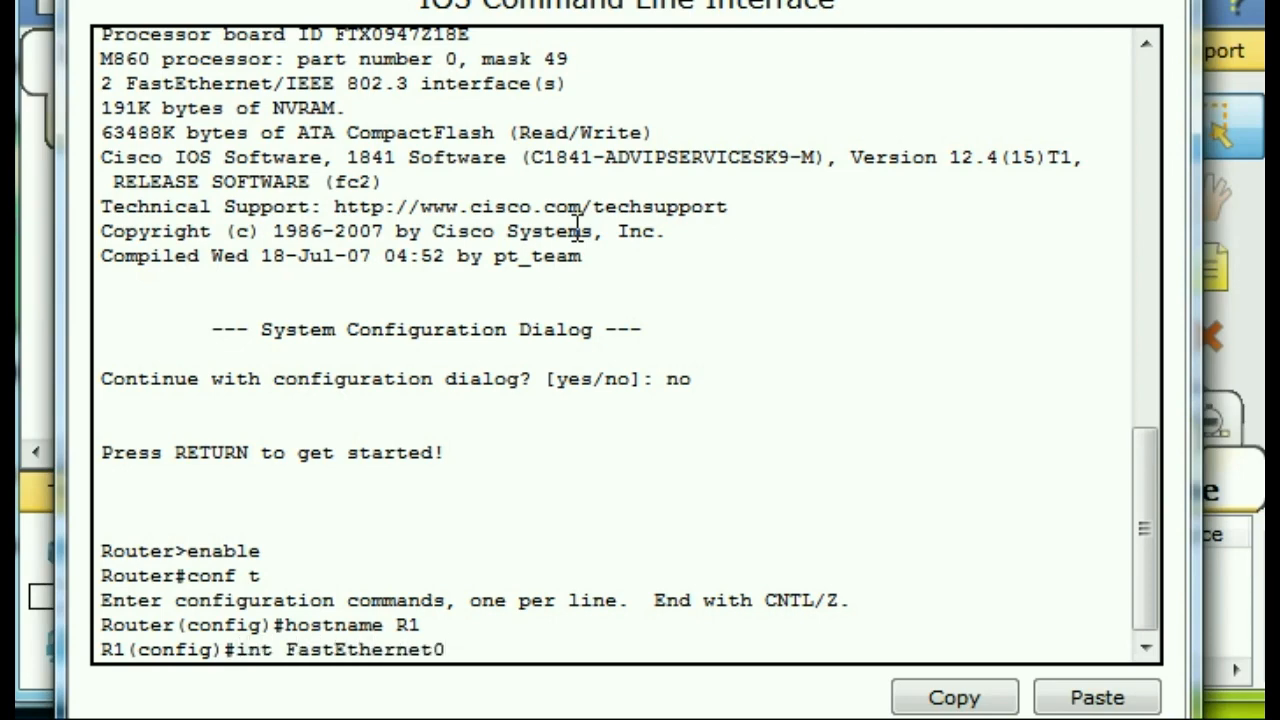
text(/0)
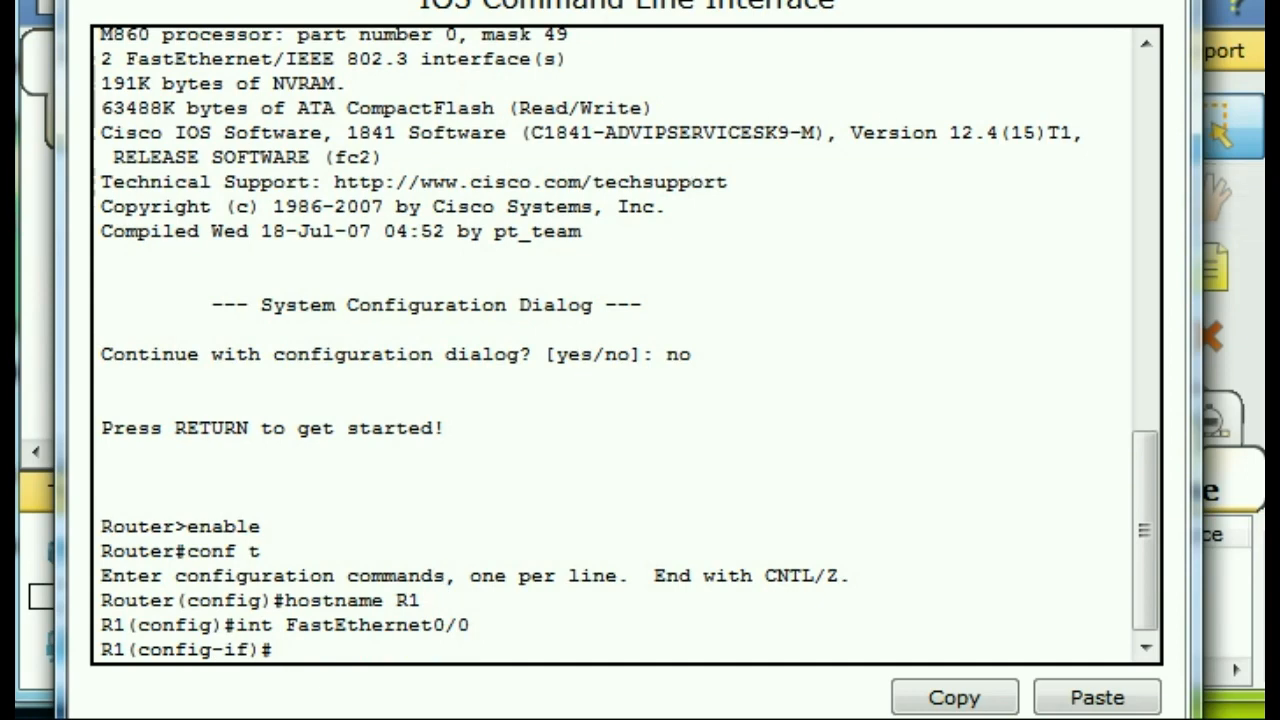
text(ip)
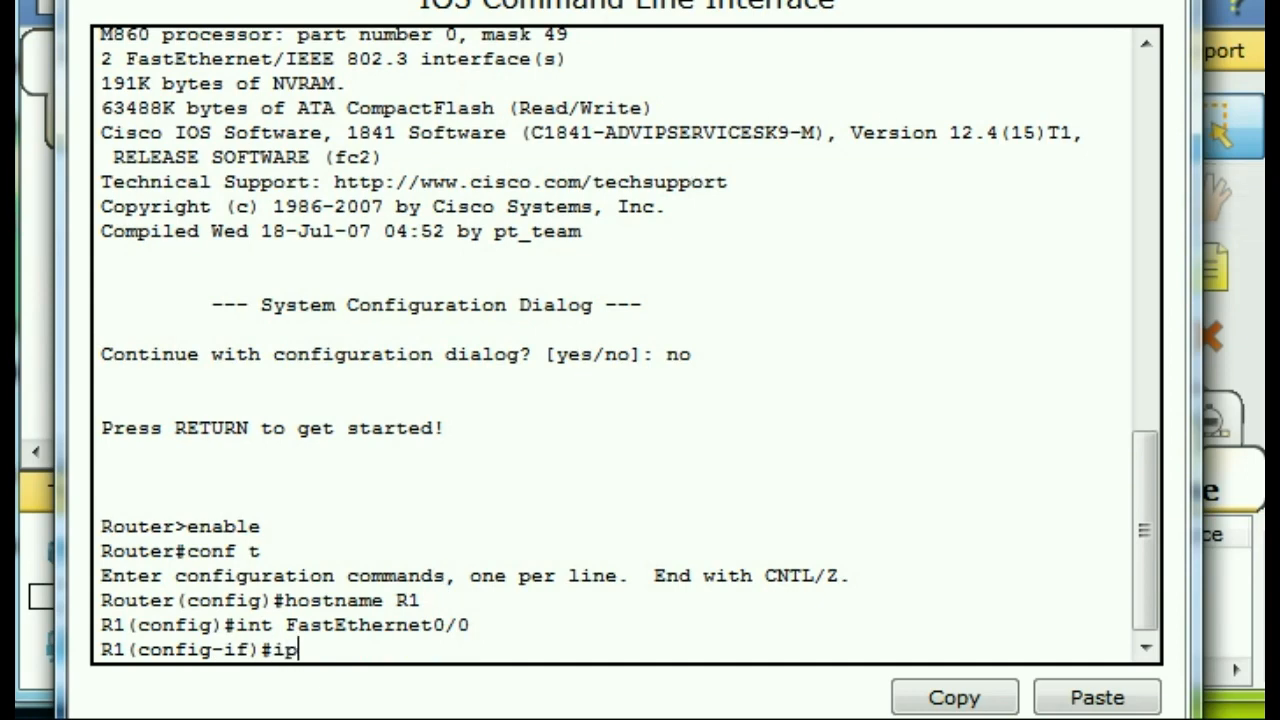
text(addre)
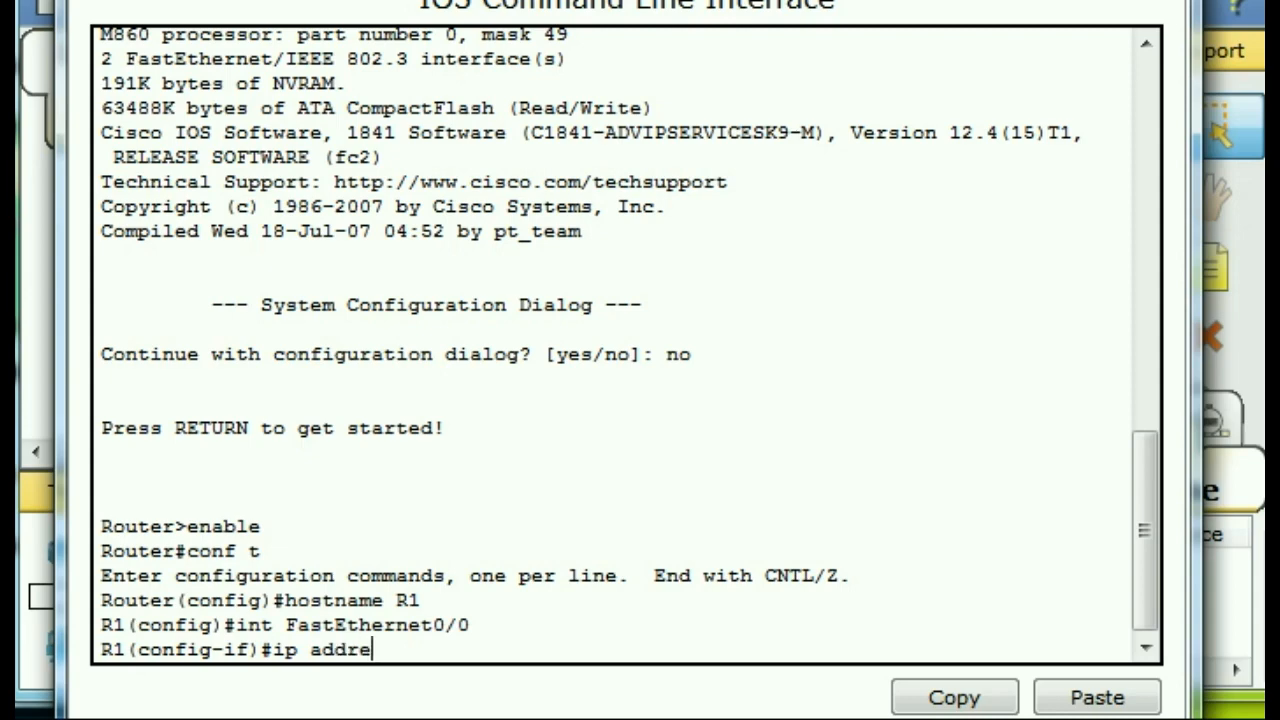
text(ss 10.1.2.)
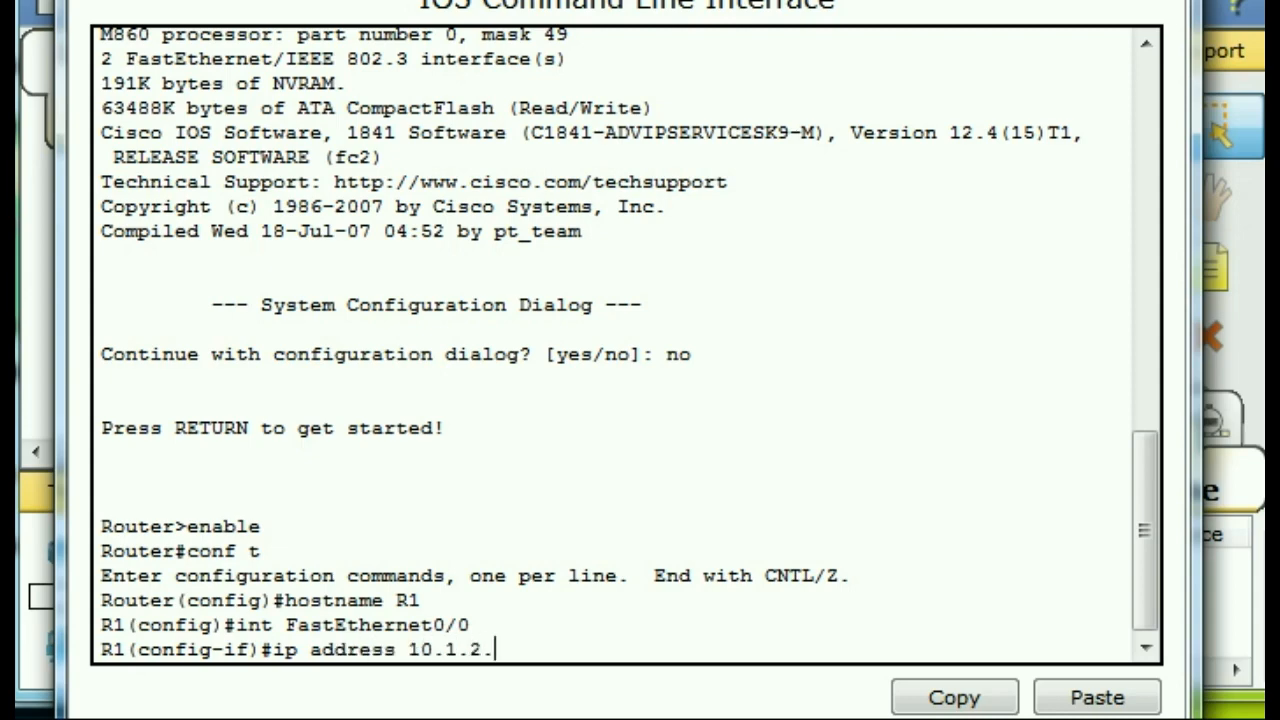
text(1 2)
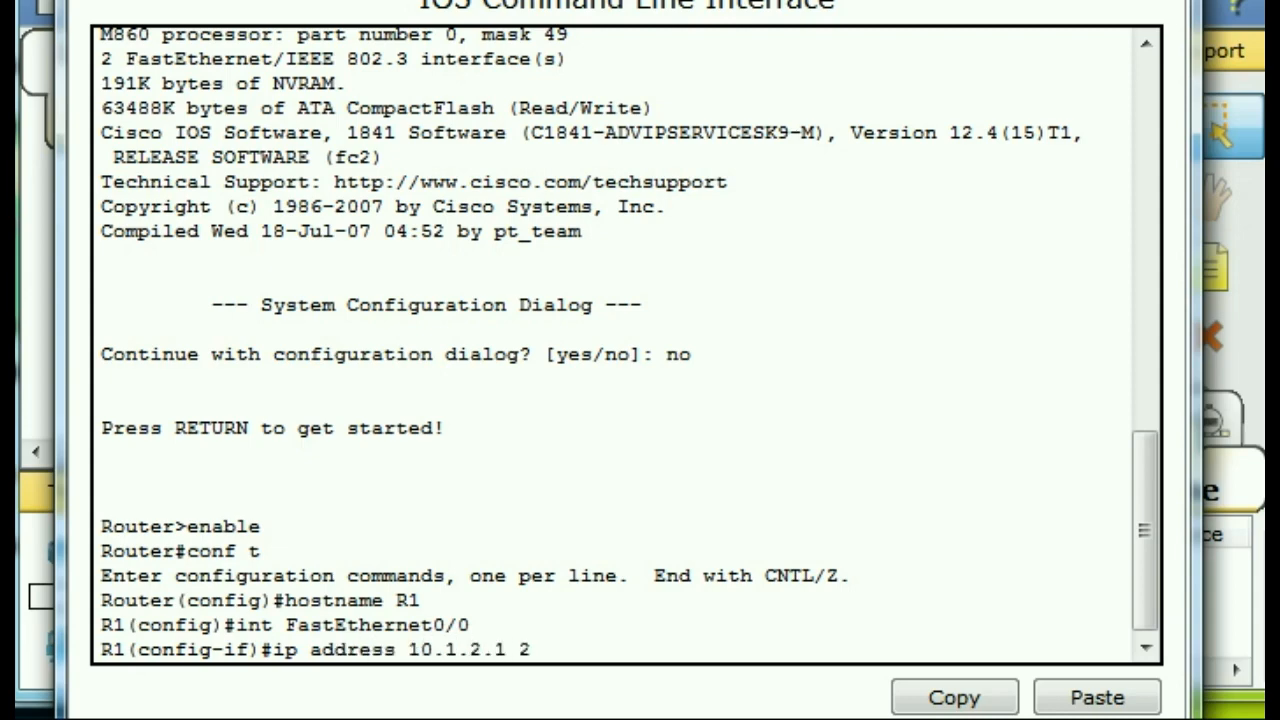
text(55.0)
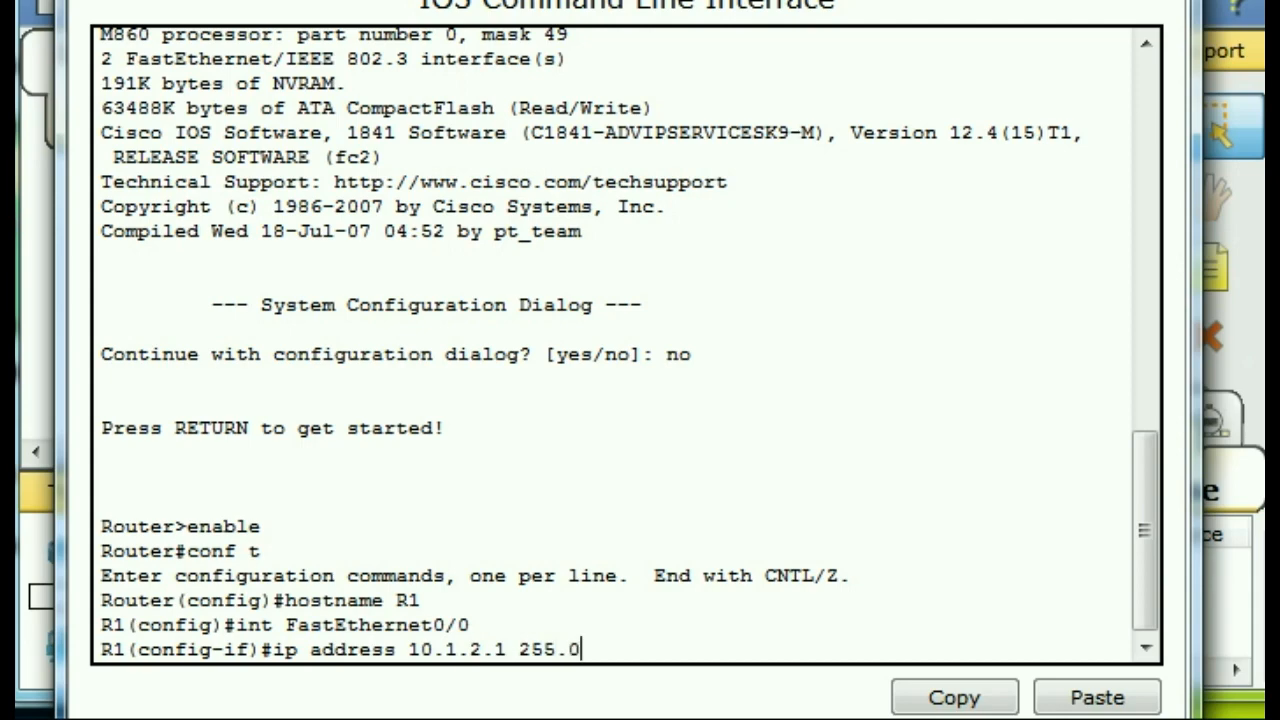
text(.0.0)
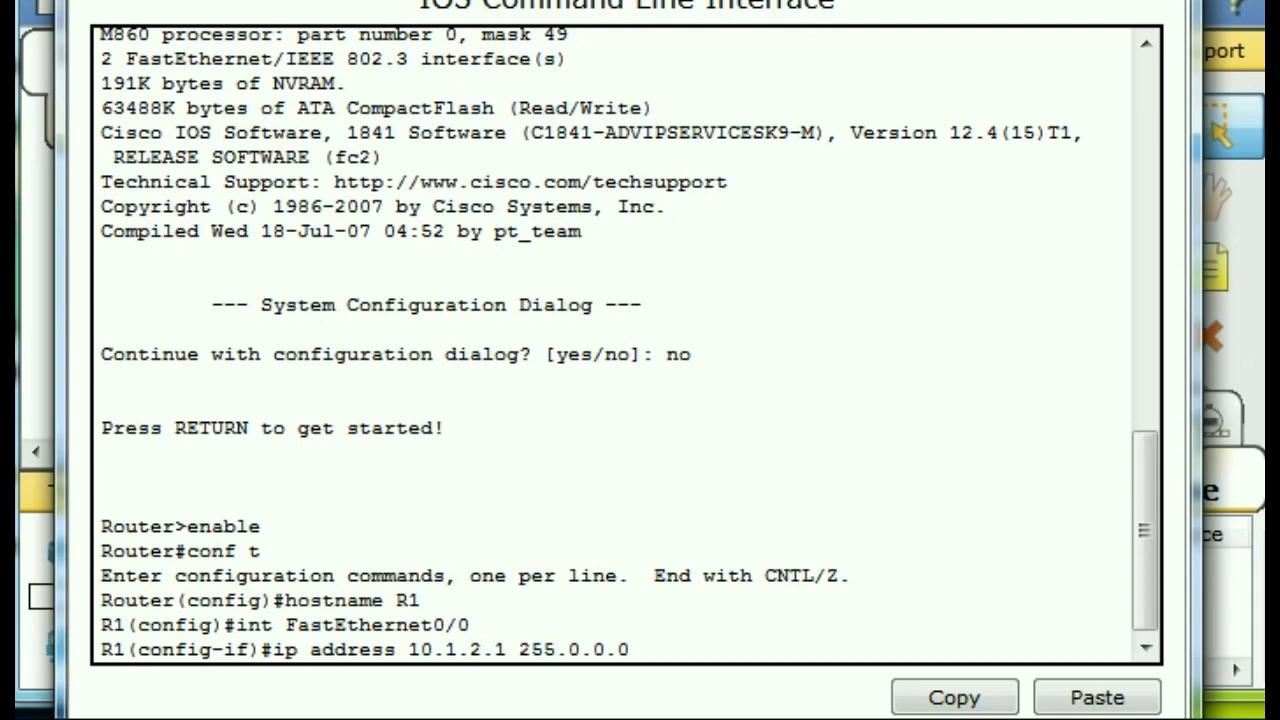
- Bring the interface up with no shutdown and highlight the line-protocol-up message
text(nfig-if)#n)
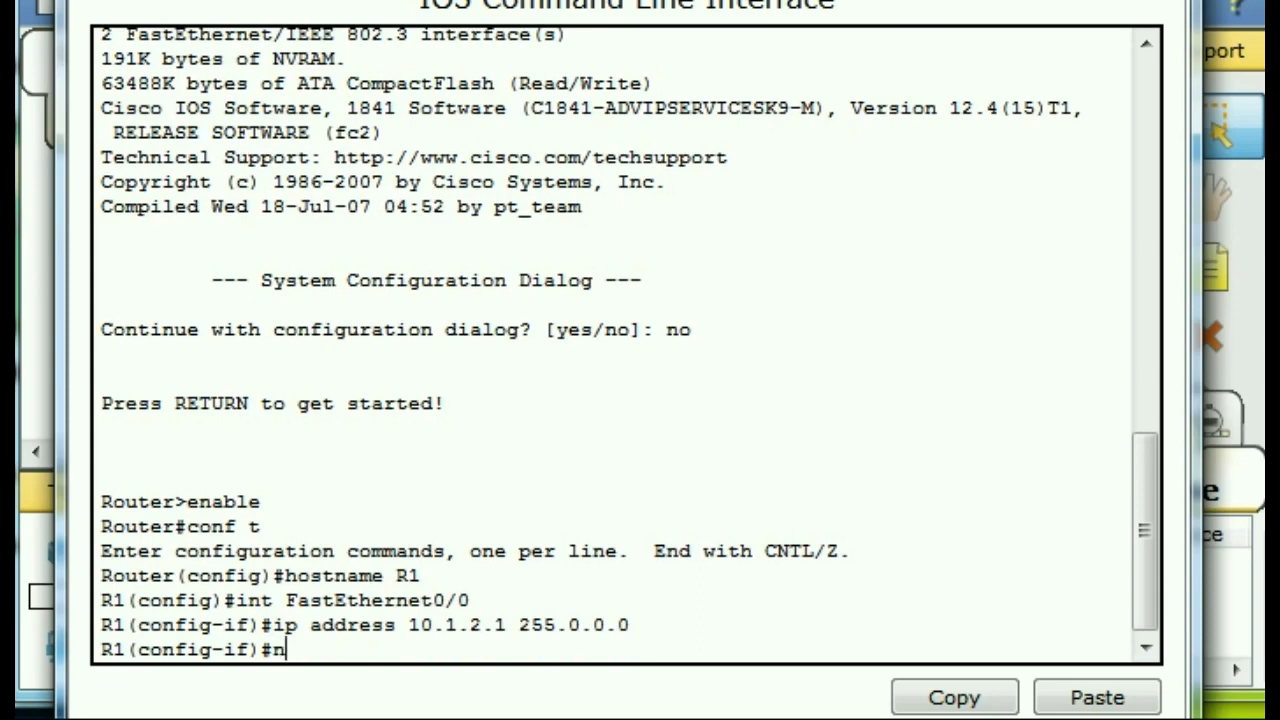
text(o shutdown)
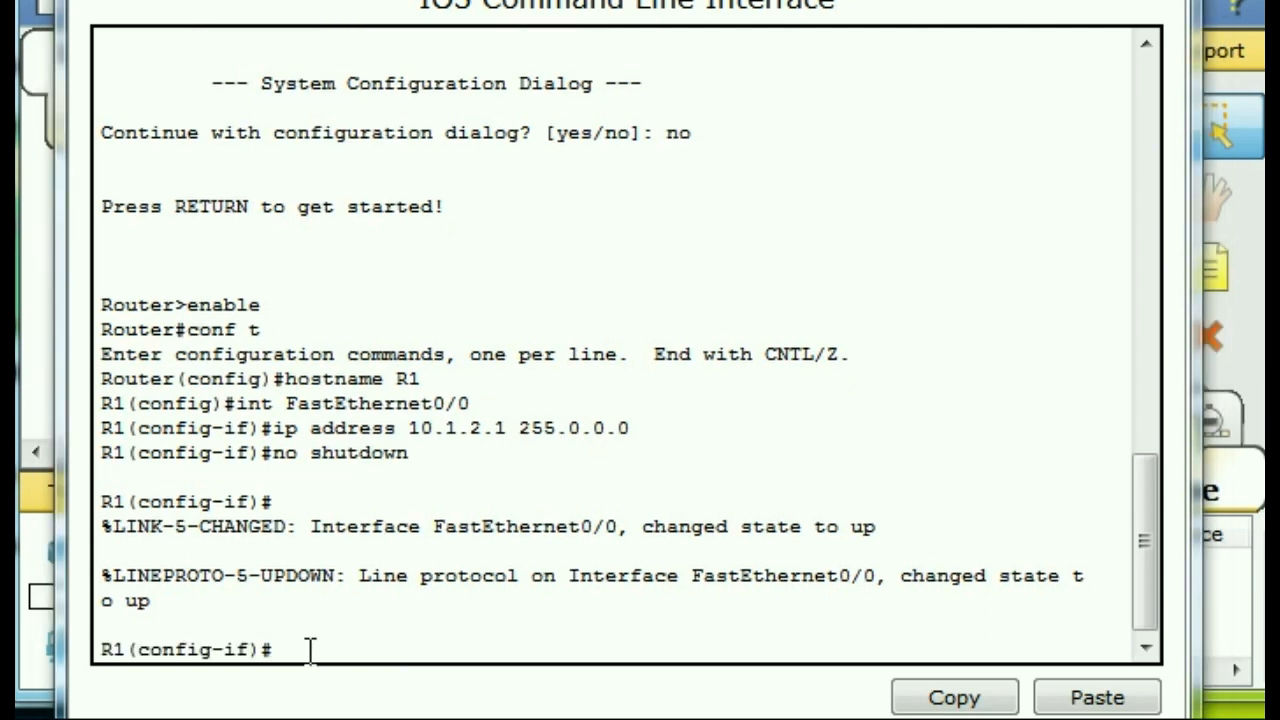
drag(985, 575, 150, 600)
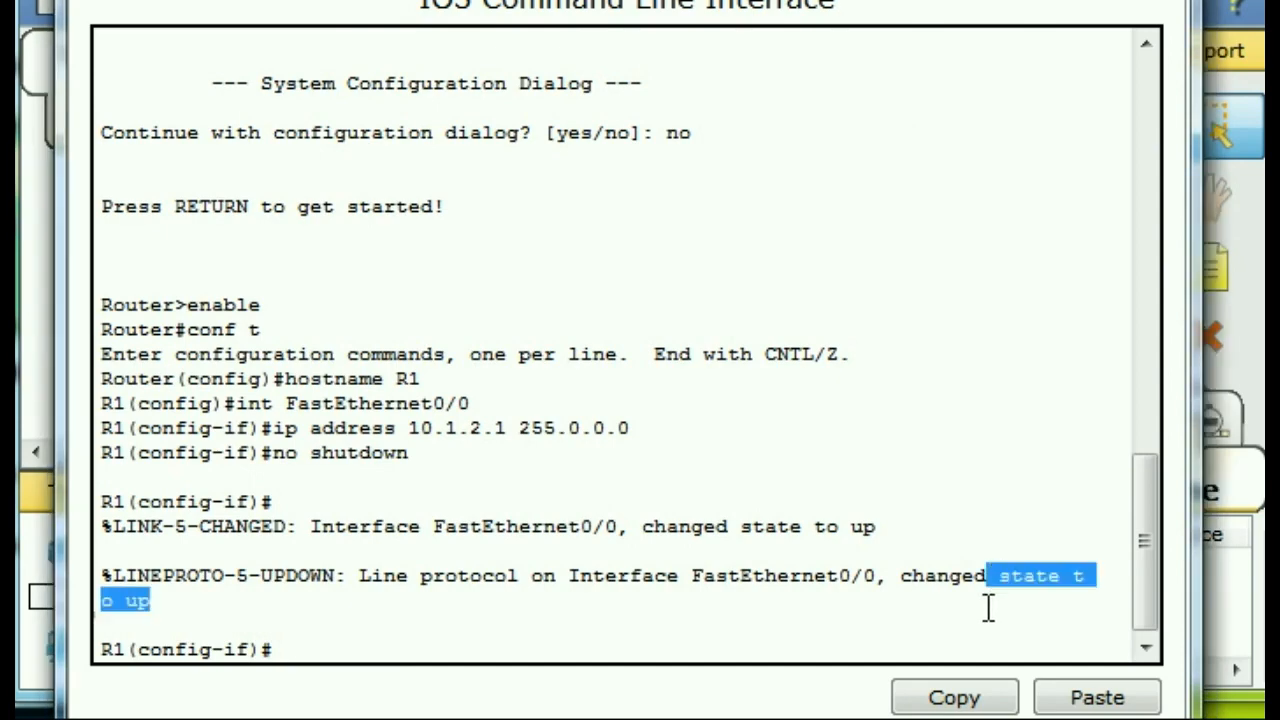
mouse_move(966, 625)
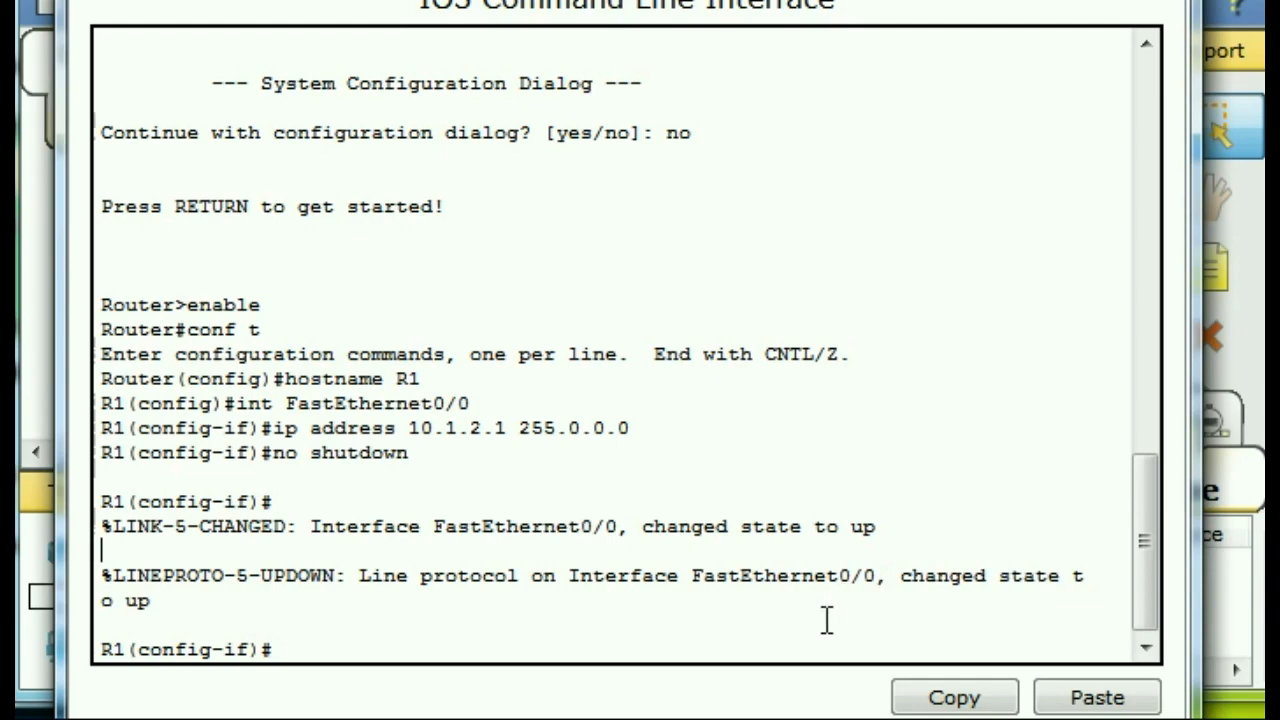
mouse_move(788, 45)
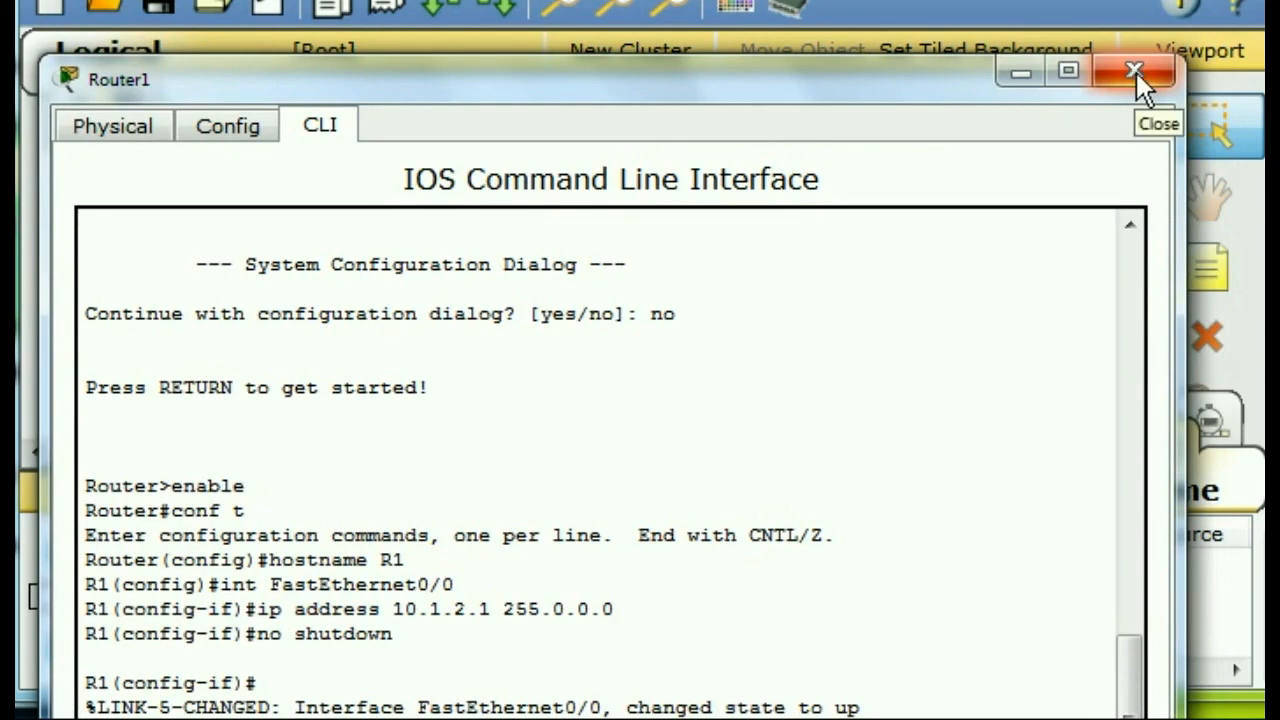
- Close Router1's window and check the green lights on the crossover link
click(1134, 71)
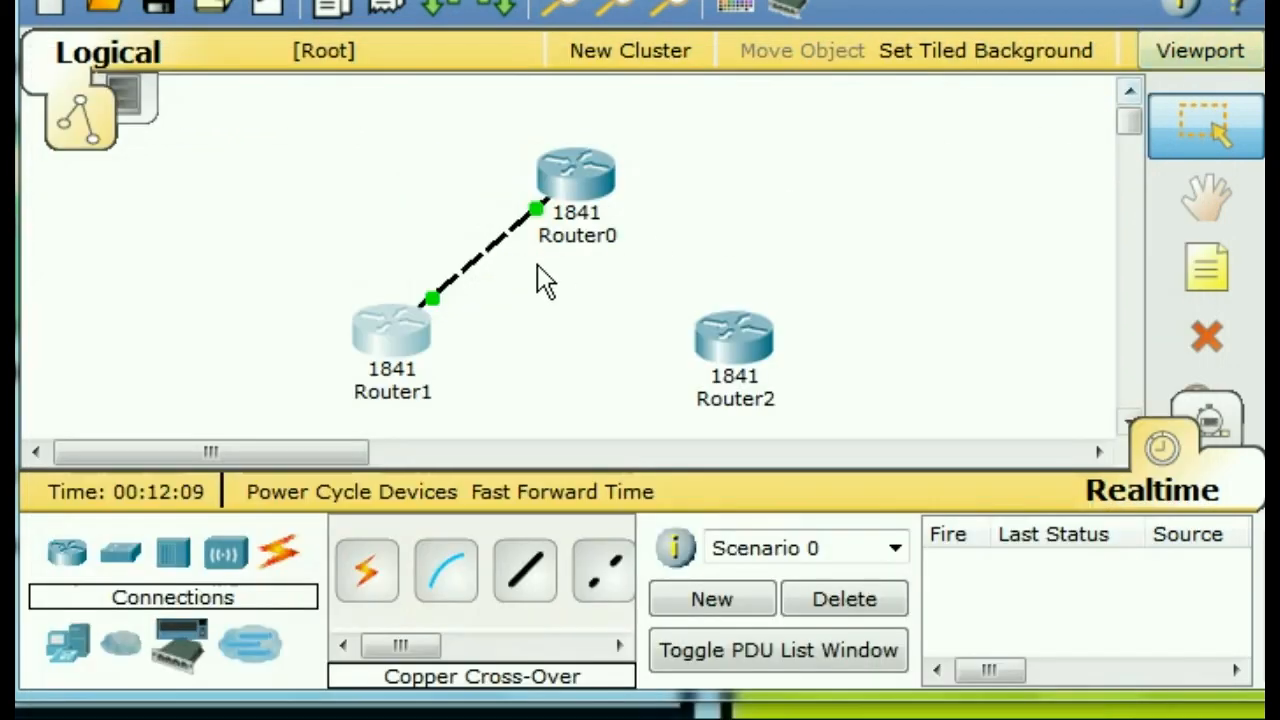
mouse_move(525, 240)
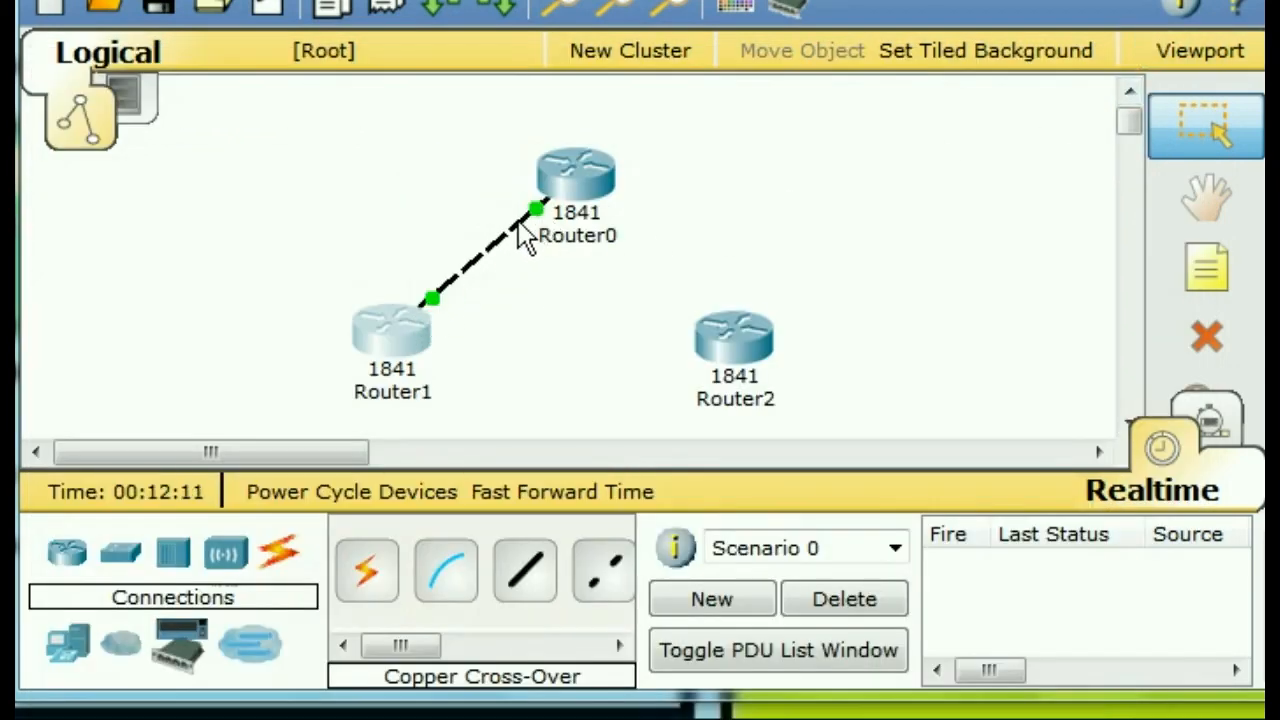
mouse_move(590, 197)
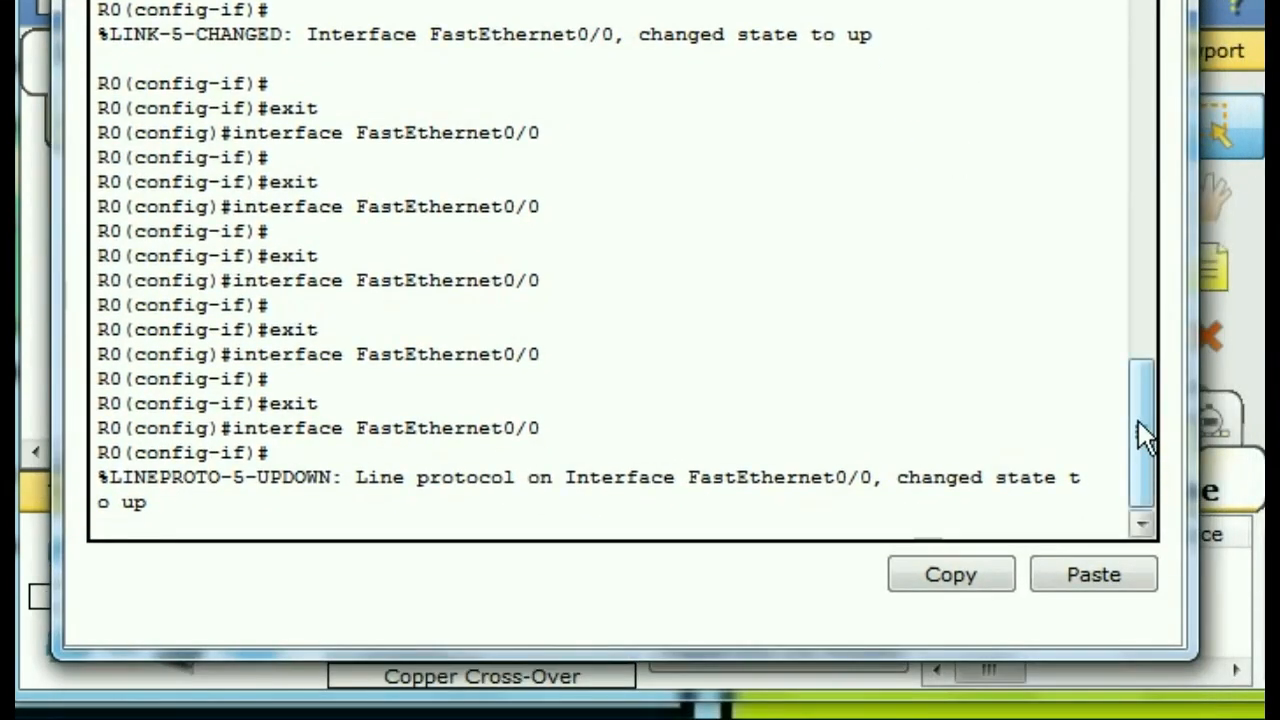
- From R0's CLI, ping 10.1.2.1 and read the success rate
scroll(down, 3)
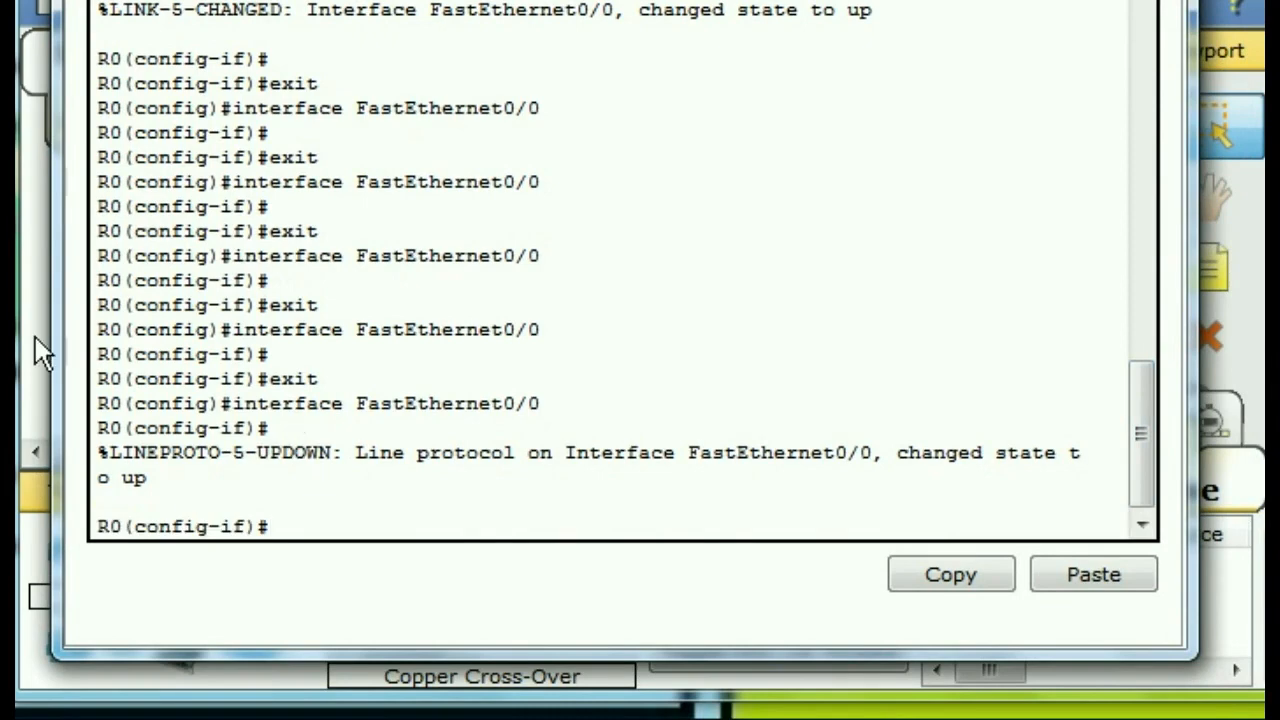
mouse_move(296, 372)
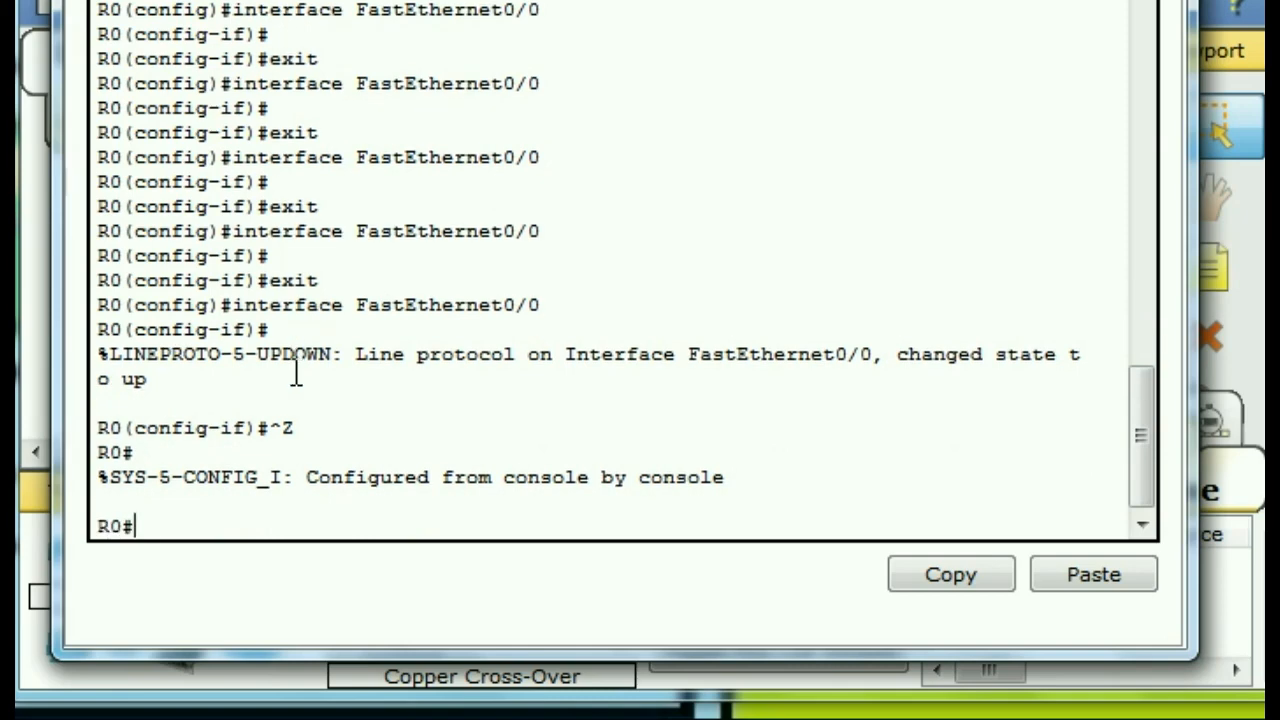
text(p)
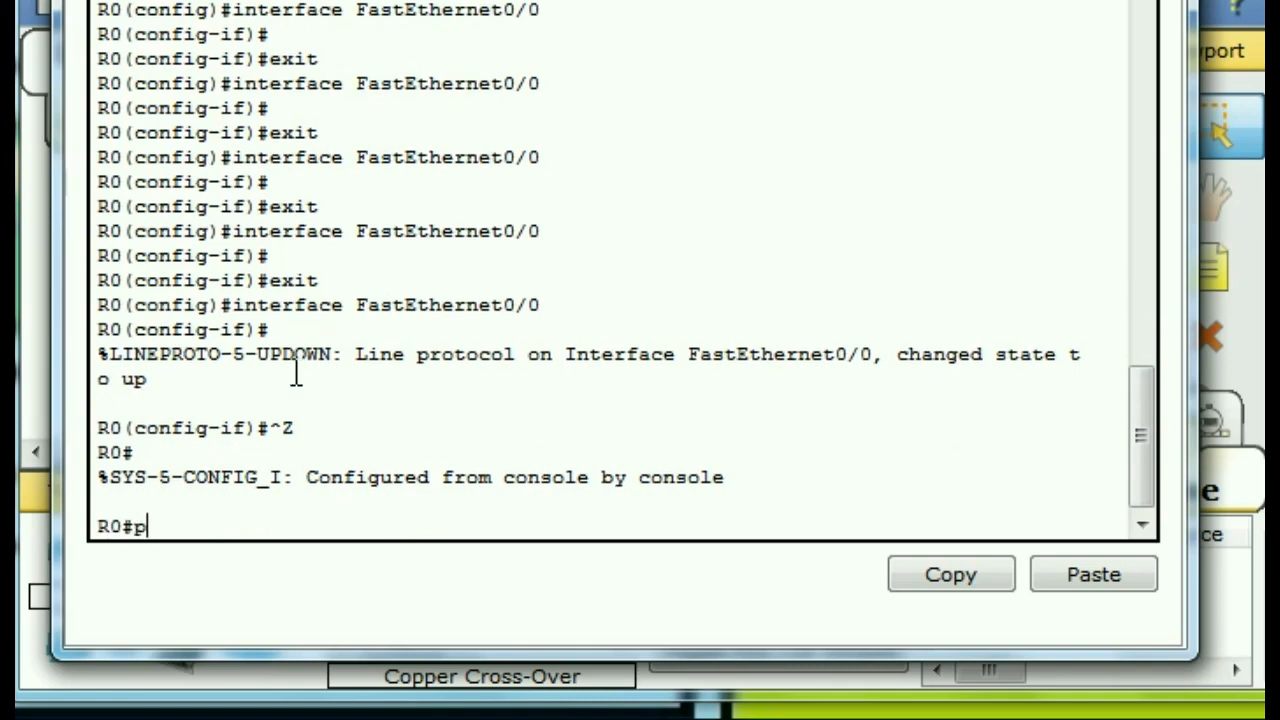
text(ing 10)
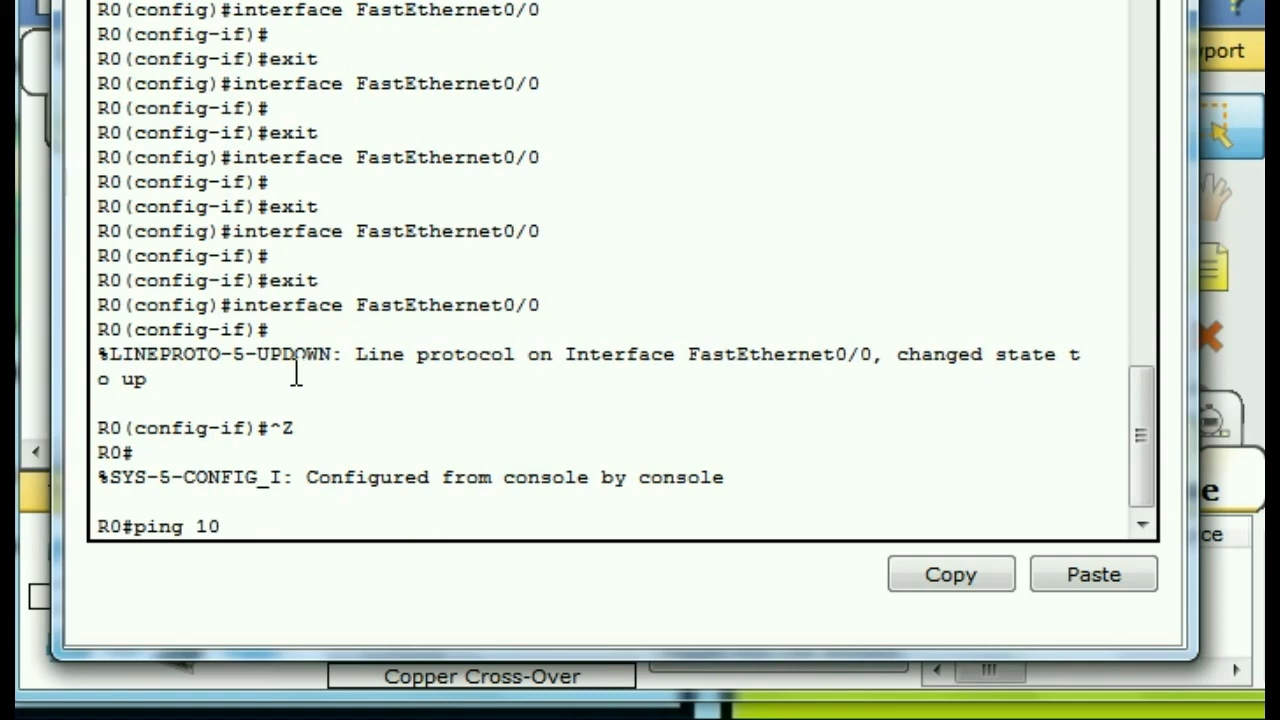
text(.1.2)
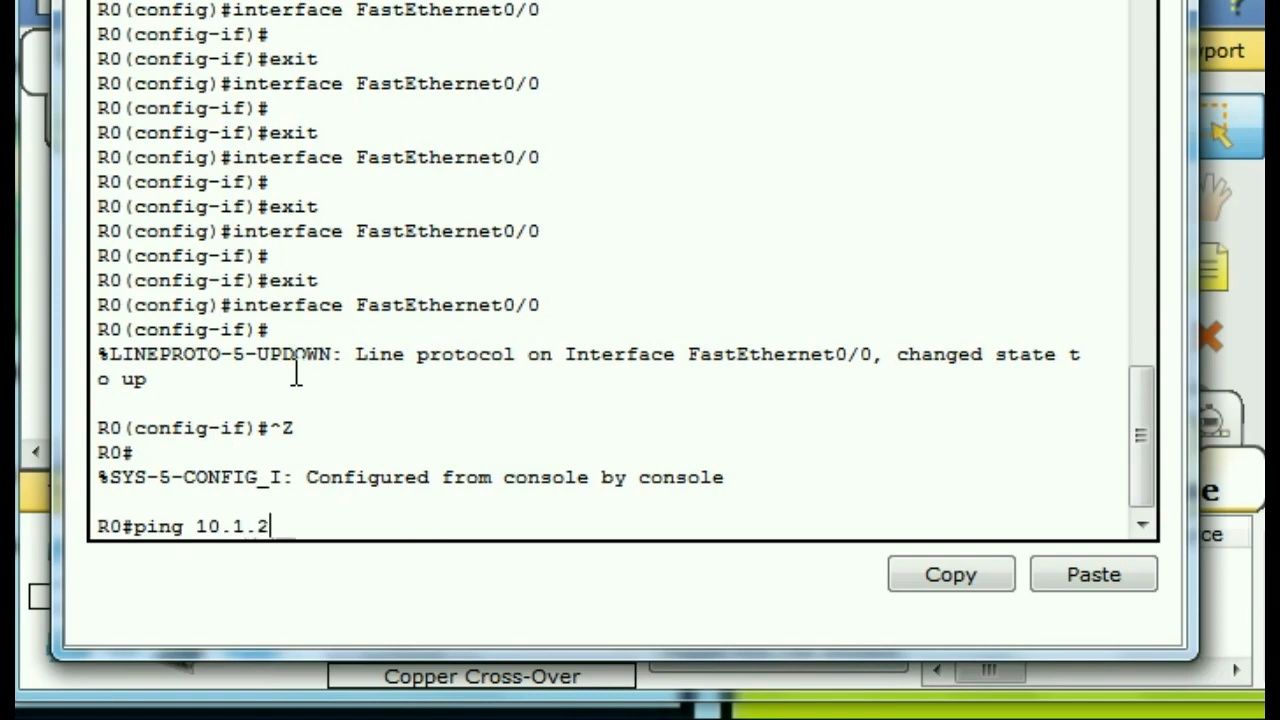
text(.1)
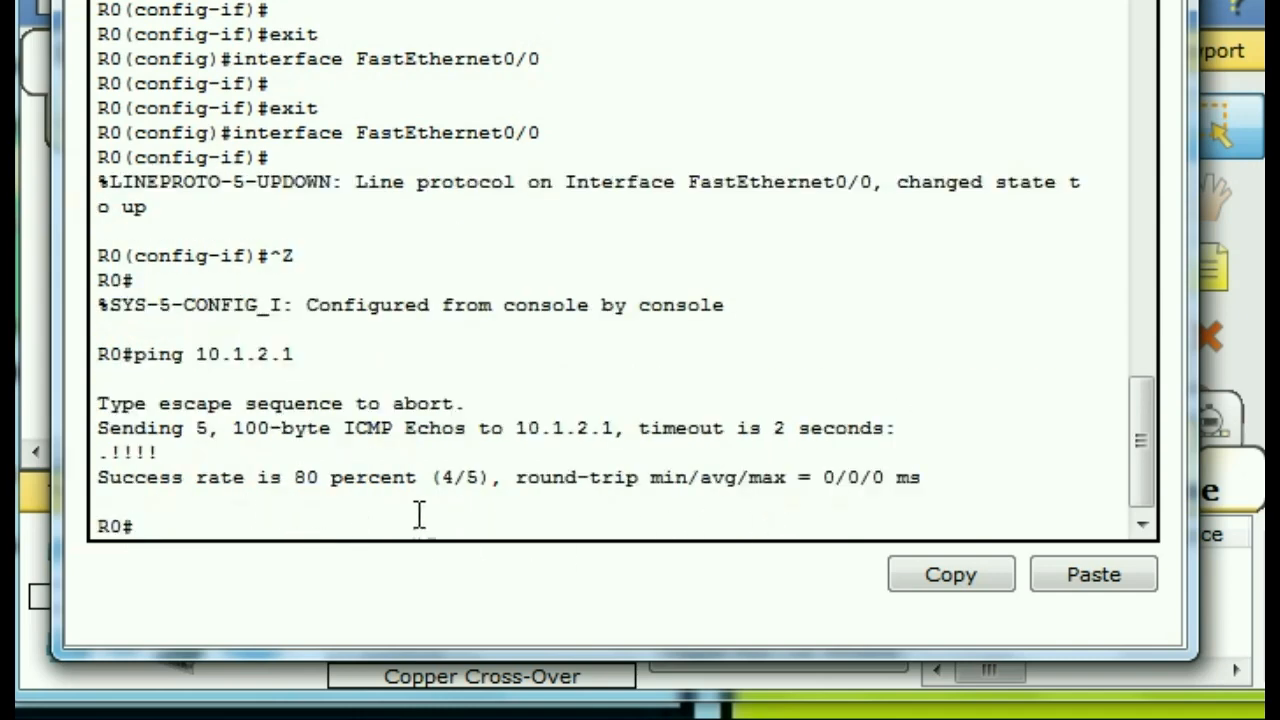
mouse_move(594, 515)
text(ping 10.1.2.1)
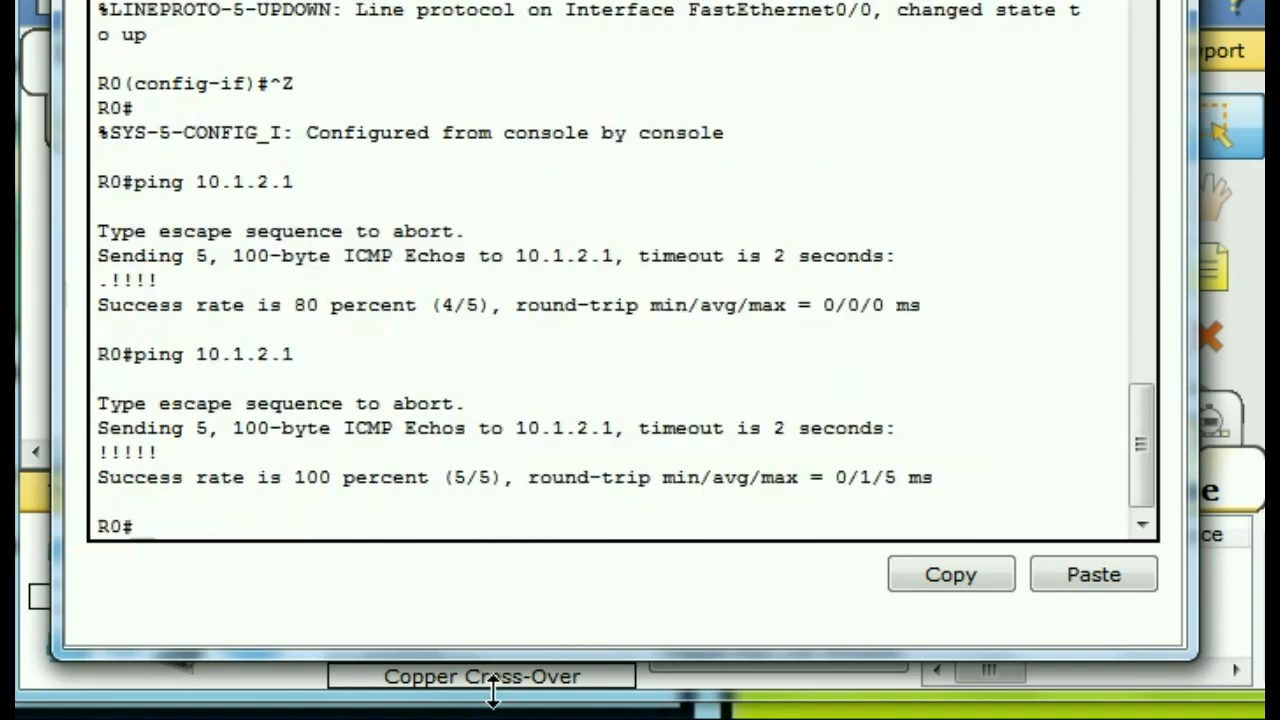
mouse_move(612, 415)
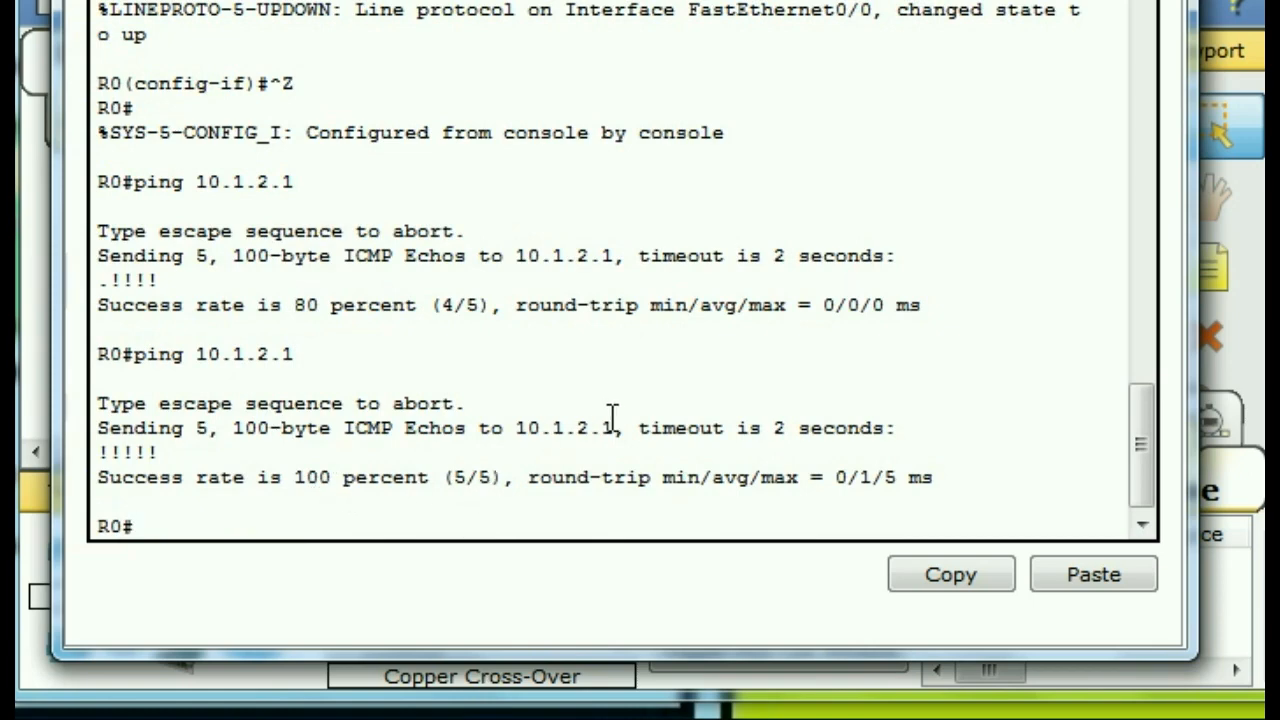
mouse_move(583, 443)
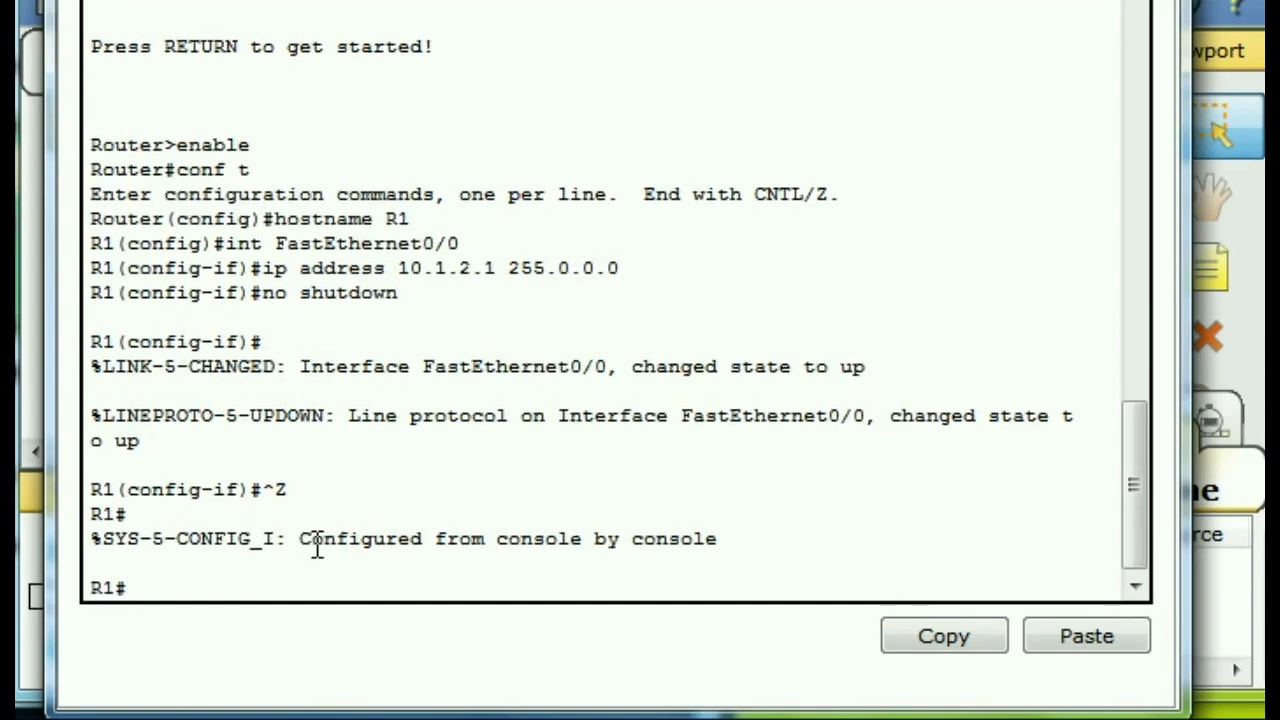
- From R1's CLI, ping 10.1.1.1 and get 5/5 replies
text(ping)
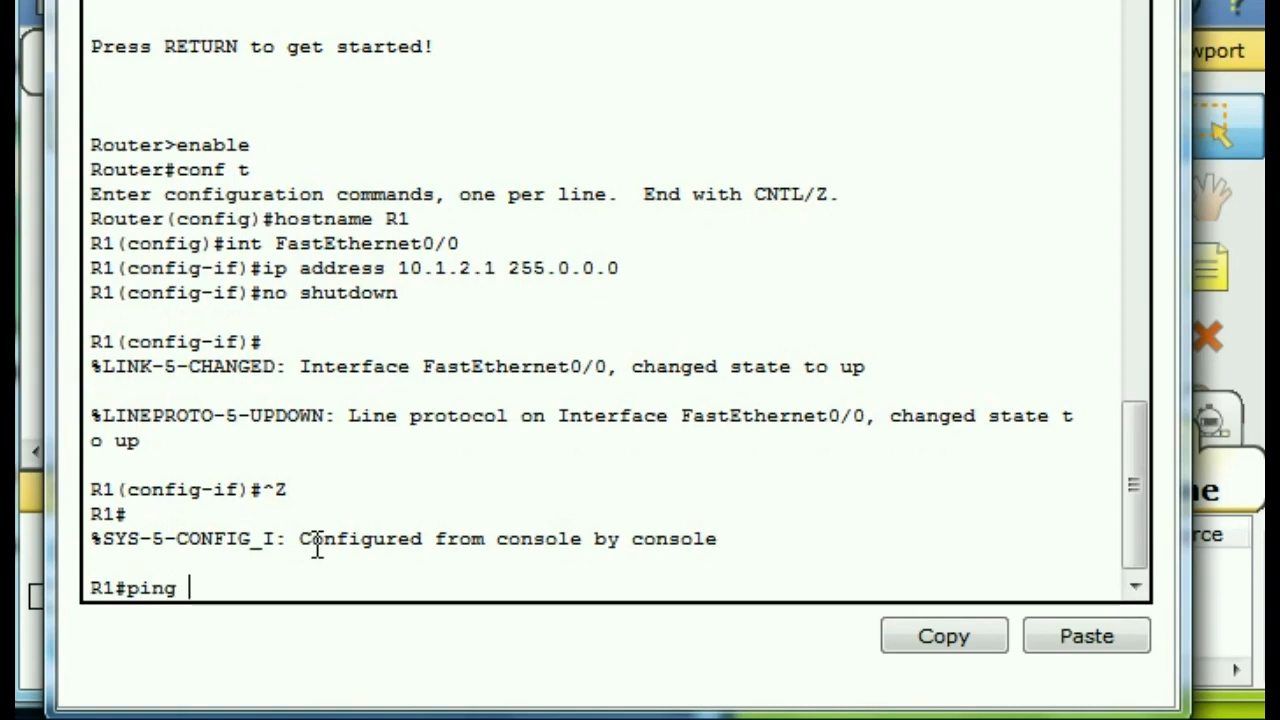
text(10)
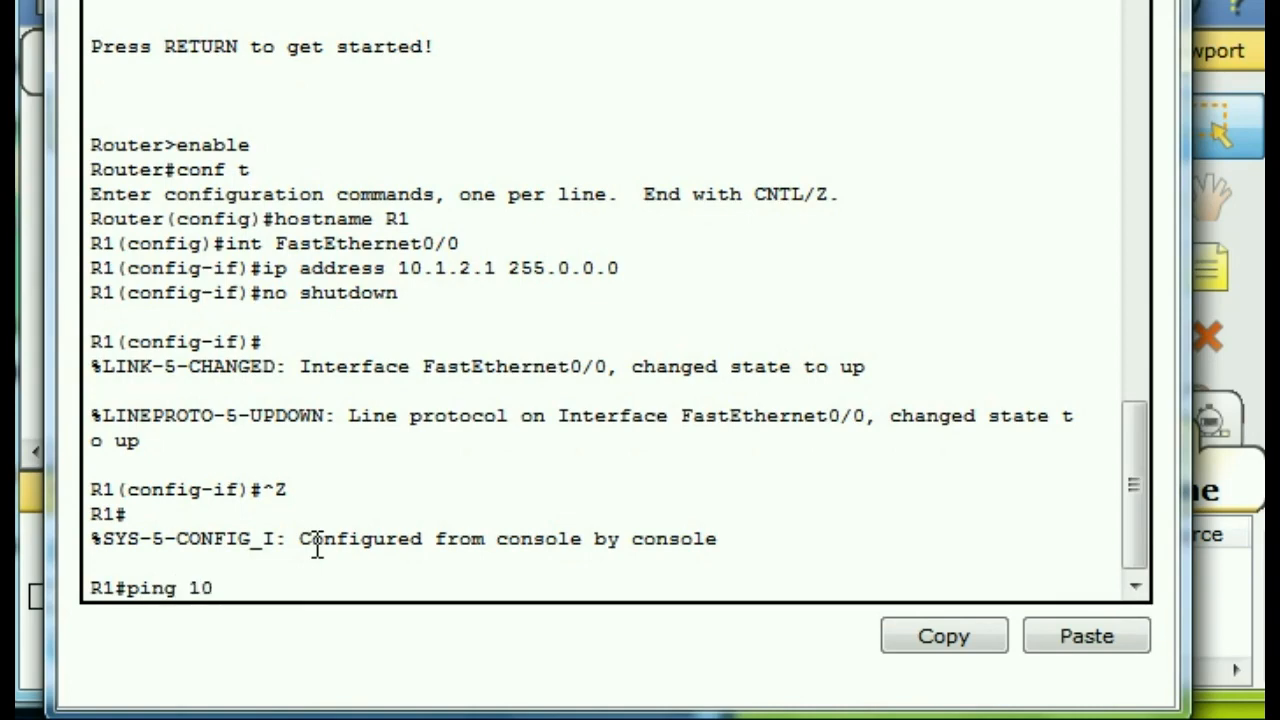
text(.1.1.1)
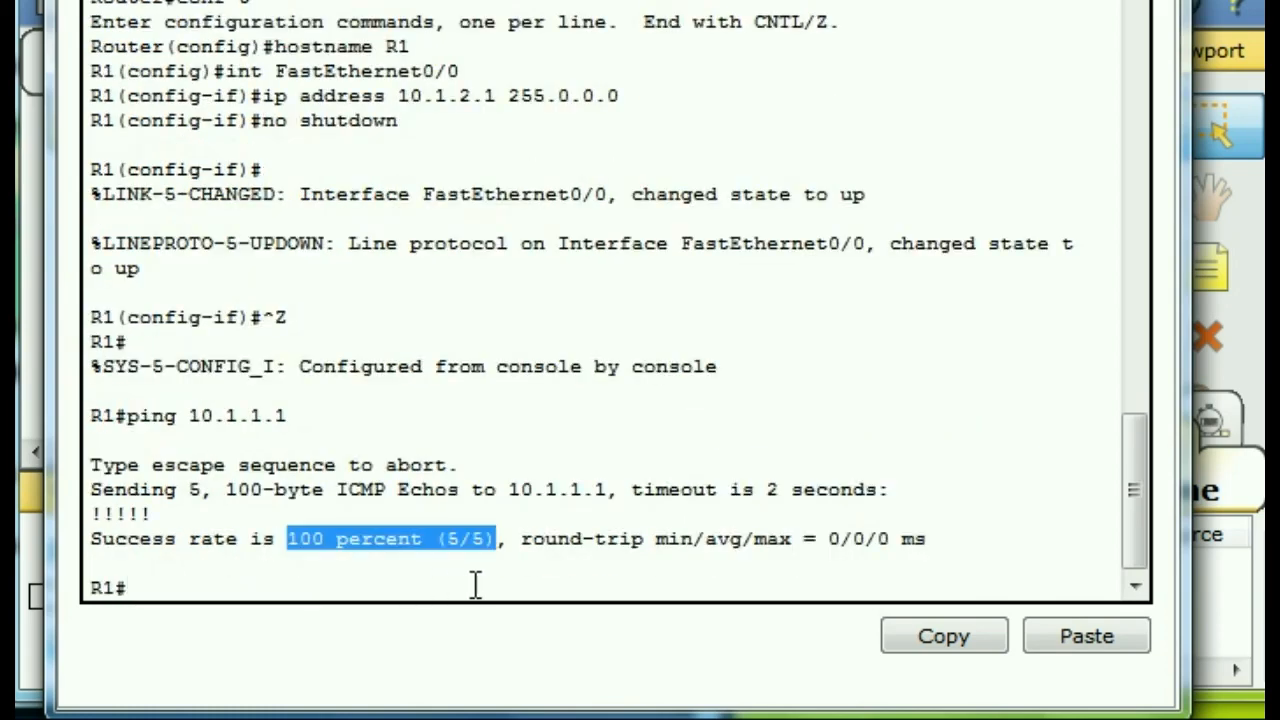
mouse_move(407, 597)
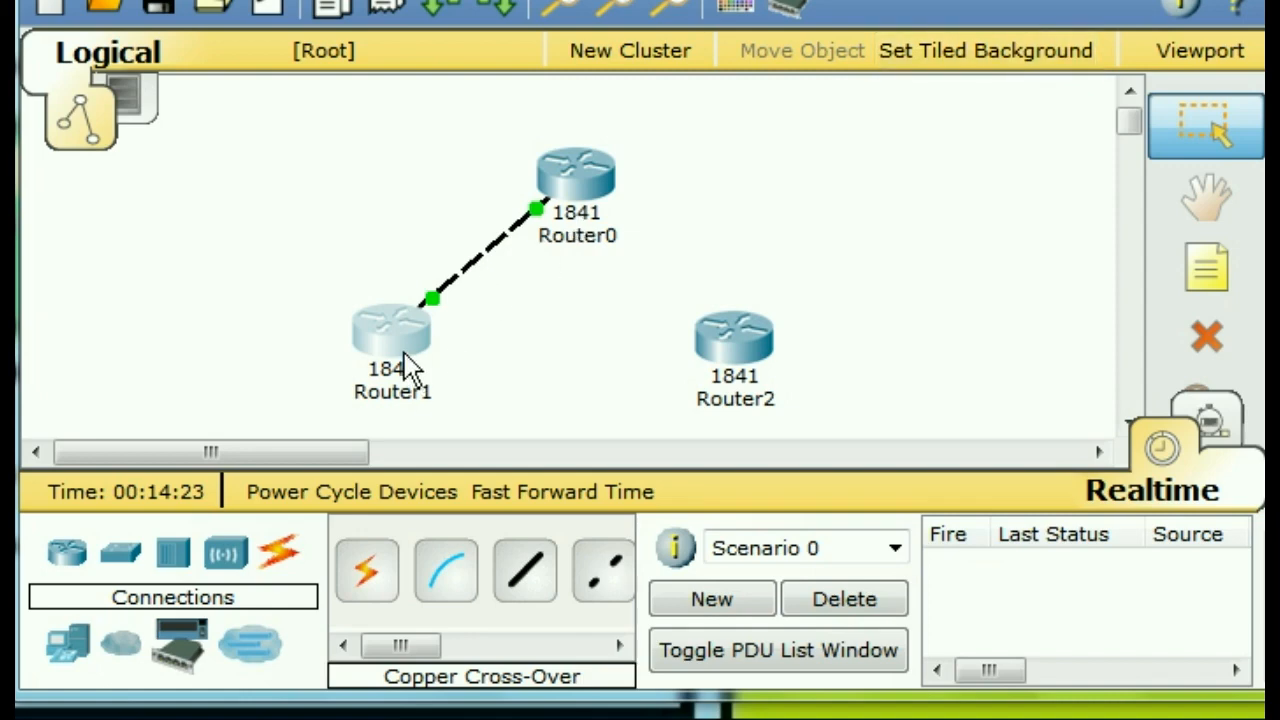
mouse_move(538, 268)
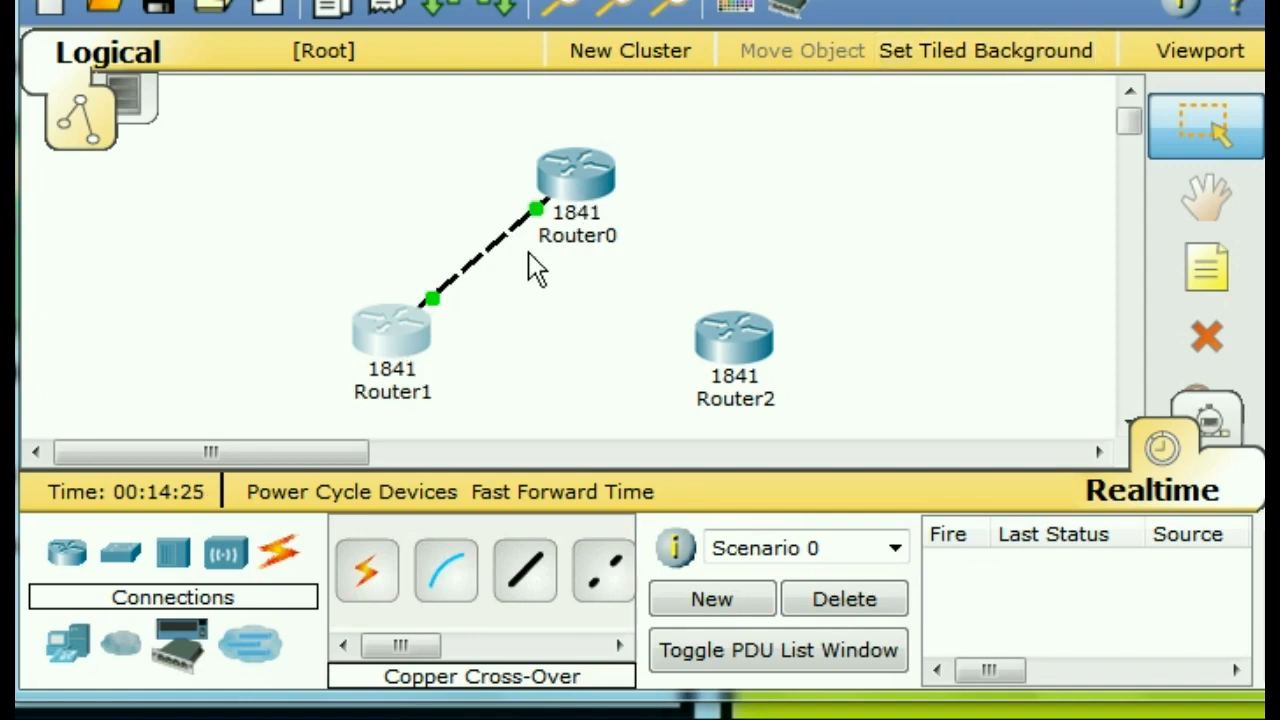
mouse_move(448, 333)
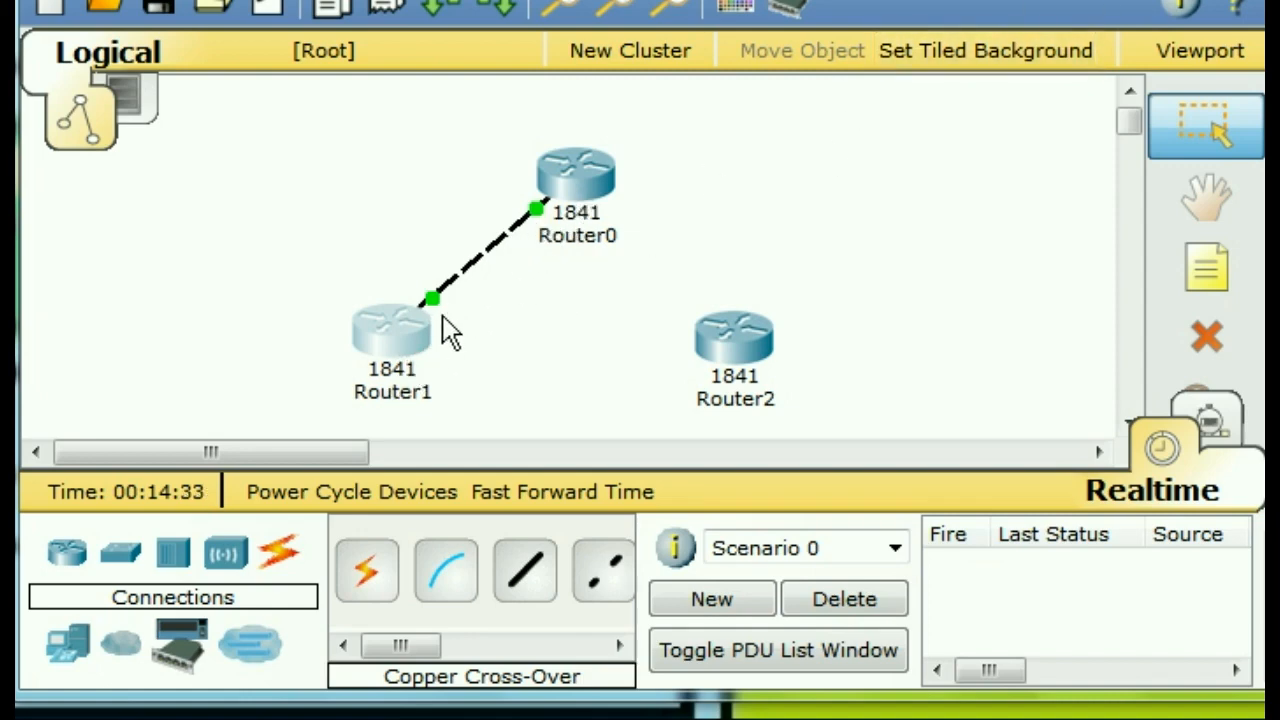